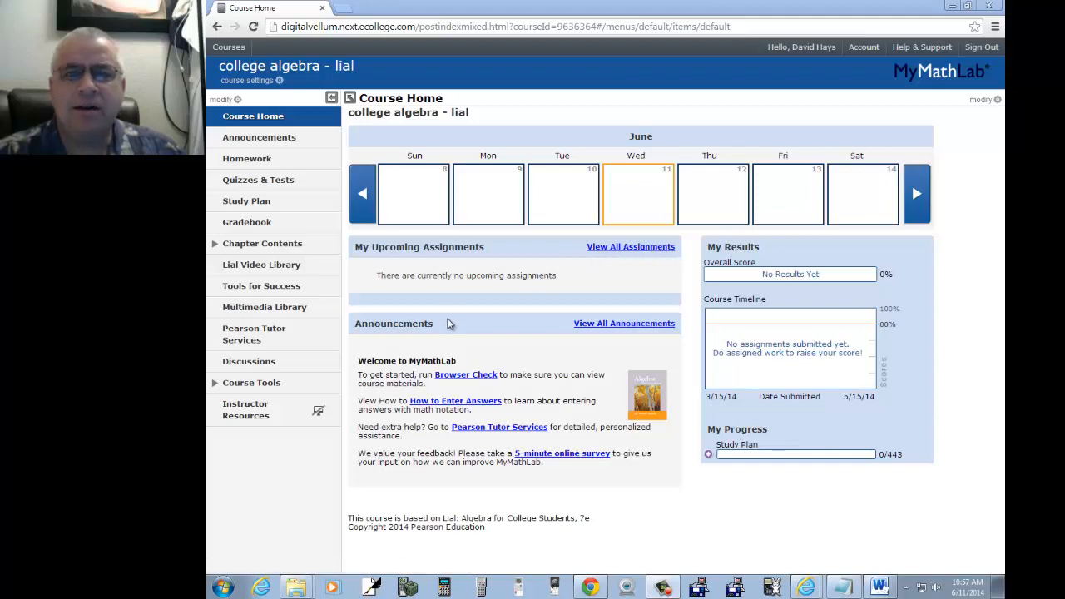
mouse_move(258, 179)
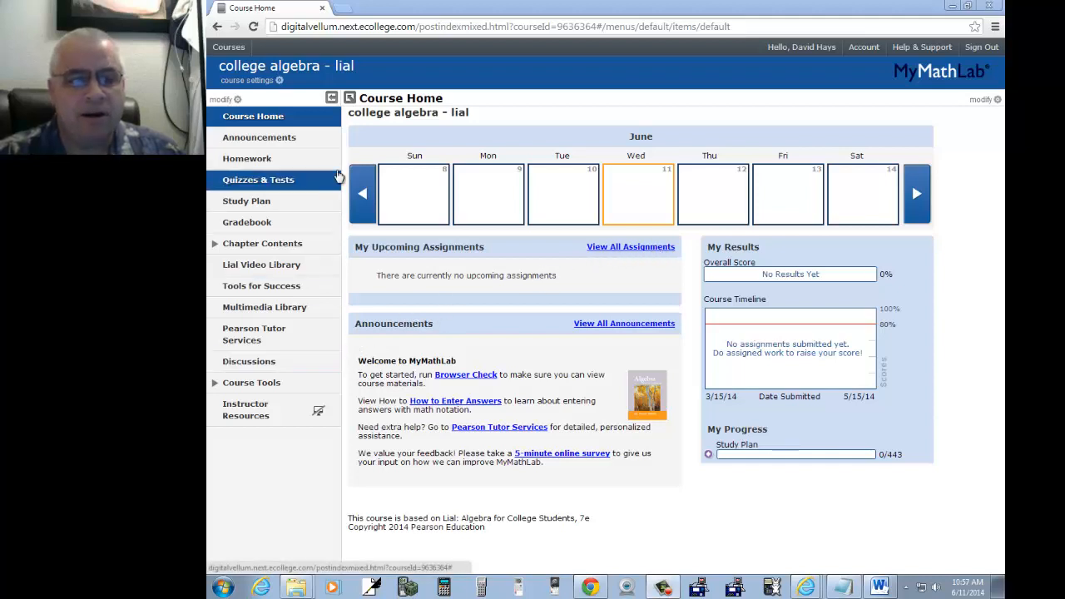
mouse_move(499, 118)
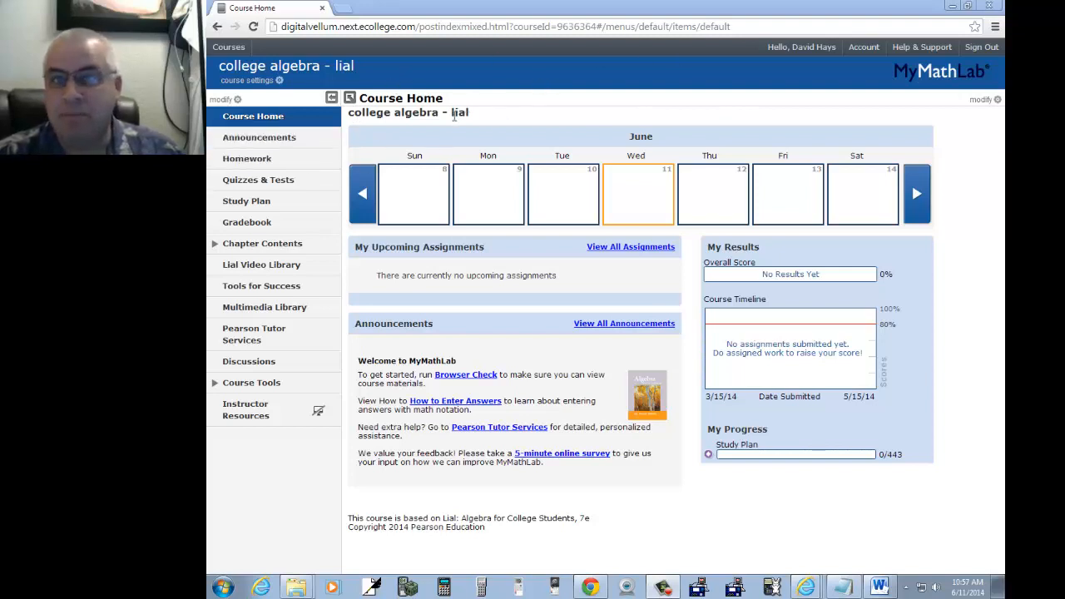
mouse_move(263, 243)
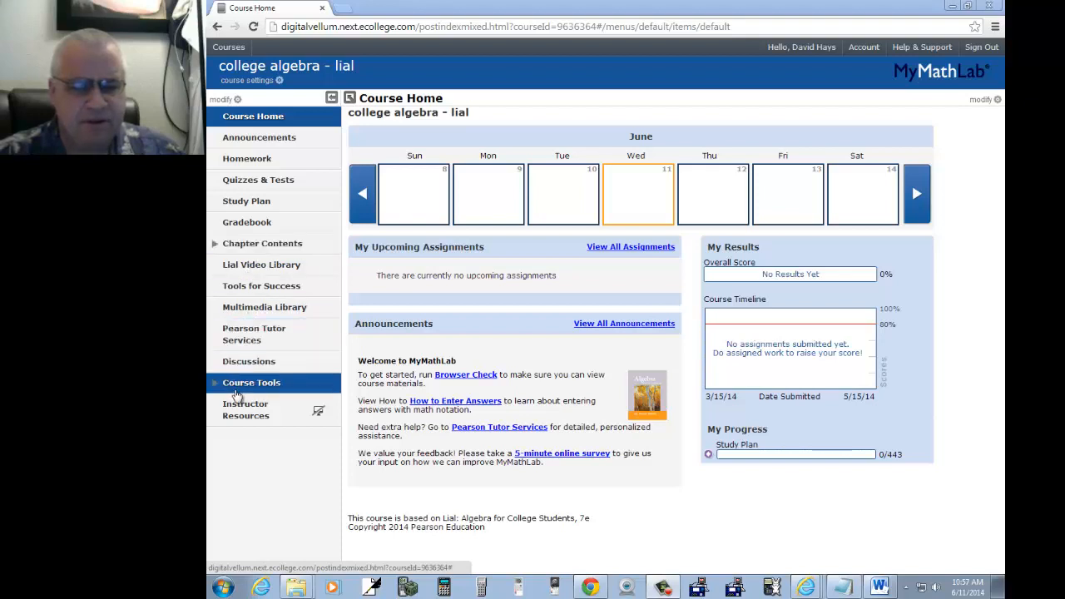
Expand Course Tools in the left course menu of the college algebra course.
left_click(251, 381)
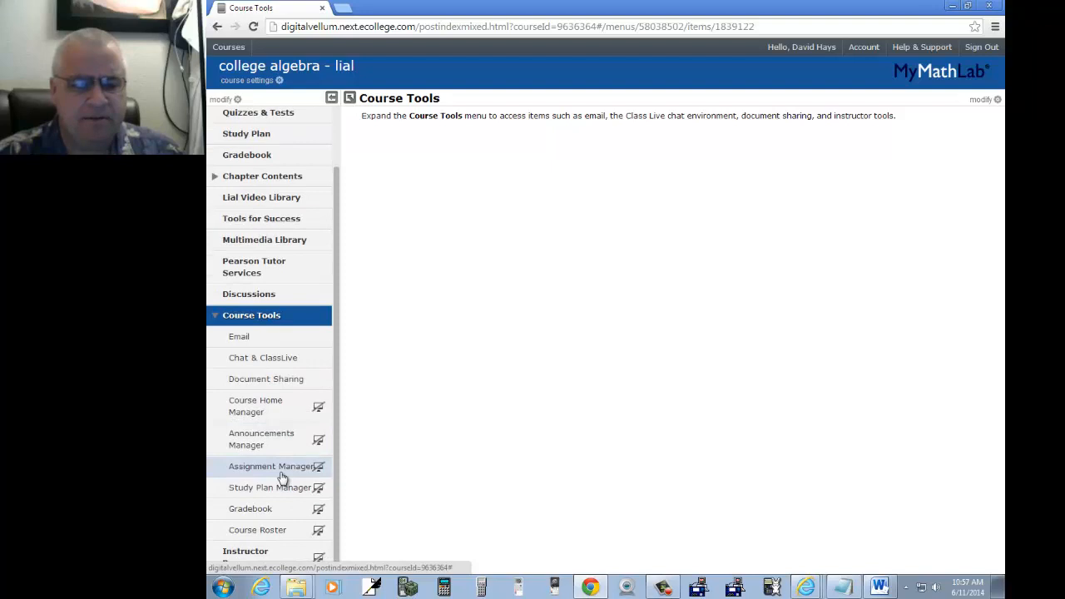
mouse_move(280, 476)
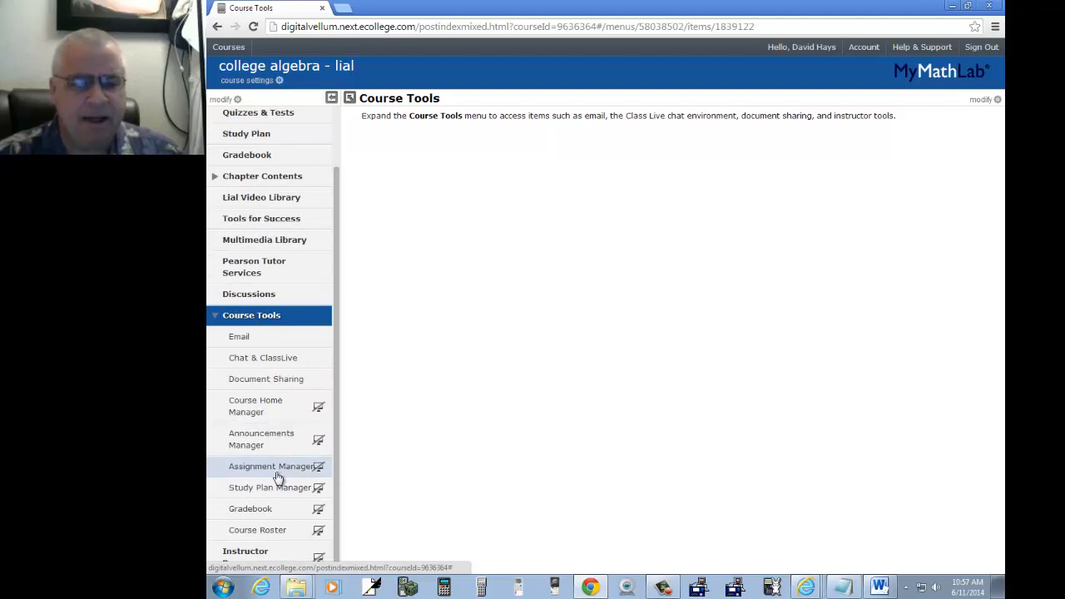
Enter the Assignment Manager past the pop-up blocker notice and show the Create Assignment choices.
left_click(270, 466)
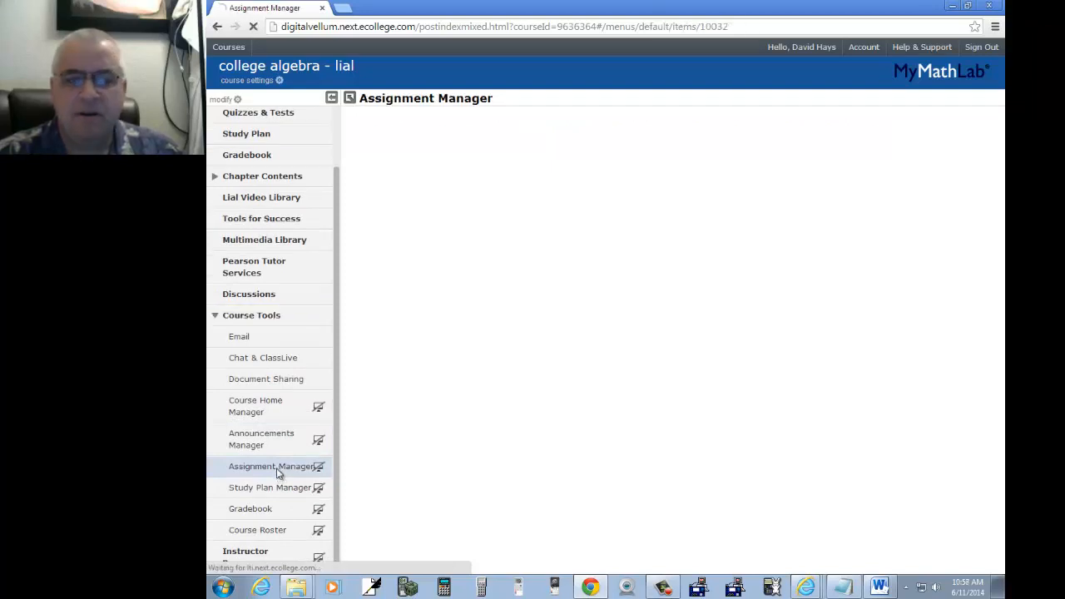
left_click(273, 466)
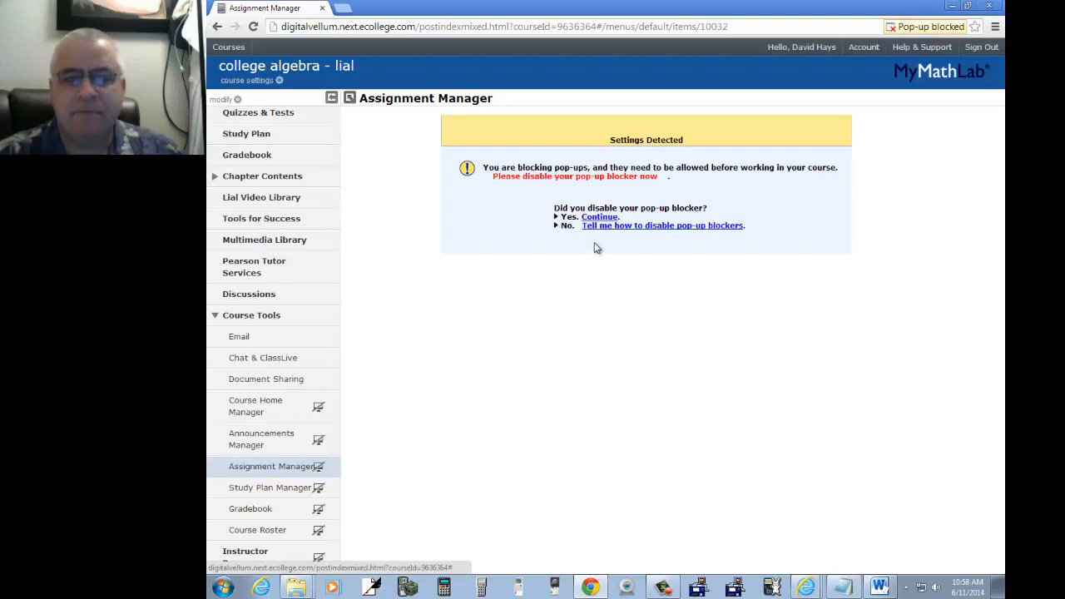
mouse_move(620, 233)
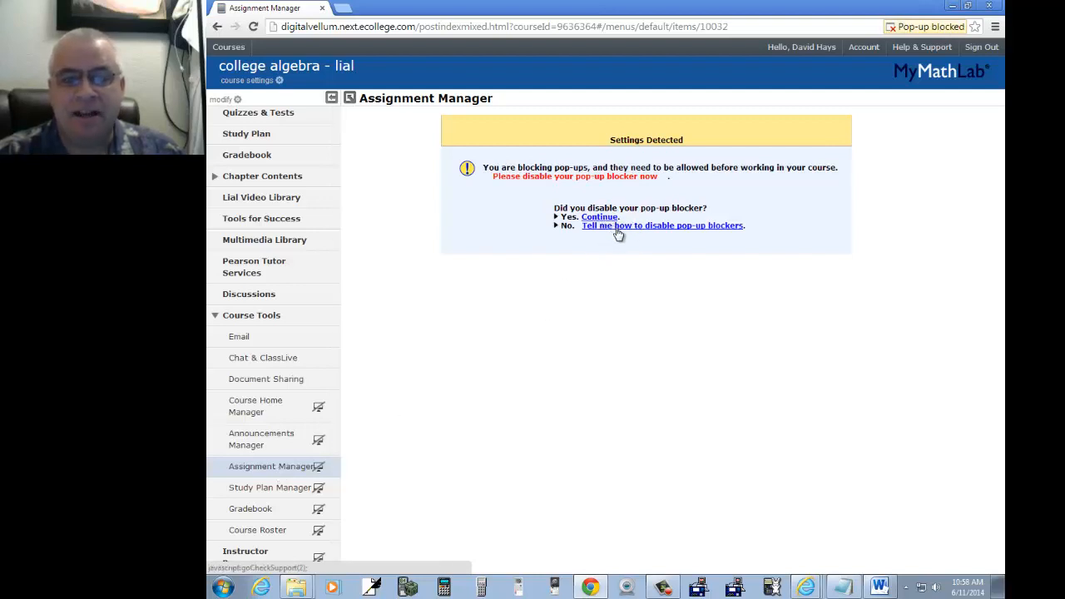
left_click(600, 216)
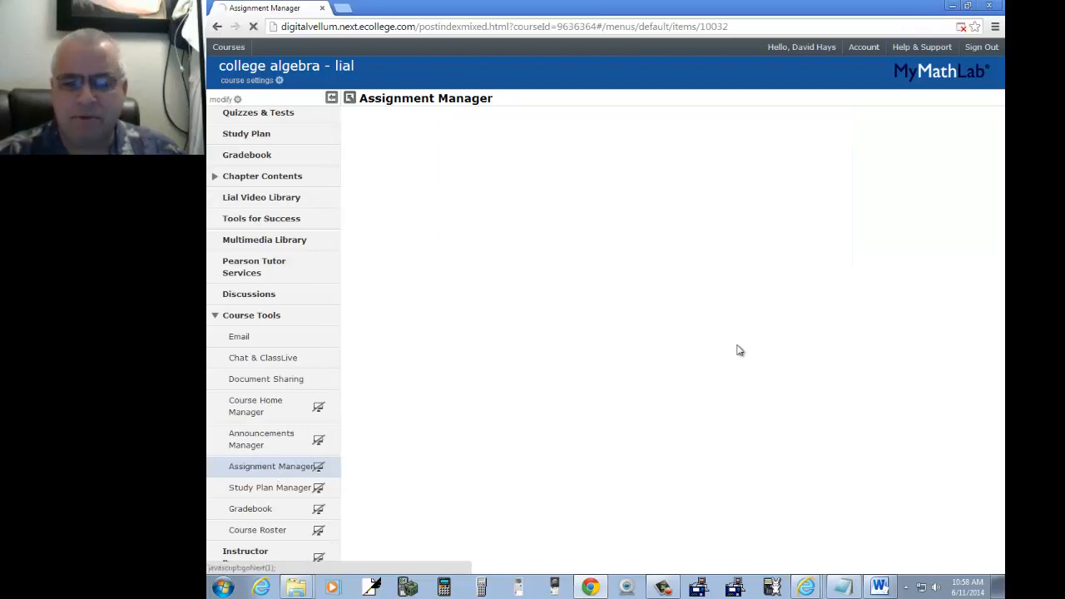
left_click(270, 466)
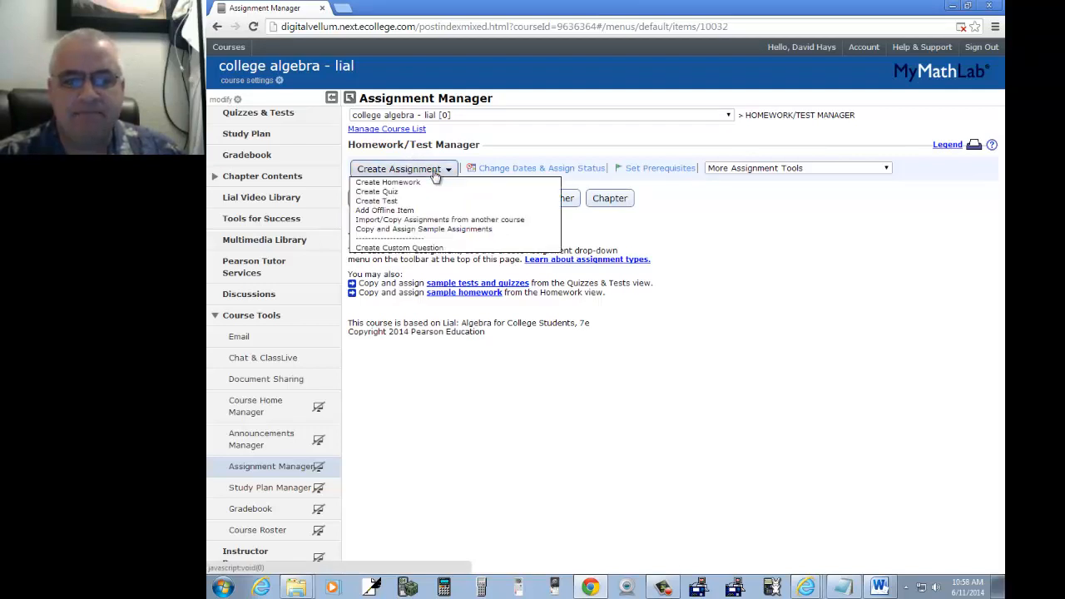
mouse_move(387, 181)
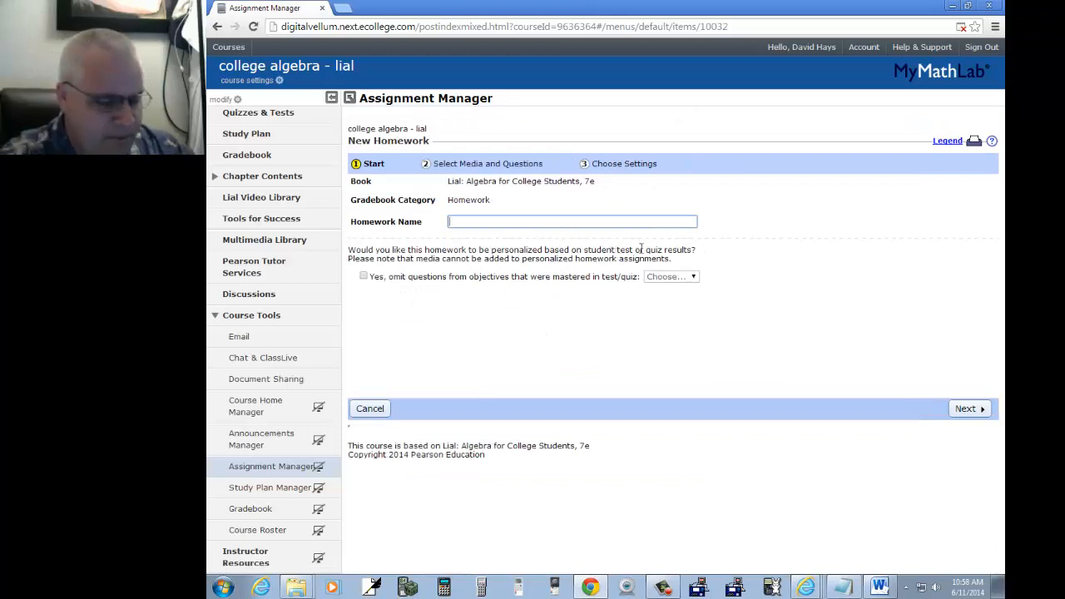
Start a new homework and name it 'Section 2.1'.
type("Section 2.1")
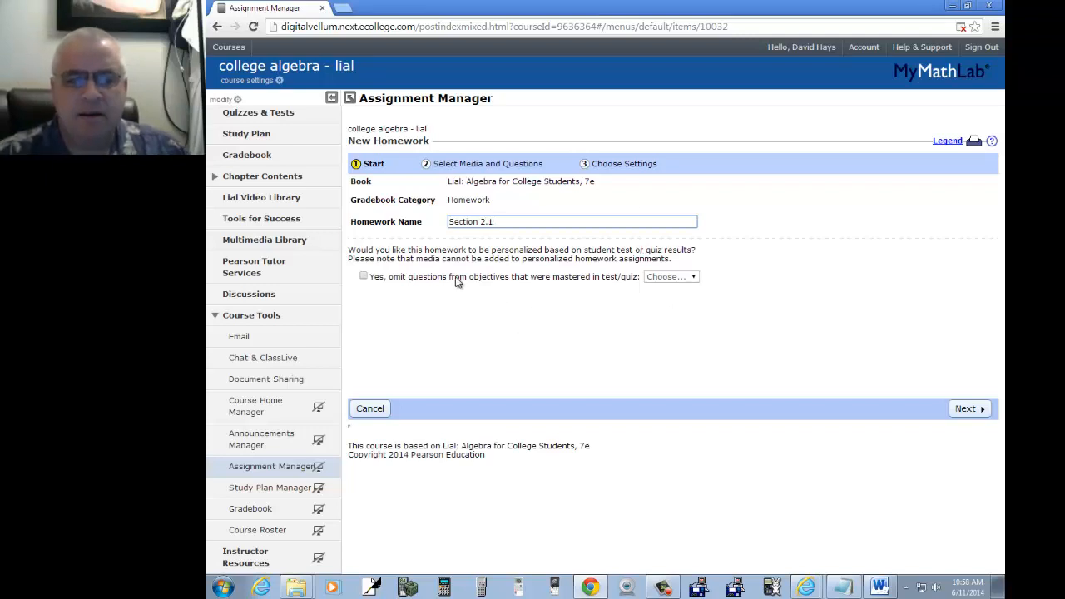
mouse_move(969, 410)
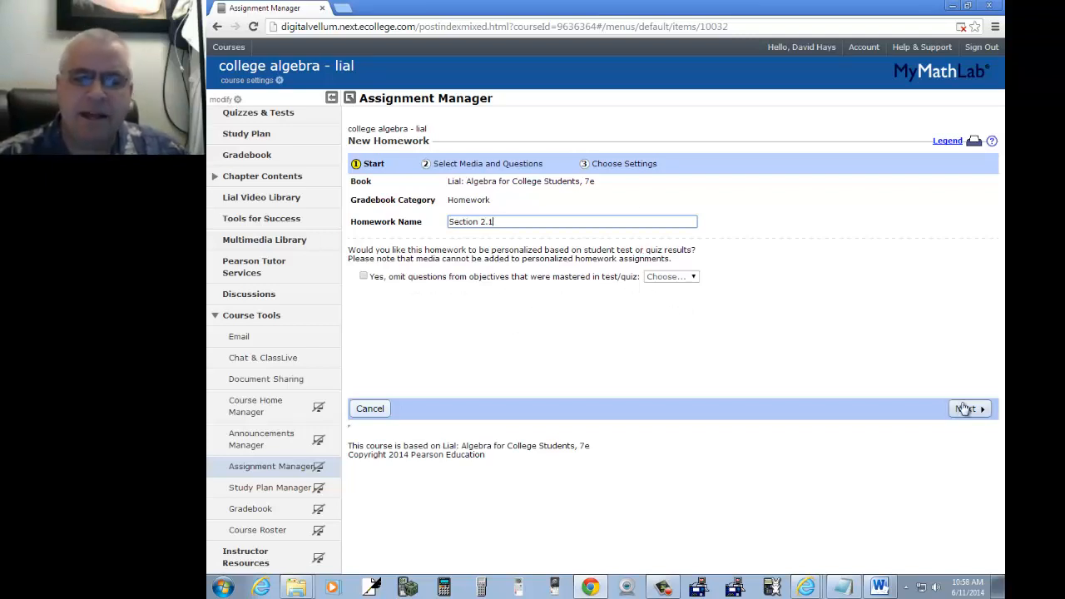
Move to question selection and filter to Chapter 2, Section 2.1: Linear Equations in One Variable.
left_click(968, 409)
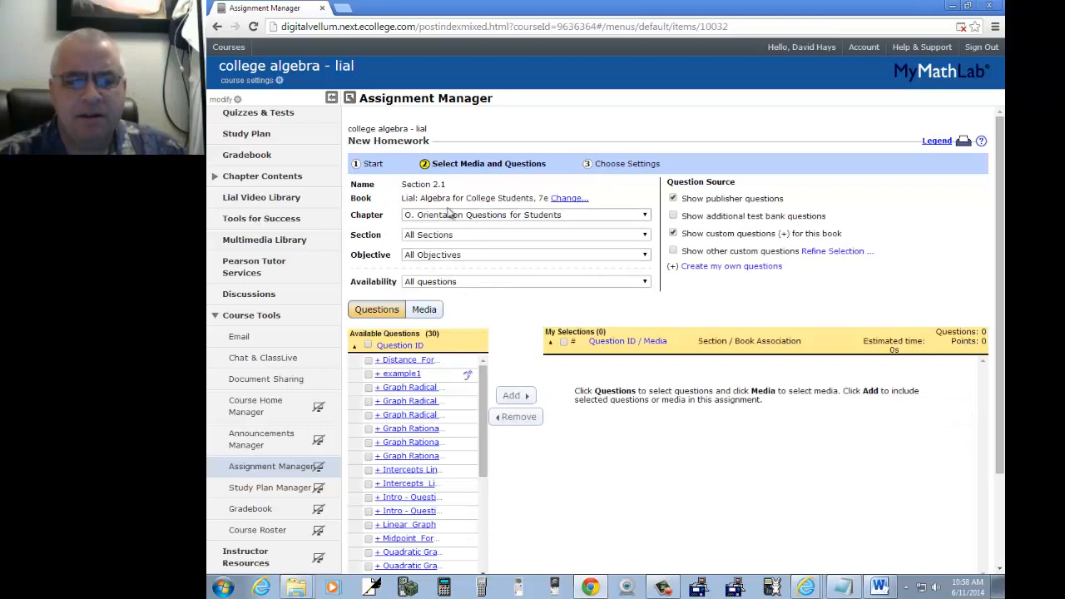
left_click(641, 215)
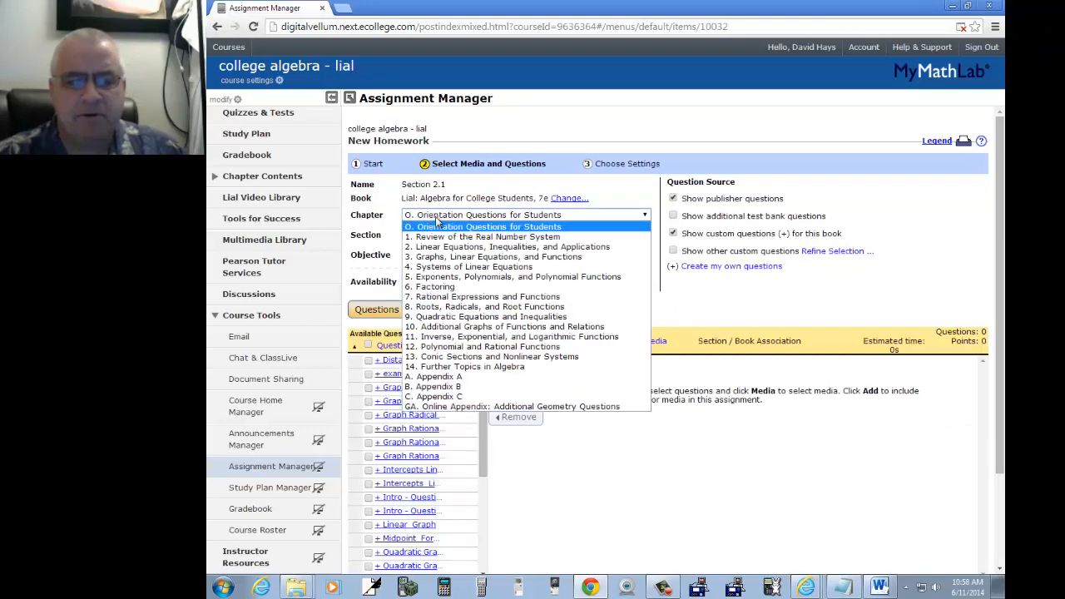
left_click(508, 246)
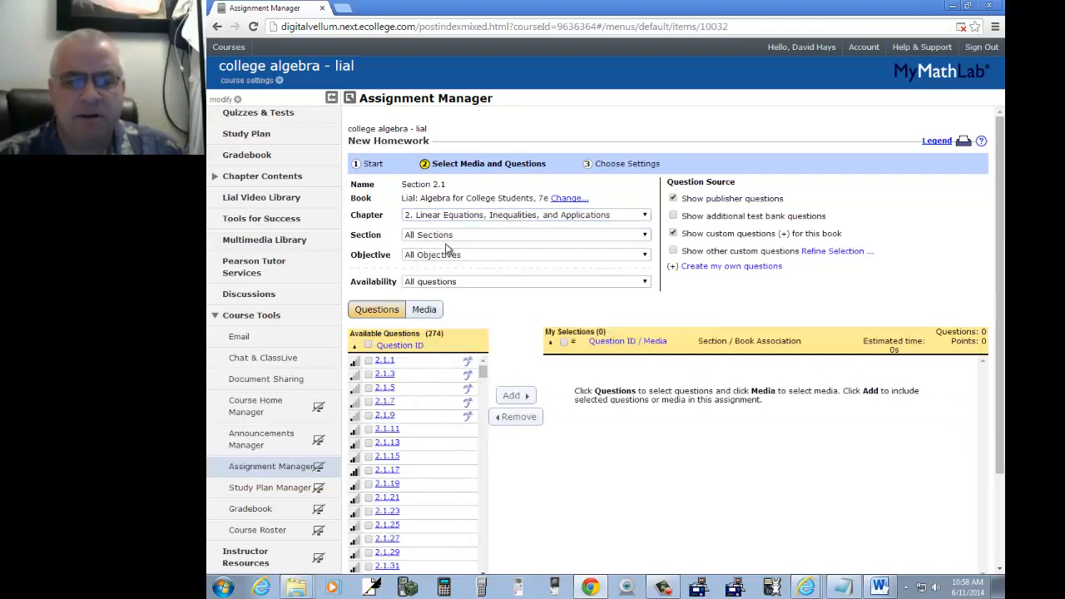
left_click(524, 233)
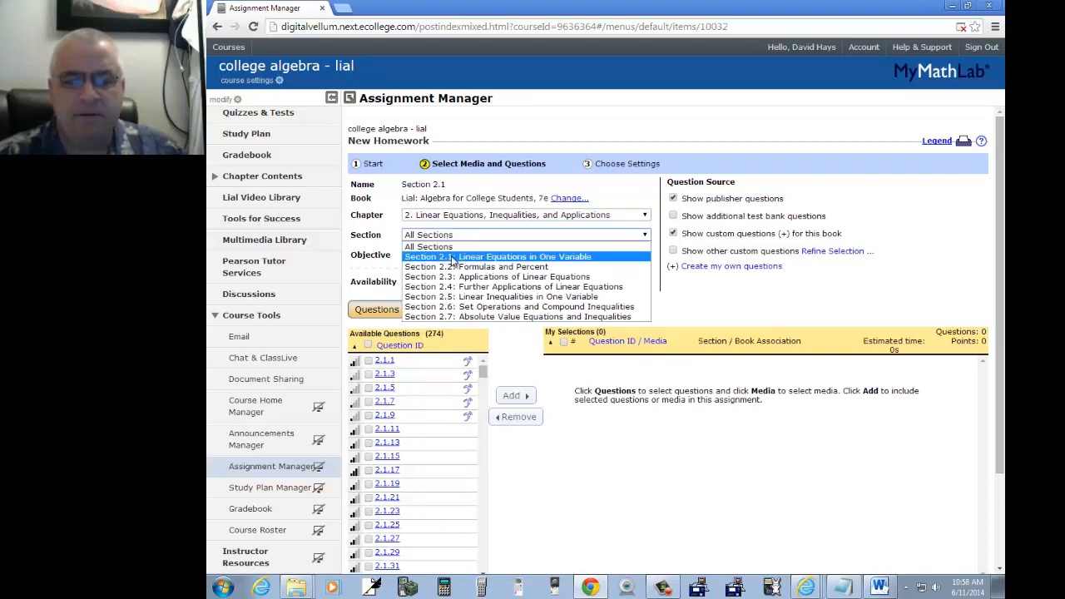
left_click(499, 256)
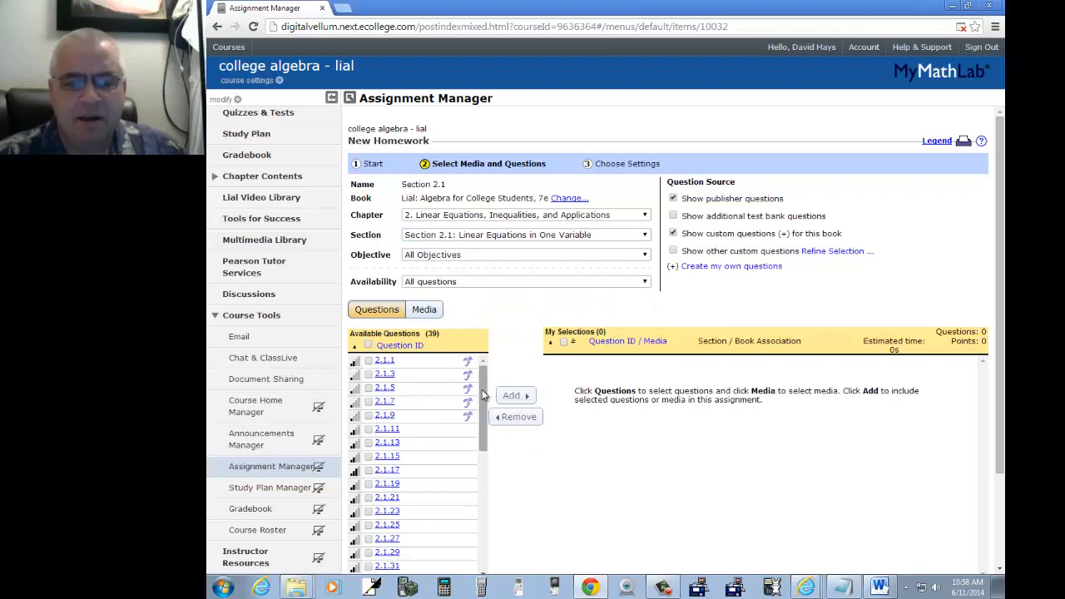
Keep All Objectives for Section 2.1 and look through its 39 available questions.
left_click(524, 255)
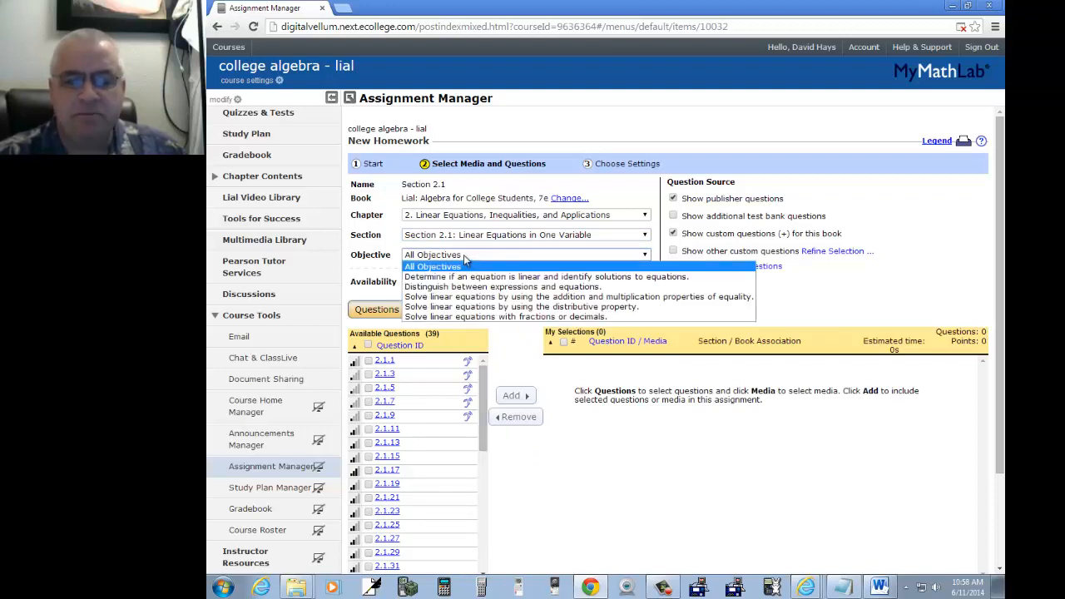
mouse_move(472, 268)
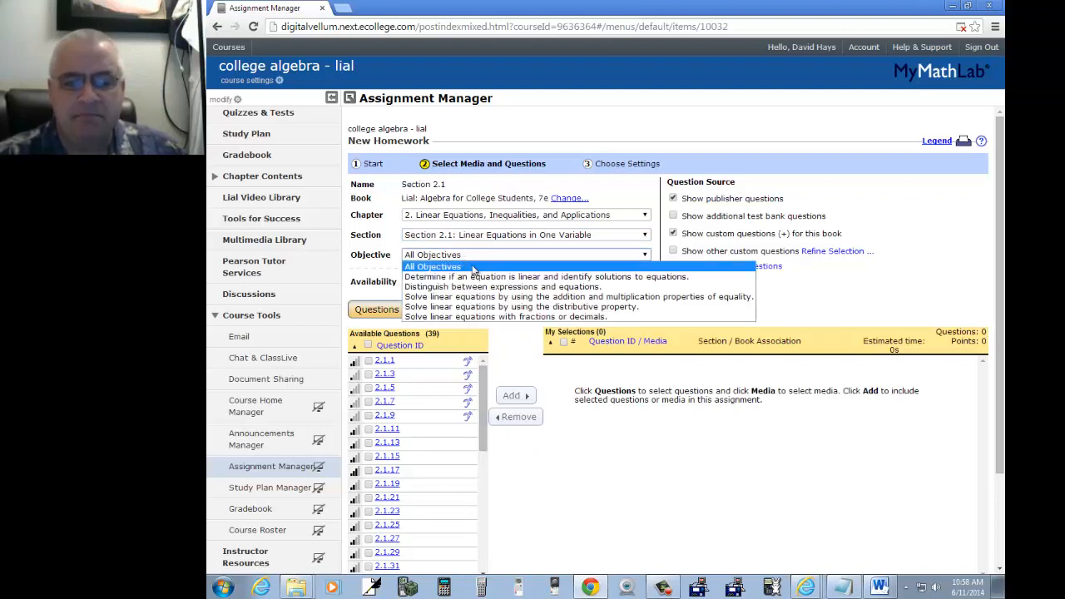
mouse_move(499, 306)
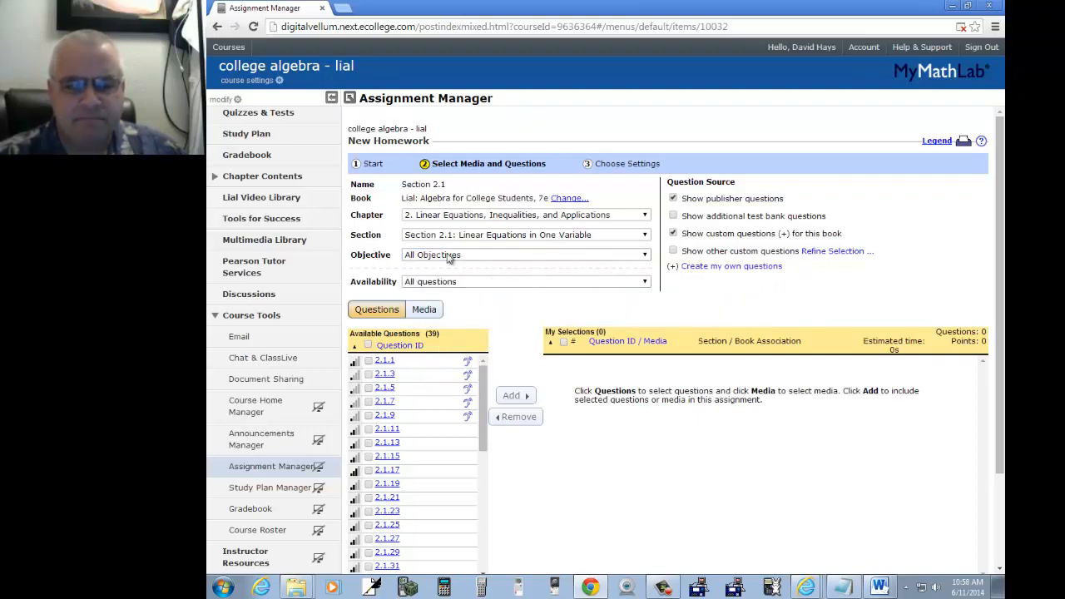
left_click(524, 255)
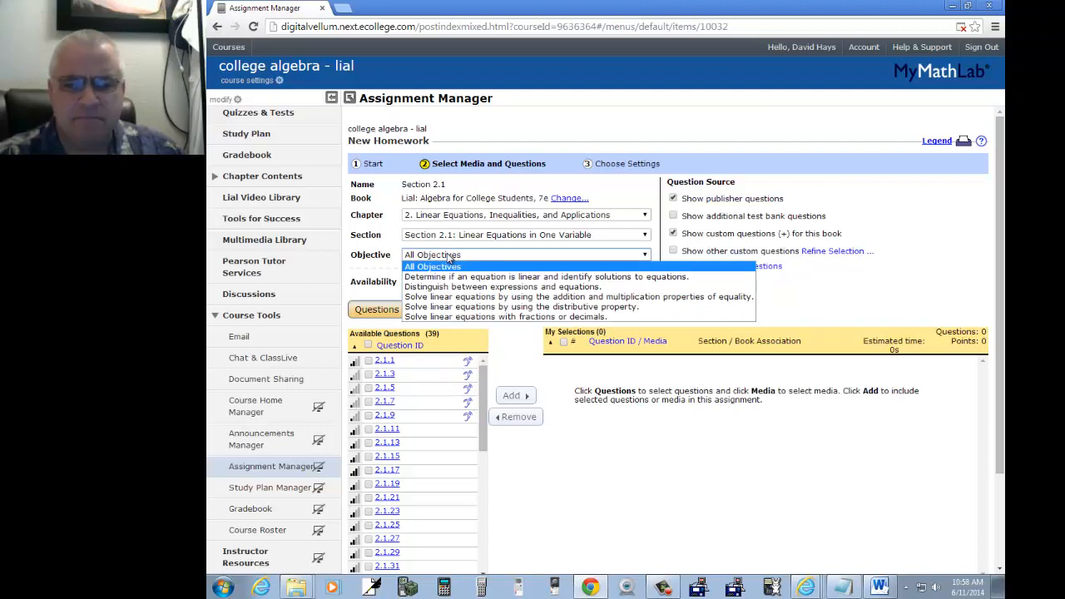
left_click(432, 266)
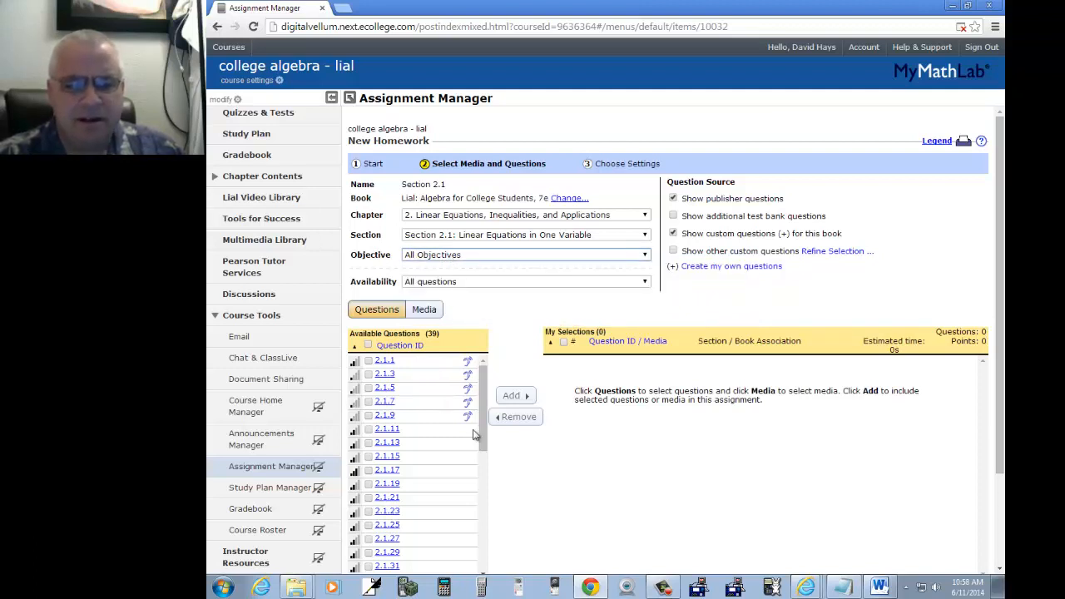
scroll("down", 3)
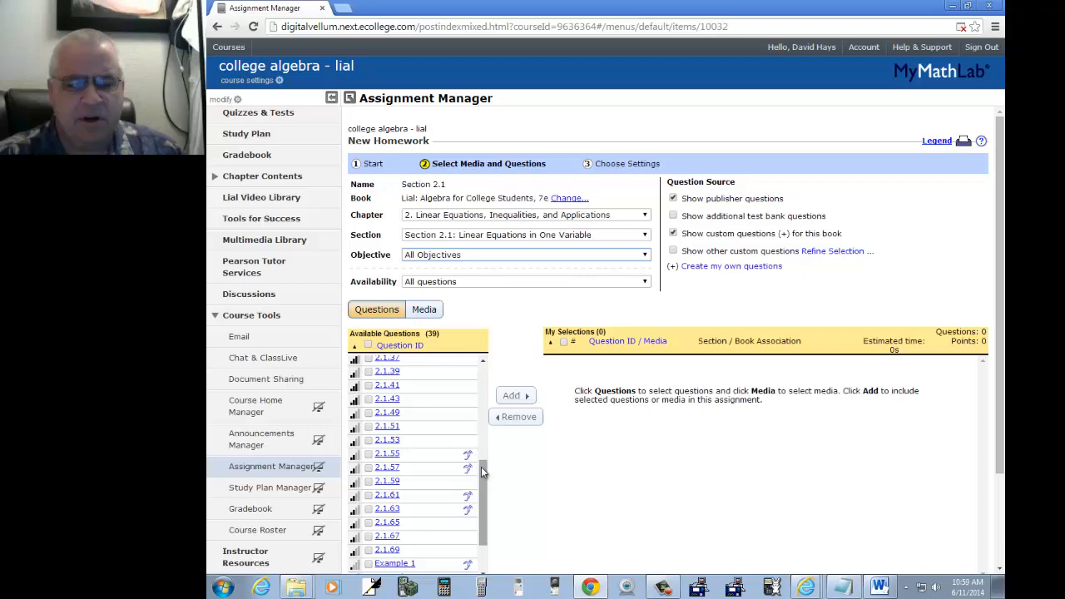
scroll("down", 3)
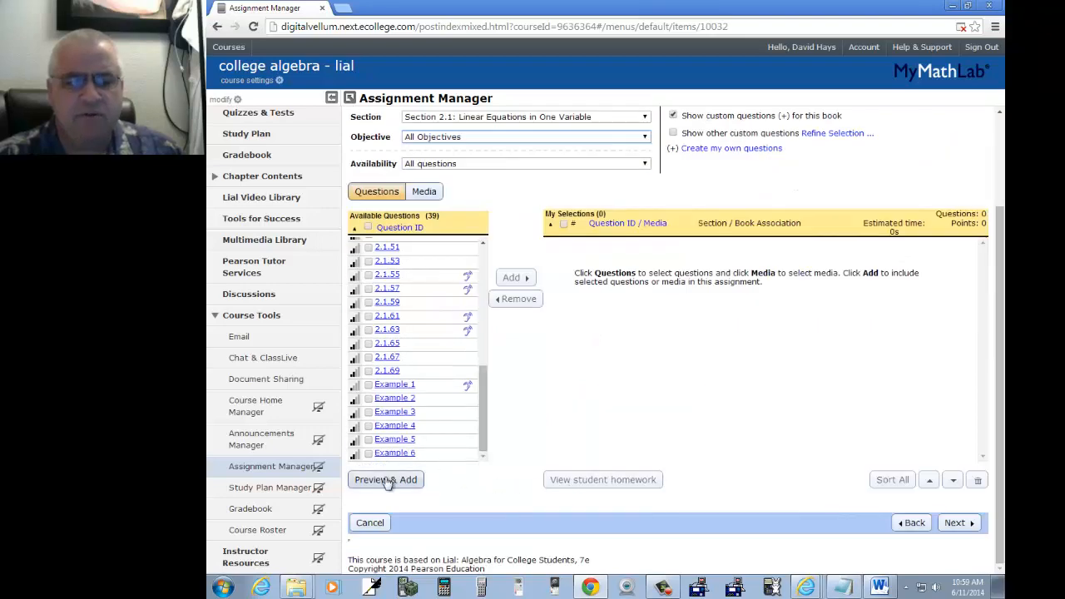
mouse_move(402, 483)
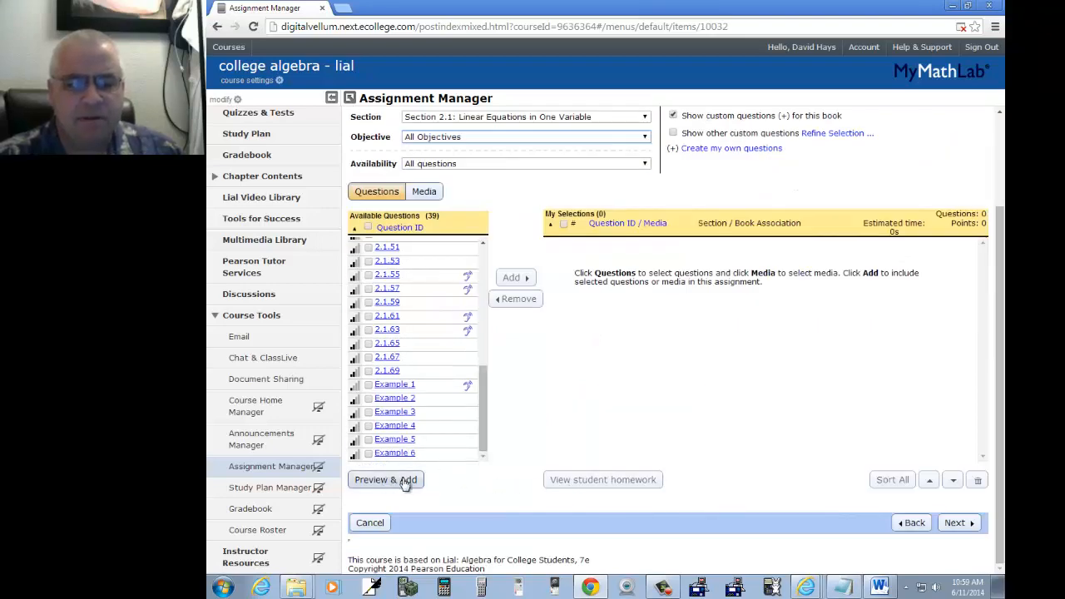
Preview the Section 2.1 questions, stepping through them one by one.
left_click(386, 479)
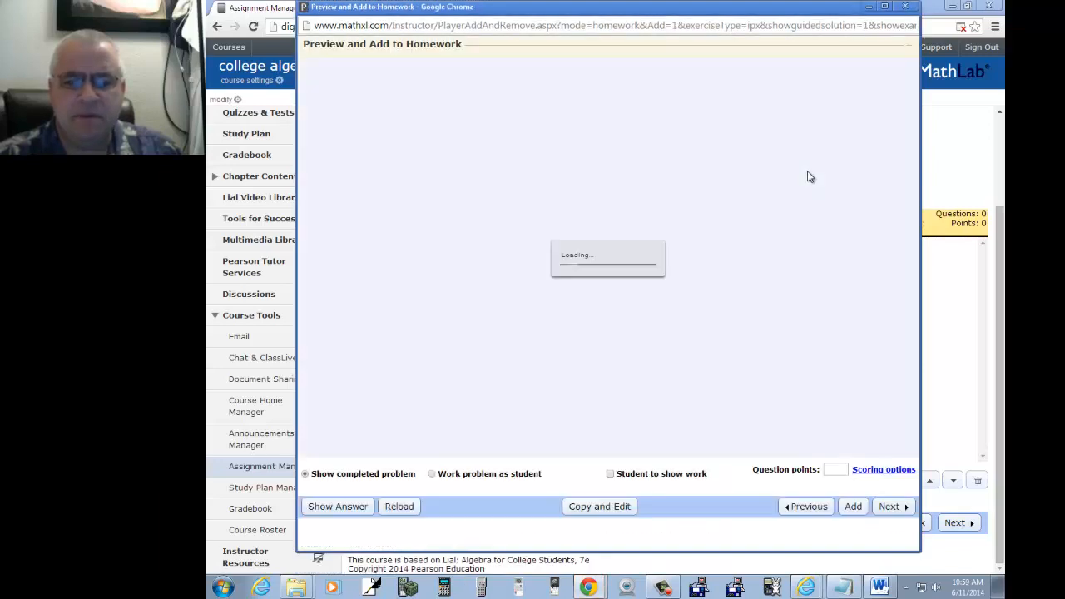
mouse_move(806, 190)
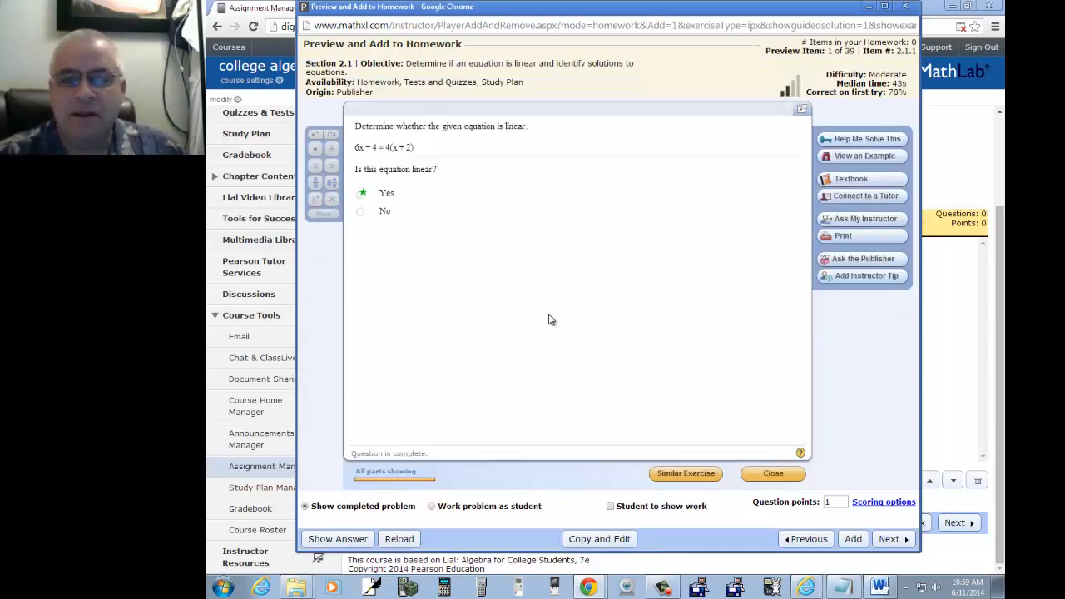
mouse_move(506, 137)
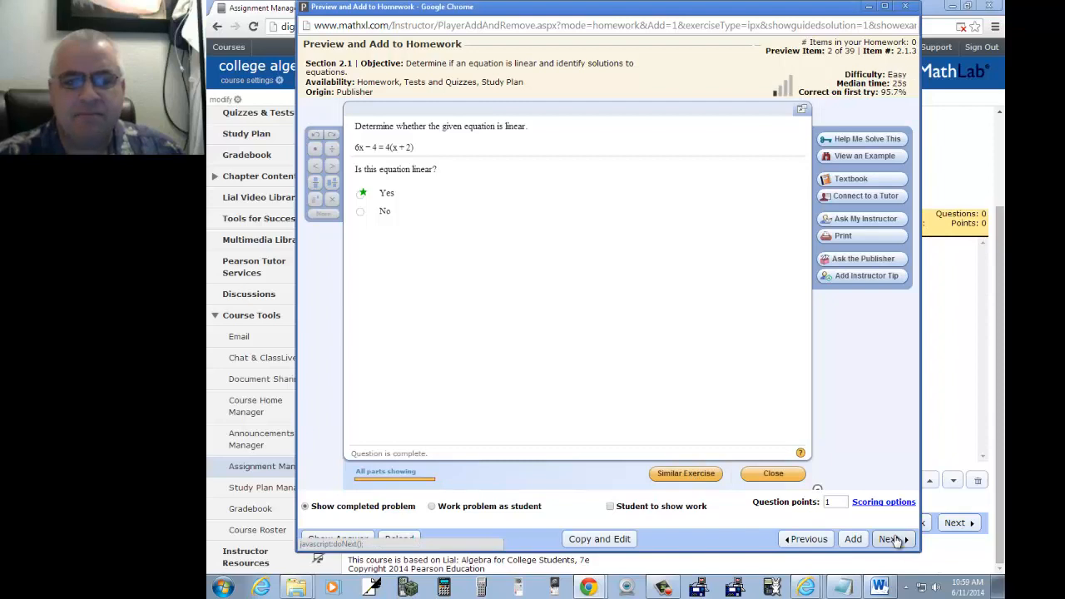
left_click(890, 540)
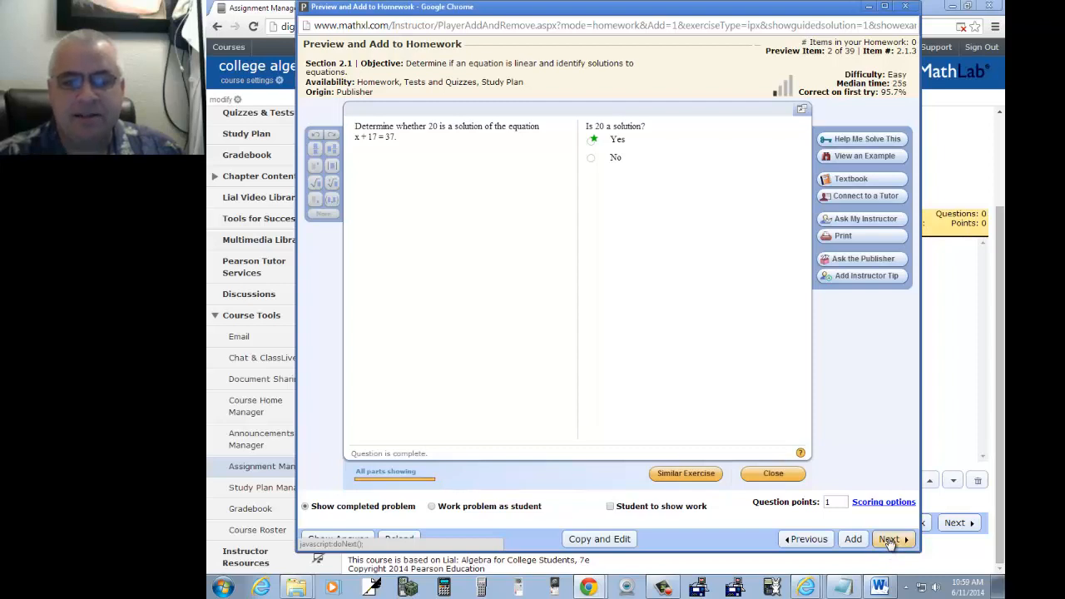
left_click(890, 540)
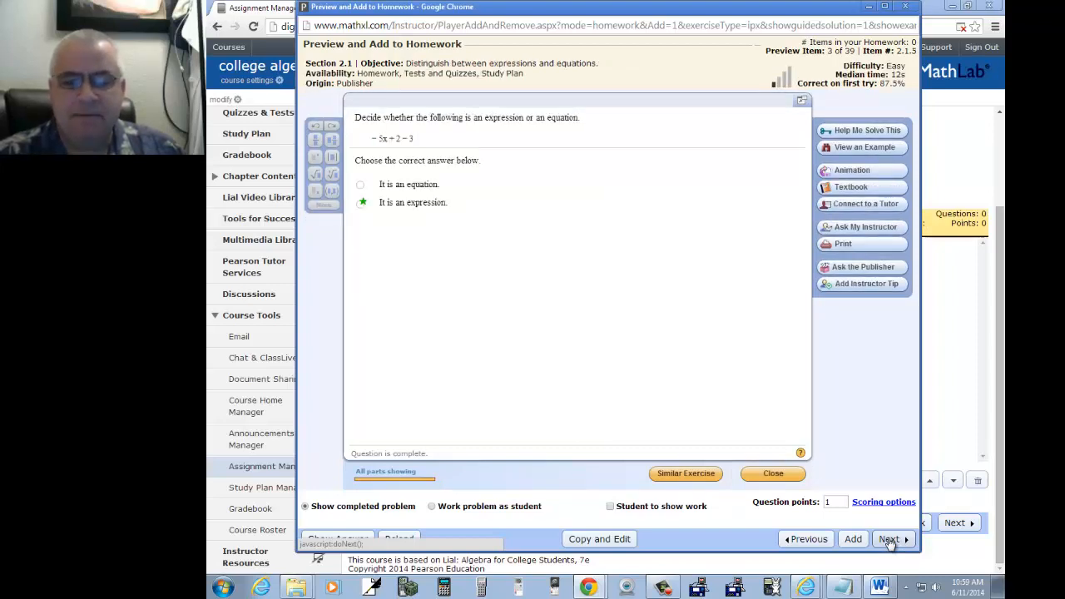
left_click(888, 539)
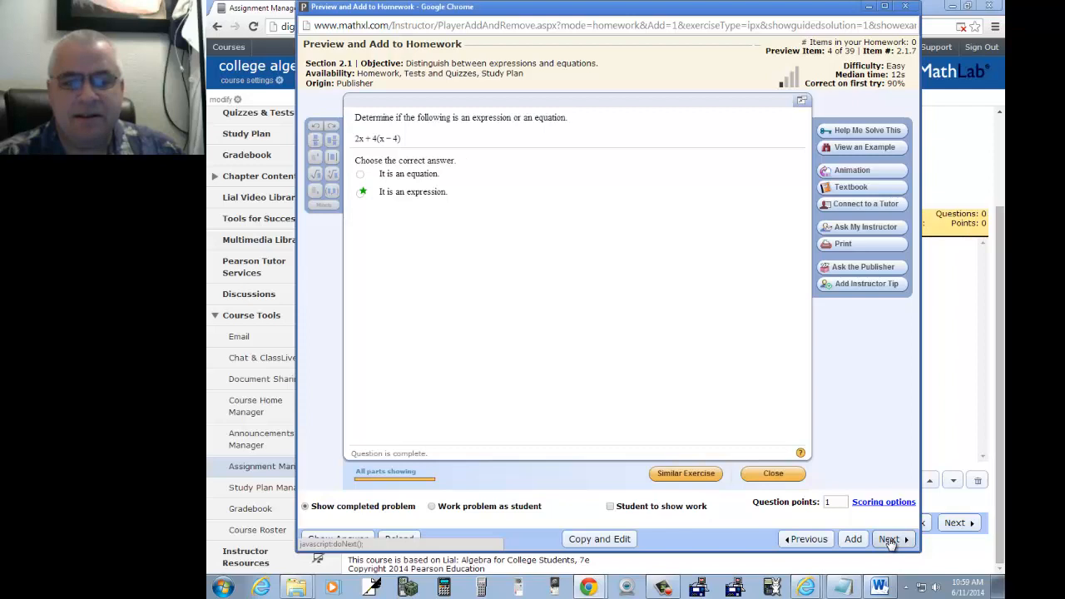
left_click(889, 539)
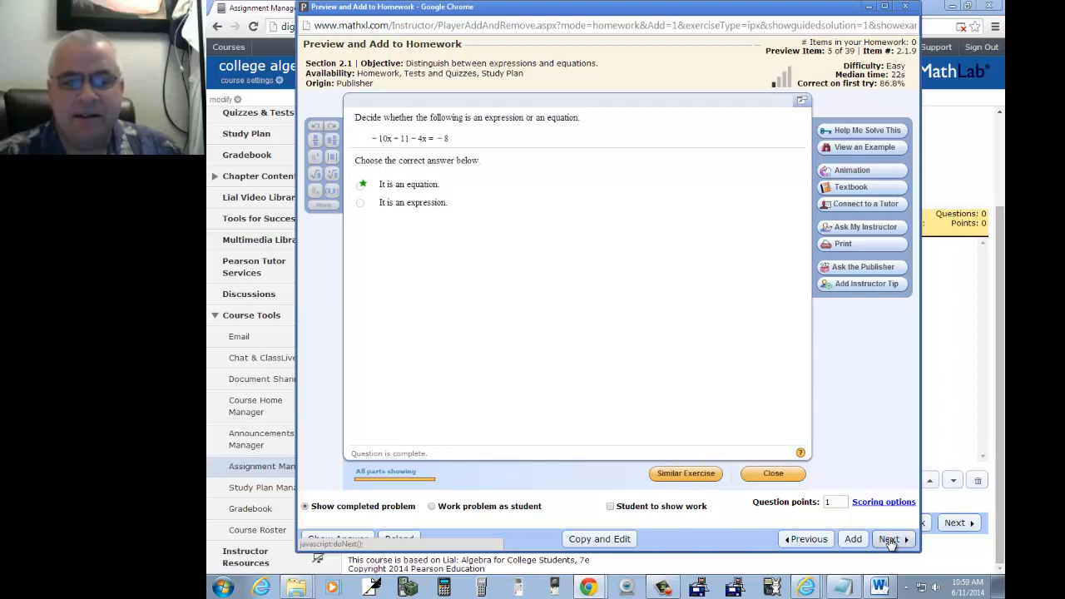
left_click(889, 539)
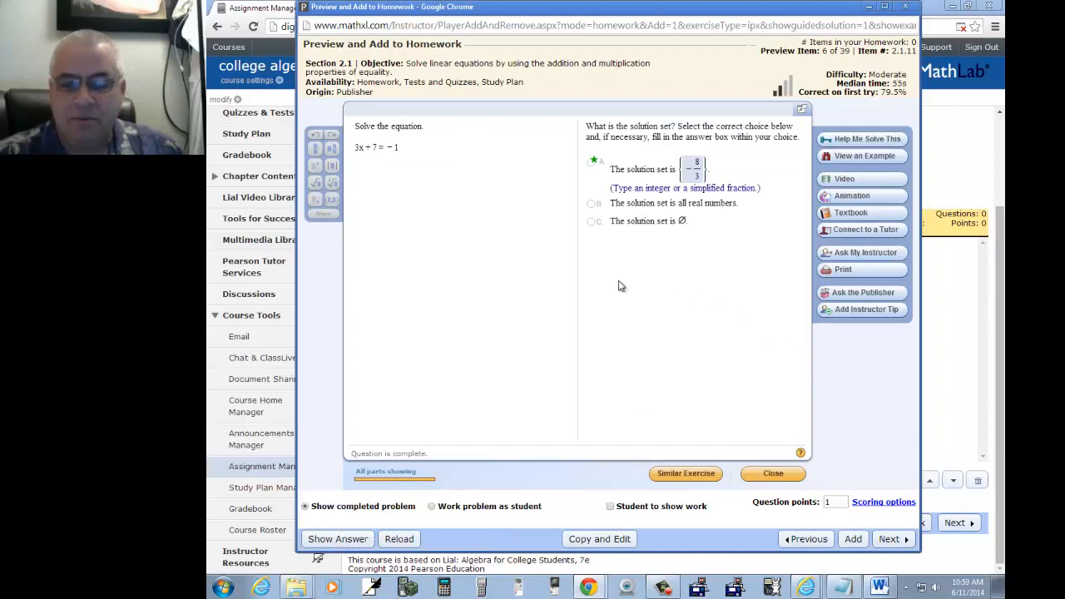
Add questions 2.1.11, 2.1.13, 2.1.15 and 2.1.17 to the homework and proceed to its settings.
left_click(853, 539)
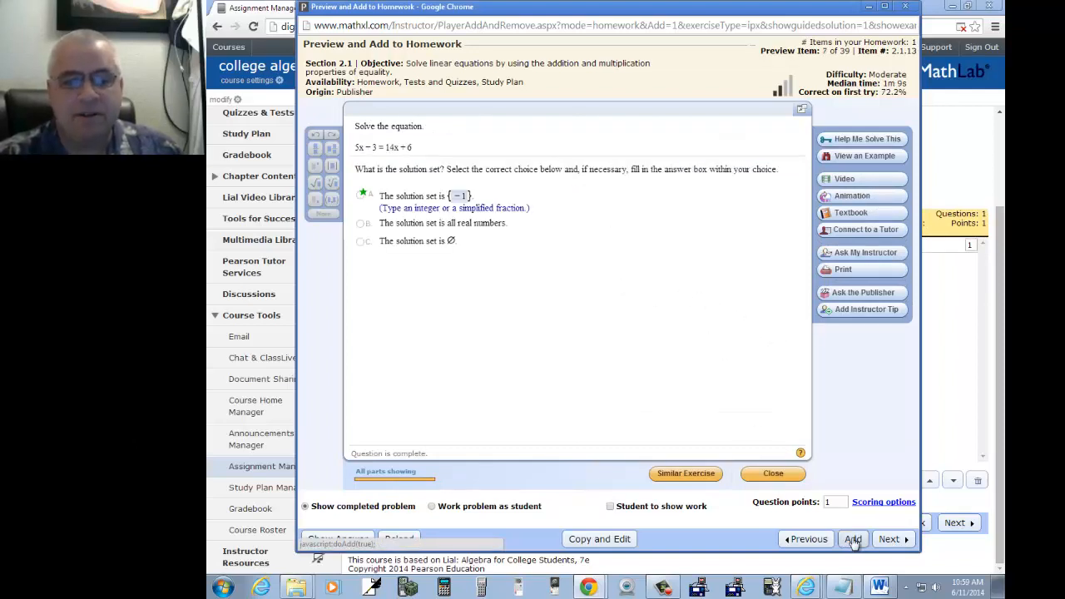
left_click(852, 540)
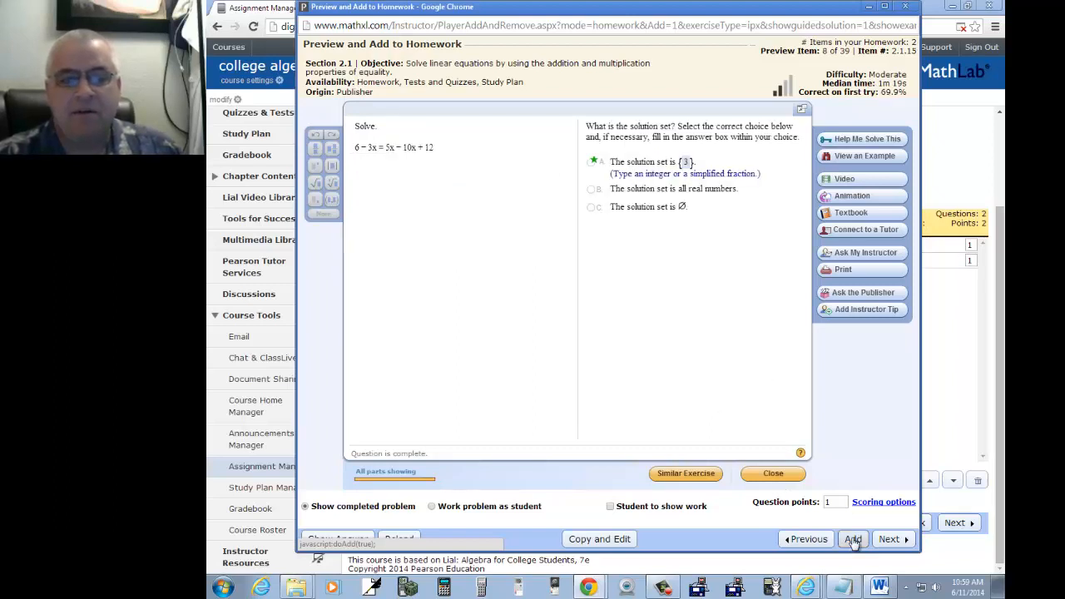
left_click(853, 540)
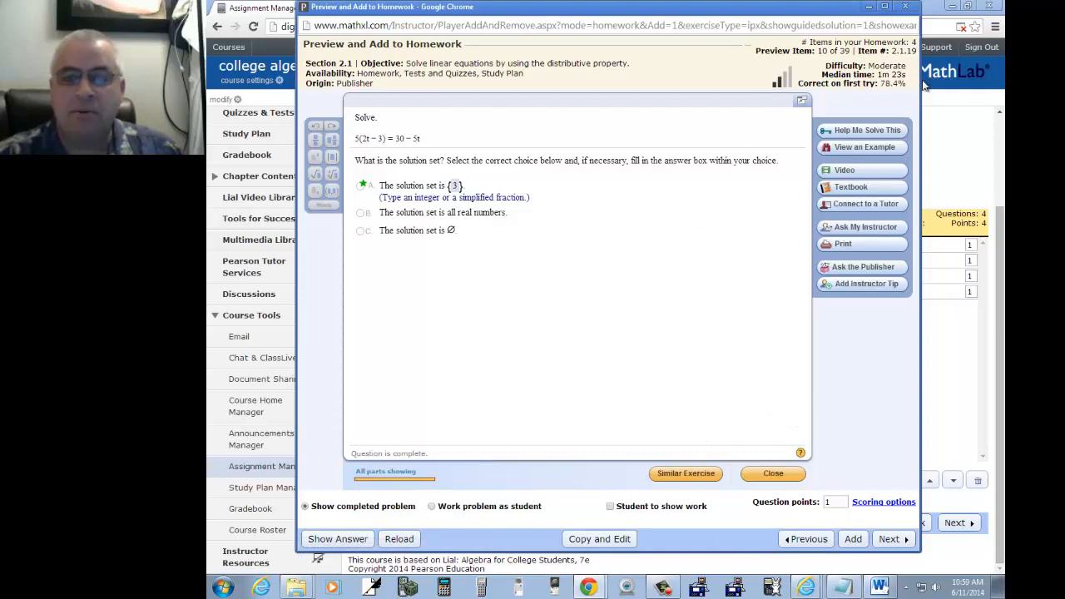
left_click(772, 472)
type("2")
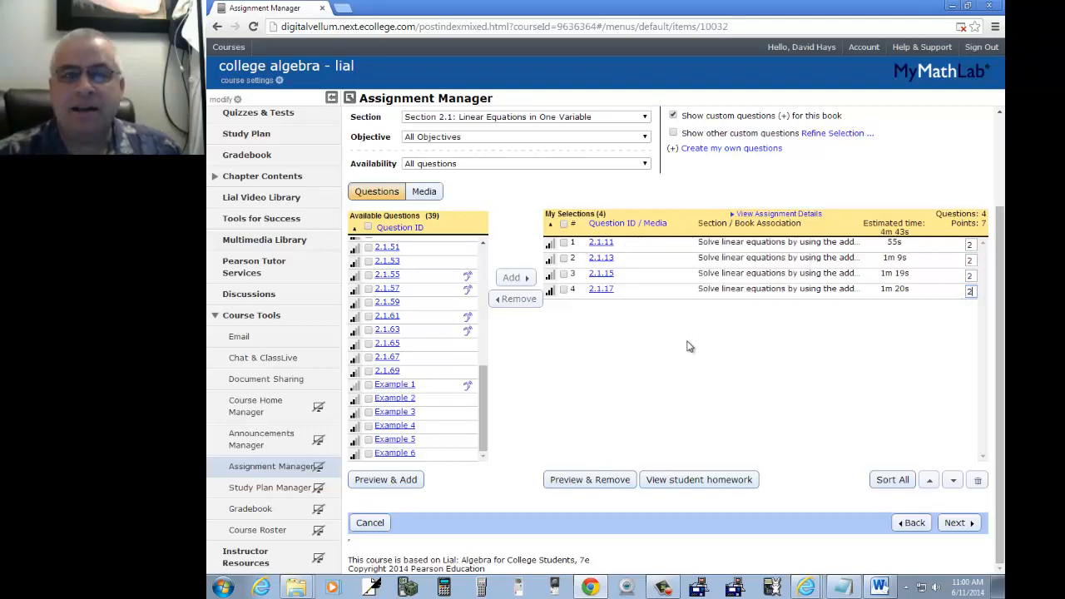
mouse_move(680, 359)
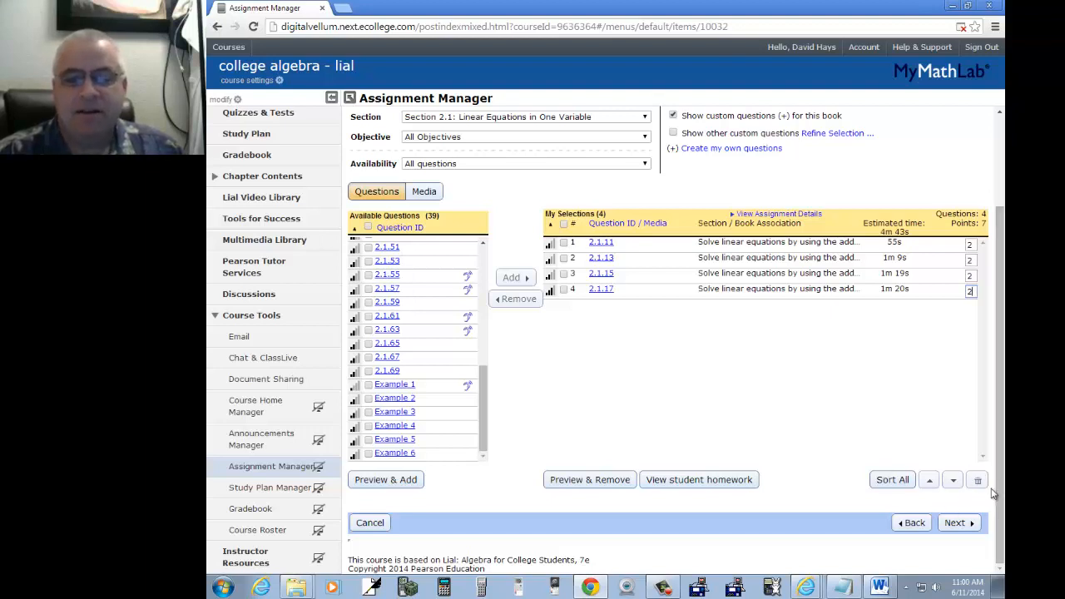
left_click(956, 523)
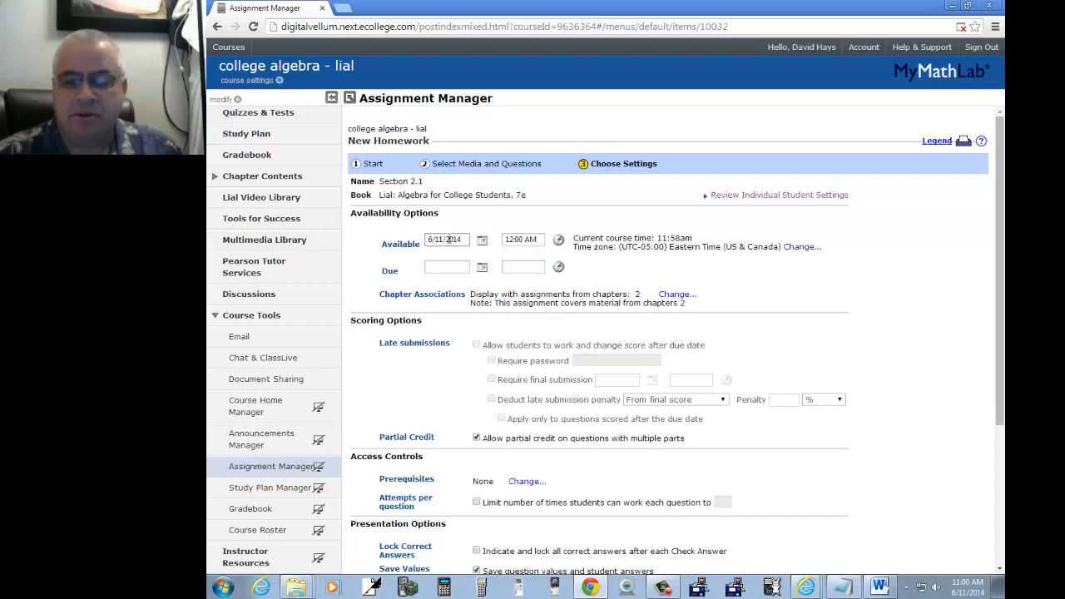
mouse_move(523, 239)
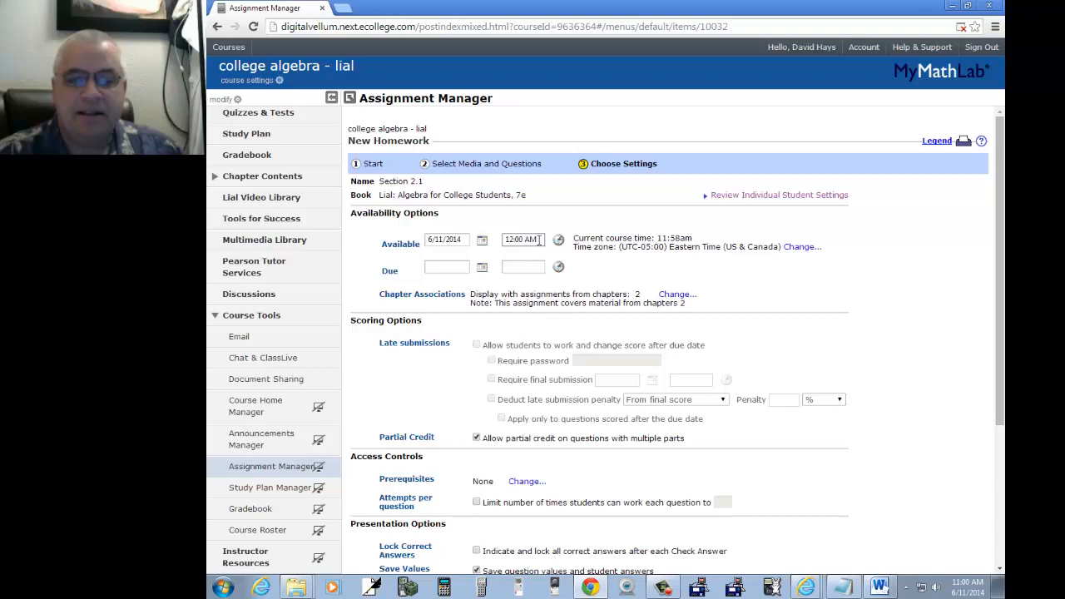
Make the homework available 6/11/2014 at 6:00 AM and due June 14, 2014 at 11:59 PM.
left_click(559, 240)
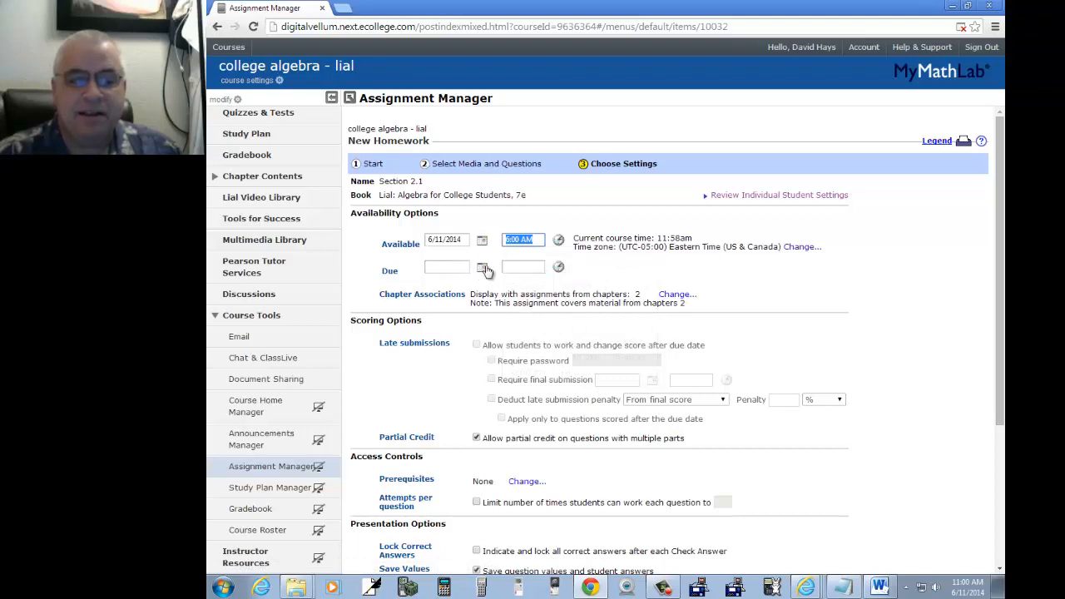
left_click(483, 266)
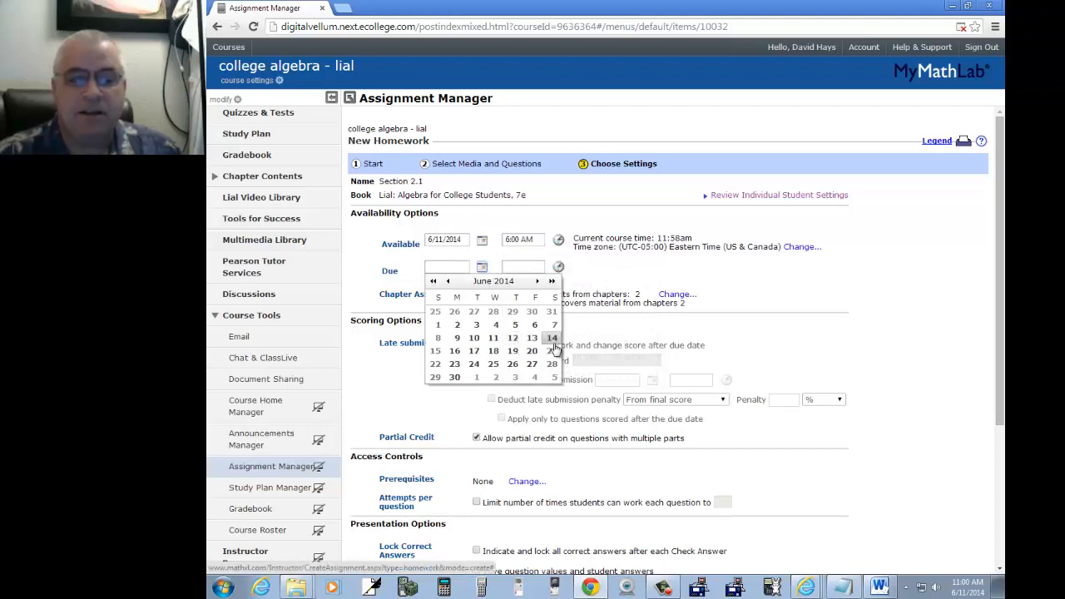
left_click(553, 336)
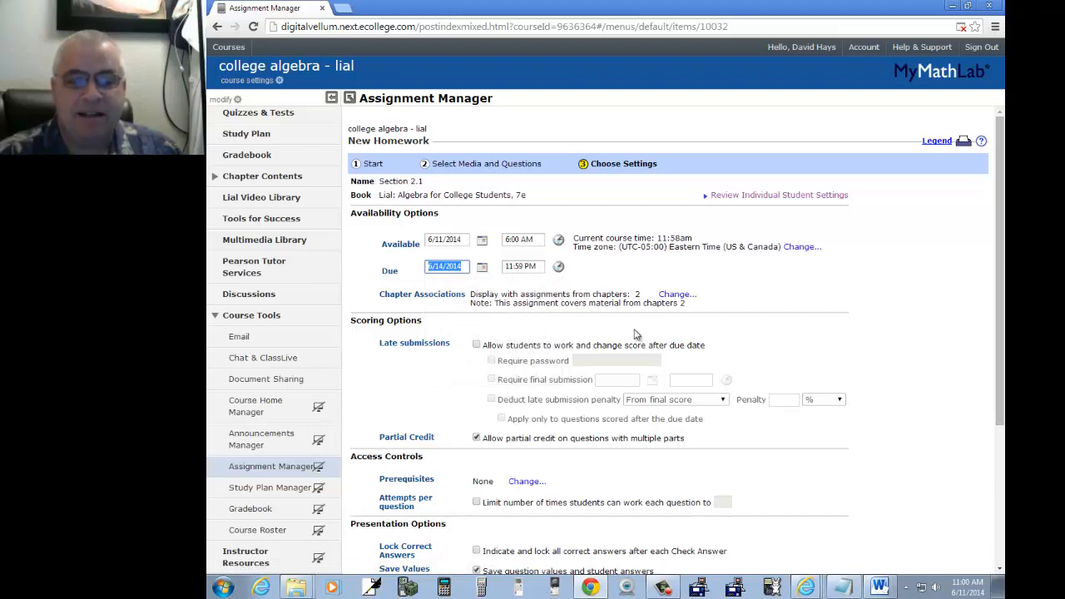
mouse_move(536, 360)
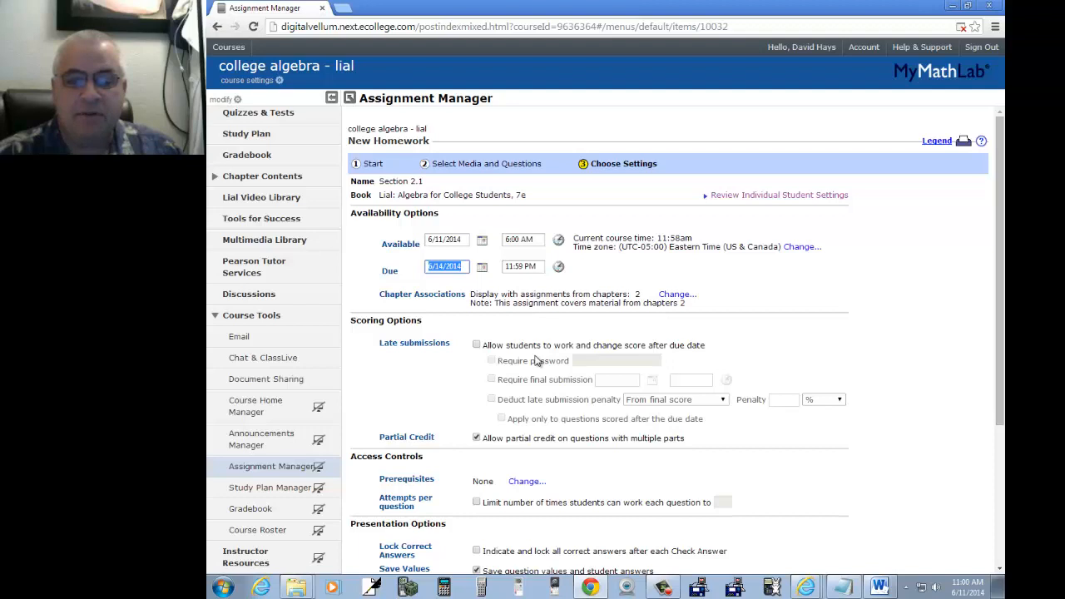
Review the remaining settings, then save and assign the Section 2.1 homework.
scroll("down", 3)
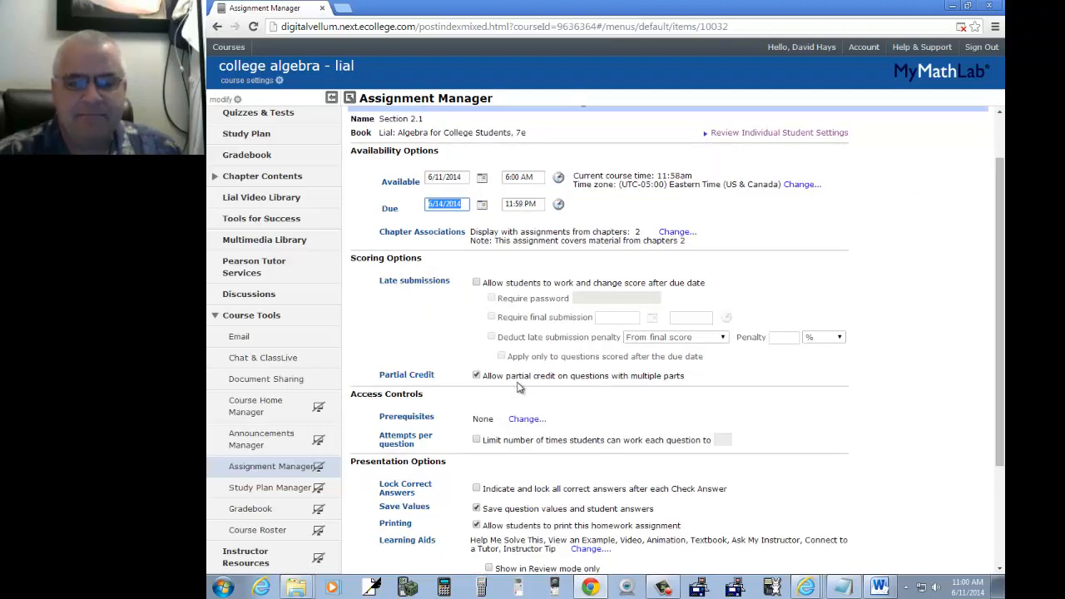
mouse_move(536, 337)
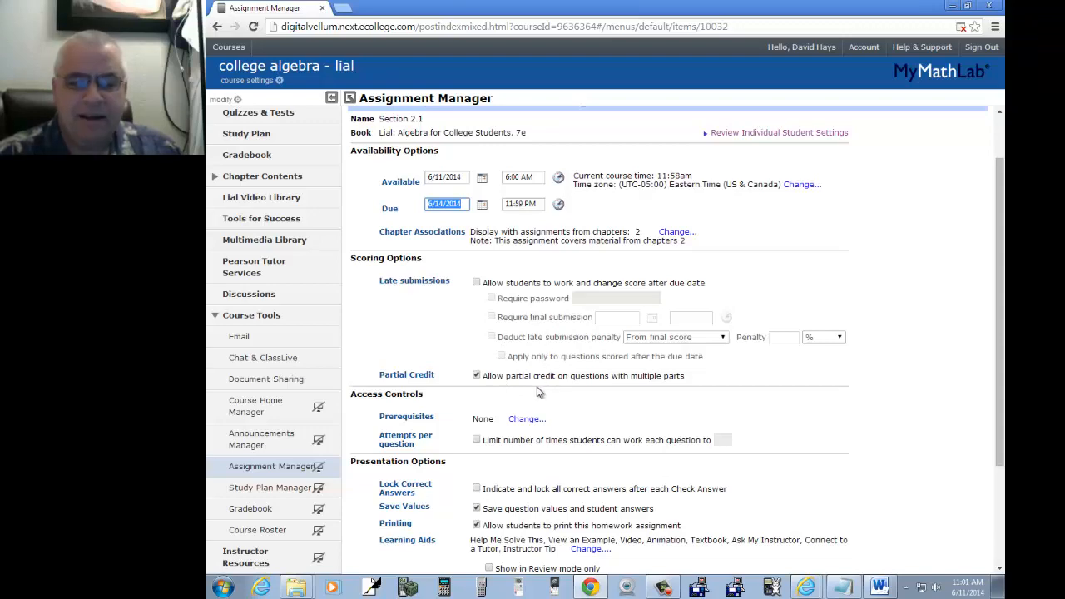
scroll("down", 3)
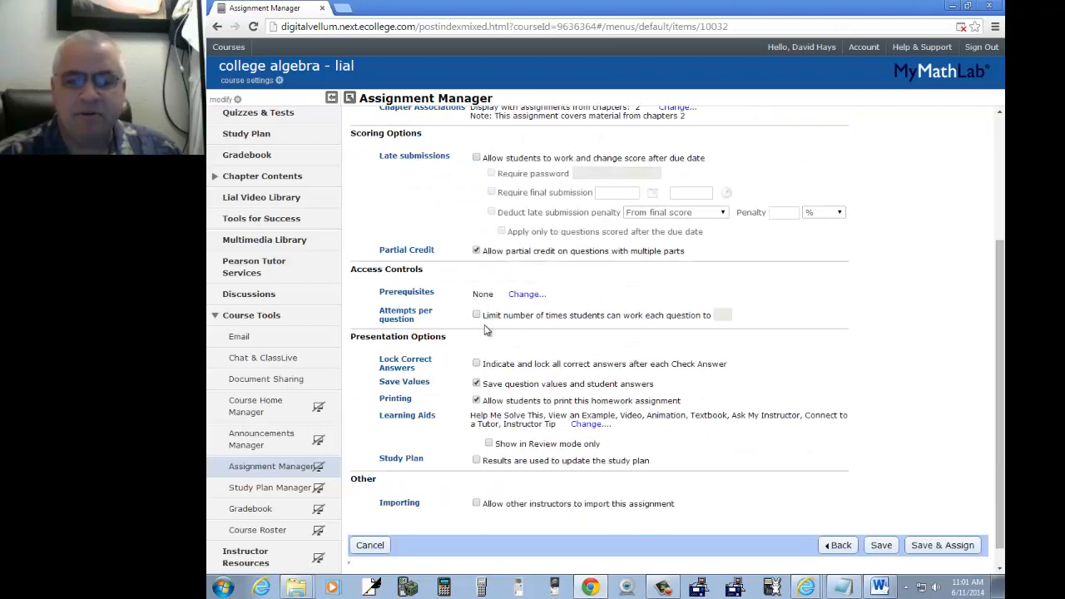
mouse_move(659, 330)
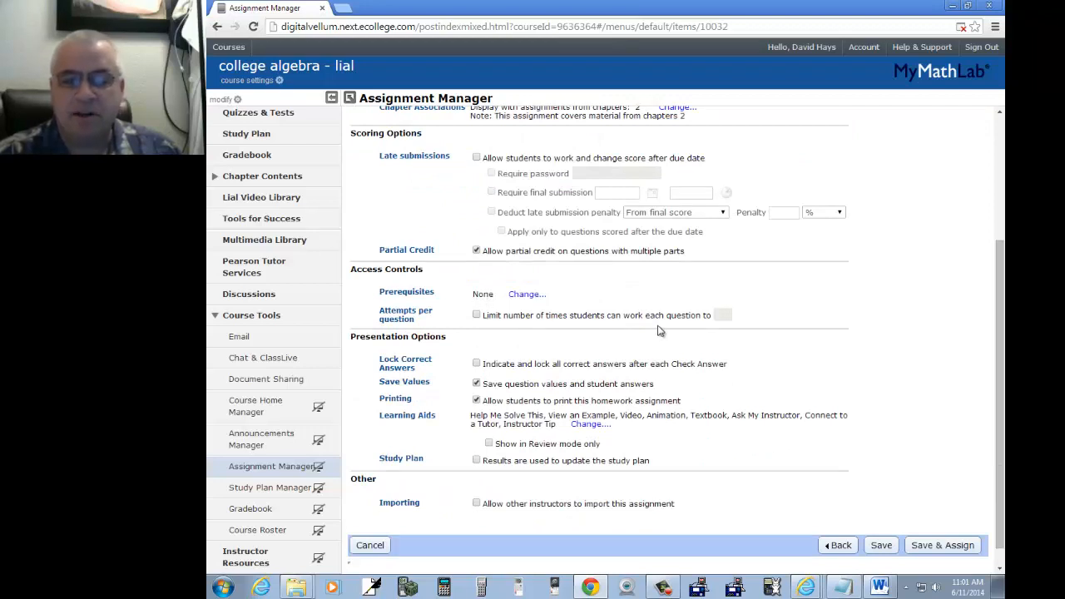
mouse_move(697, 329)
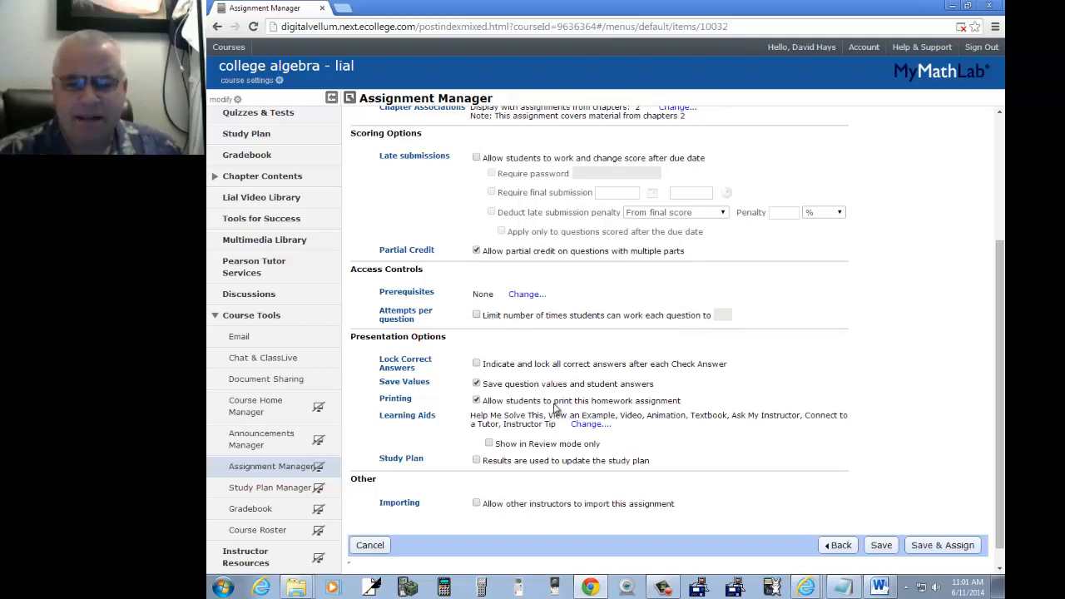
scroll("down", 3)
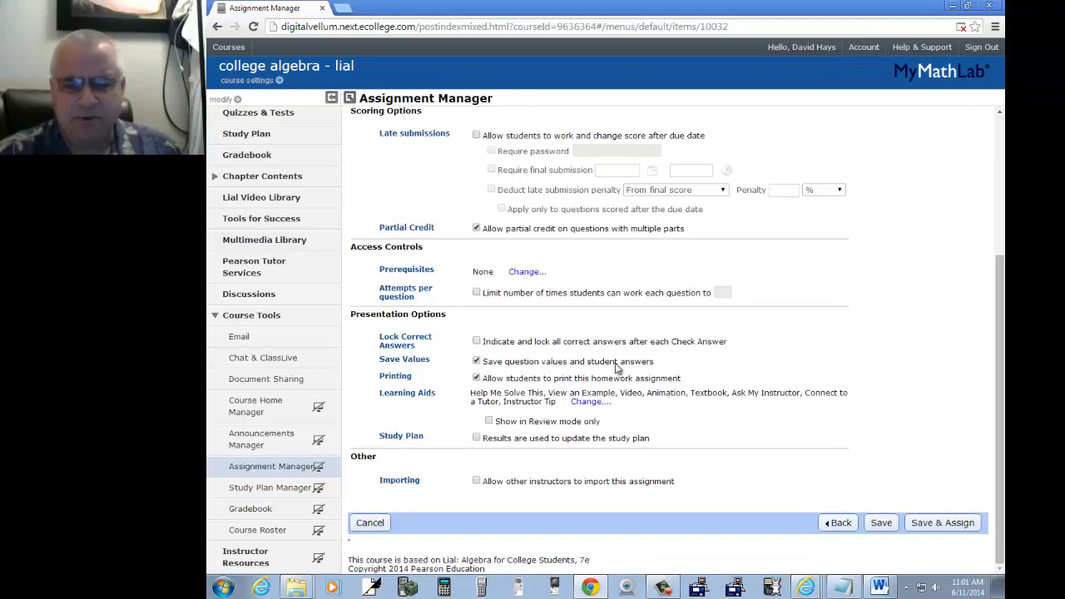
mouse_move(905, 550)
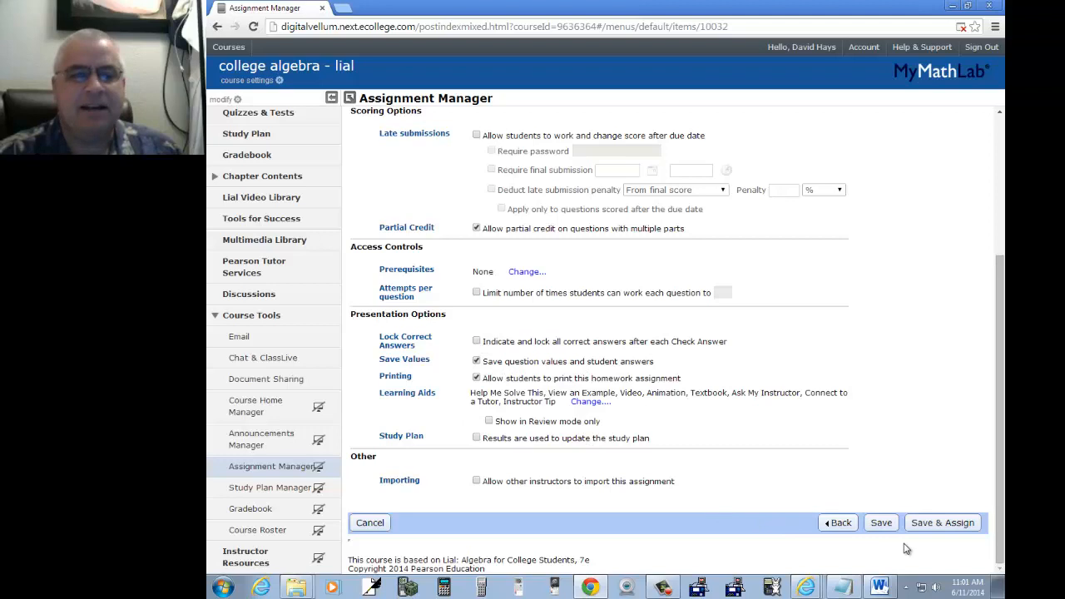
left_click(942, 522)
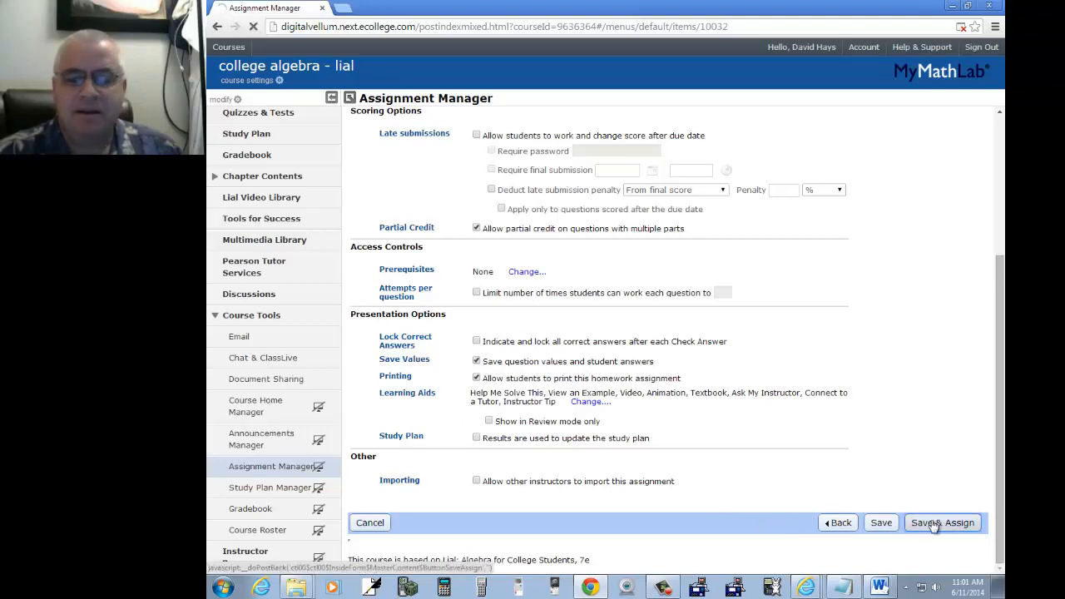
left_click(942, 523)
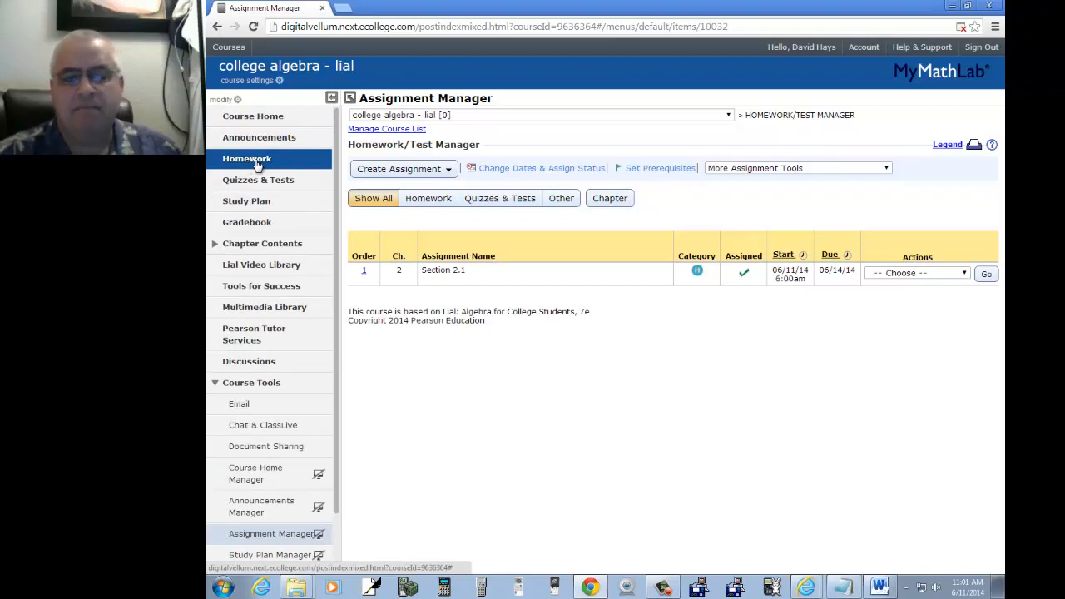
From the Homework page, enter the Section 2.1 homework as a student and start question 1.
left_click(246, 158)
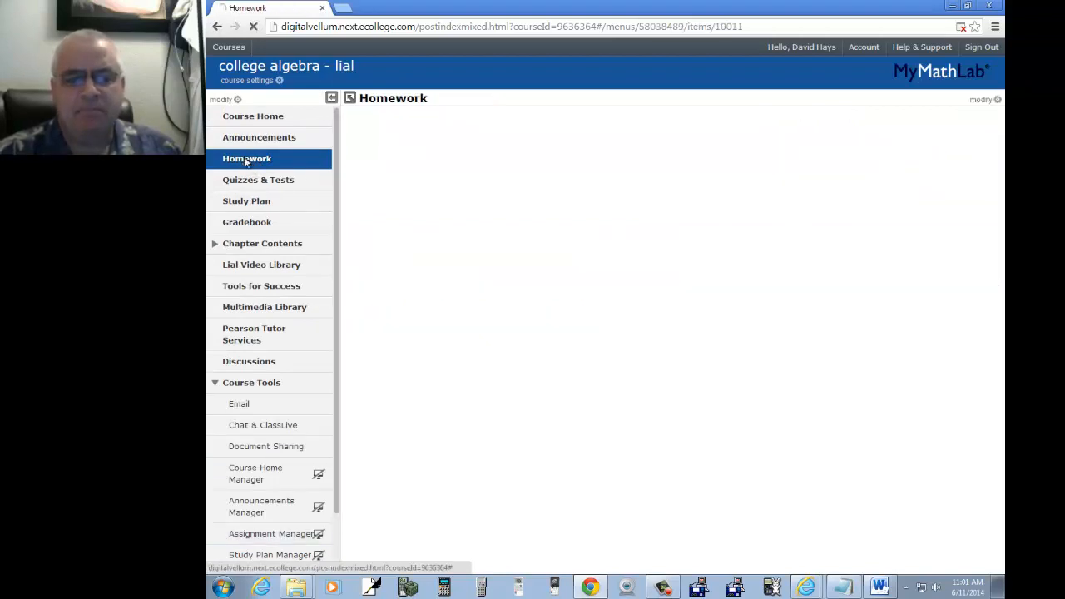
left_click(246, 159)
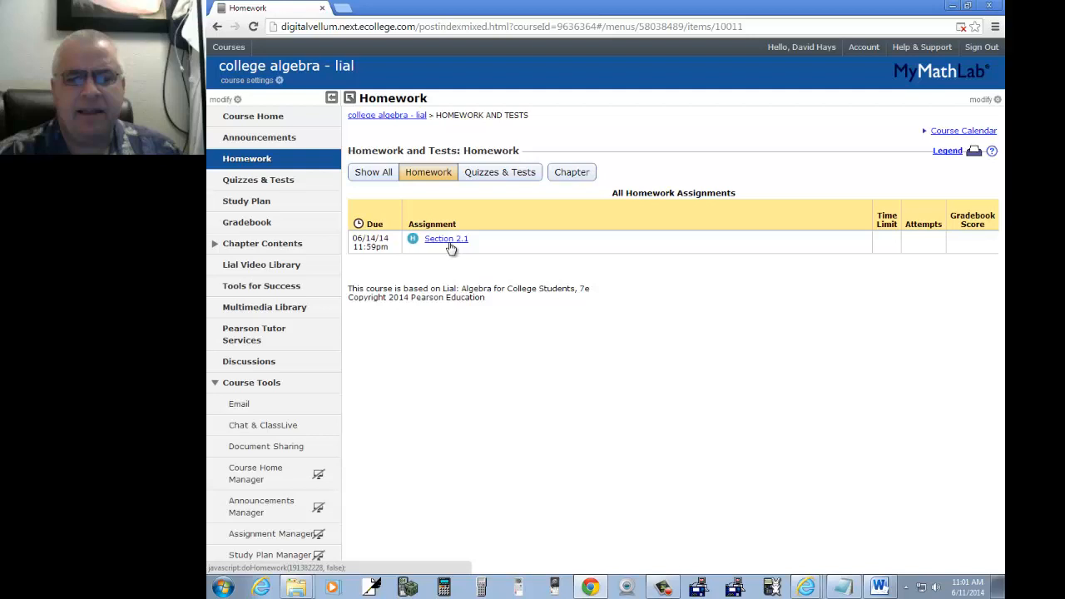
left_click(446, 239)
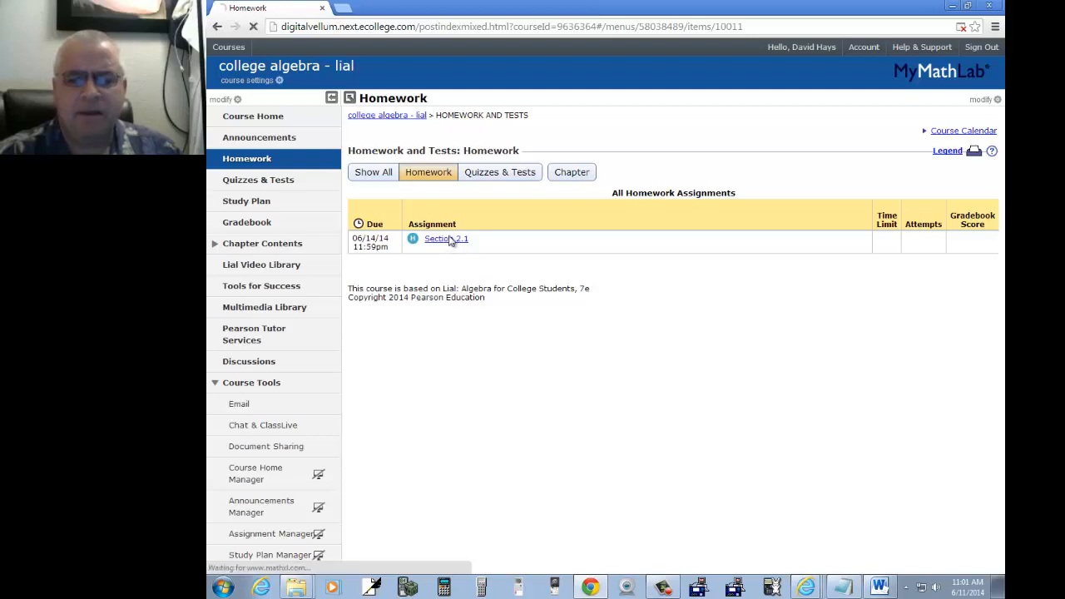
left_click(446, 239)
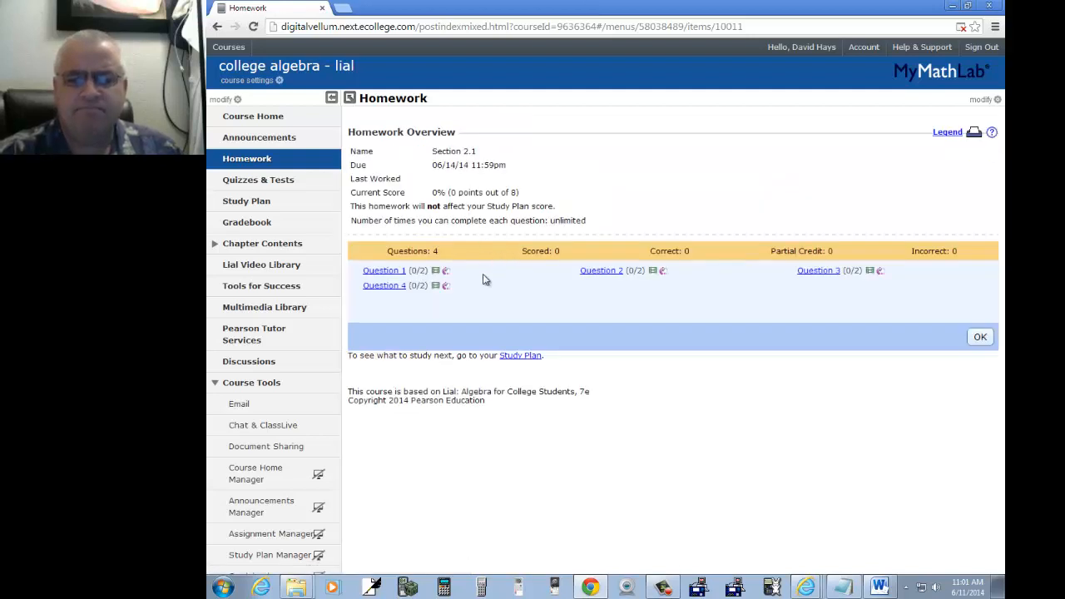
left_click(382, 270)
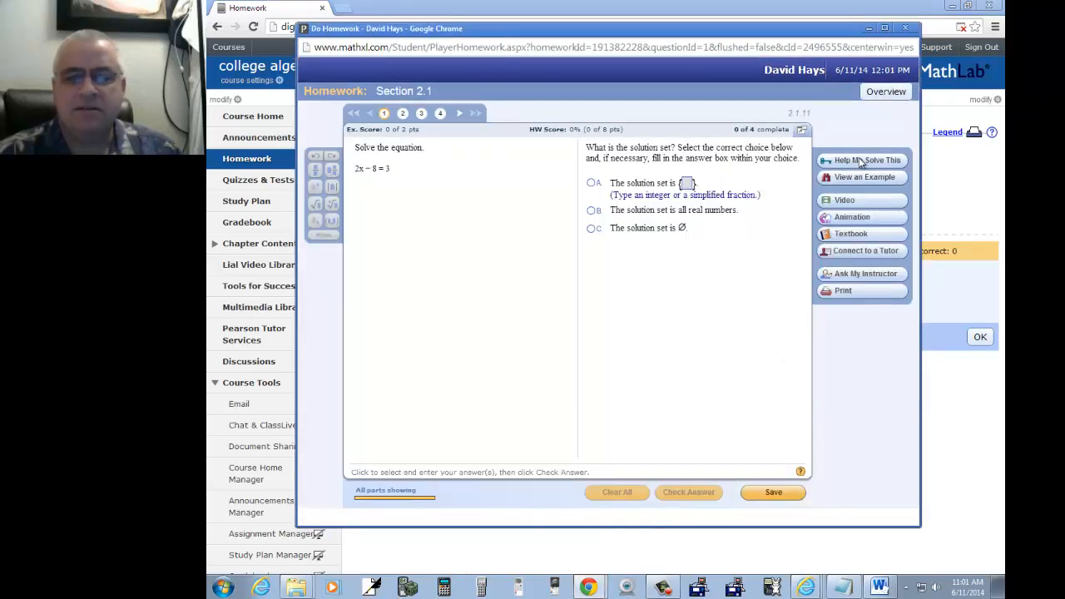
mouse_move(897, 190)
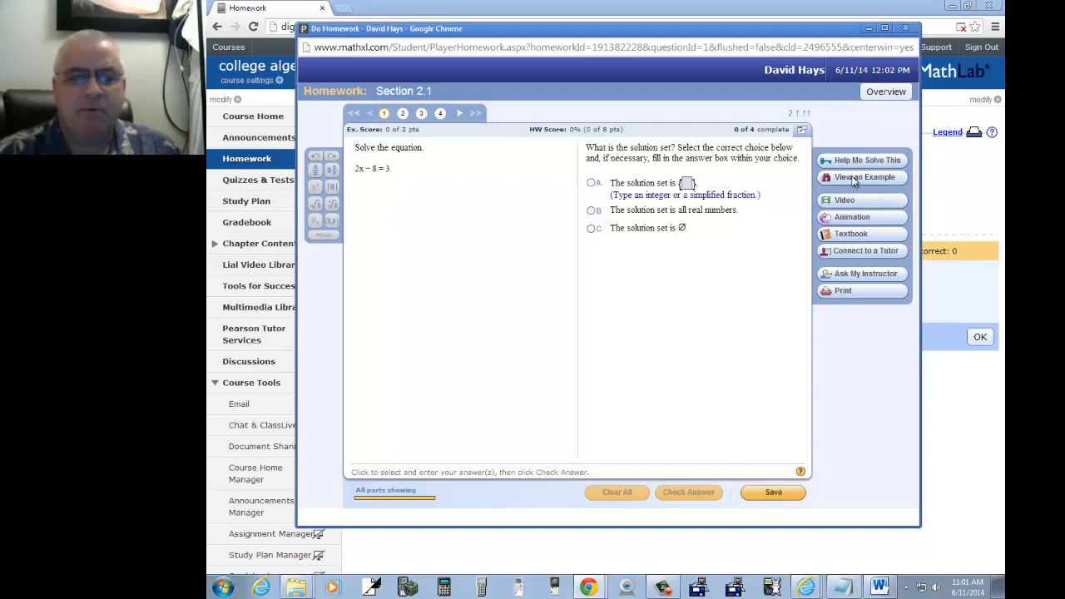
View a worked example (solving 2x − 5 = 7) beside question 1, solve 2x − 8 = 3.
left_click(866, 176)
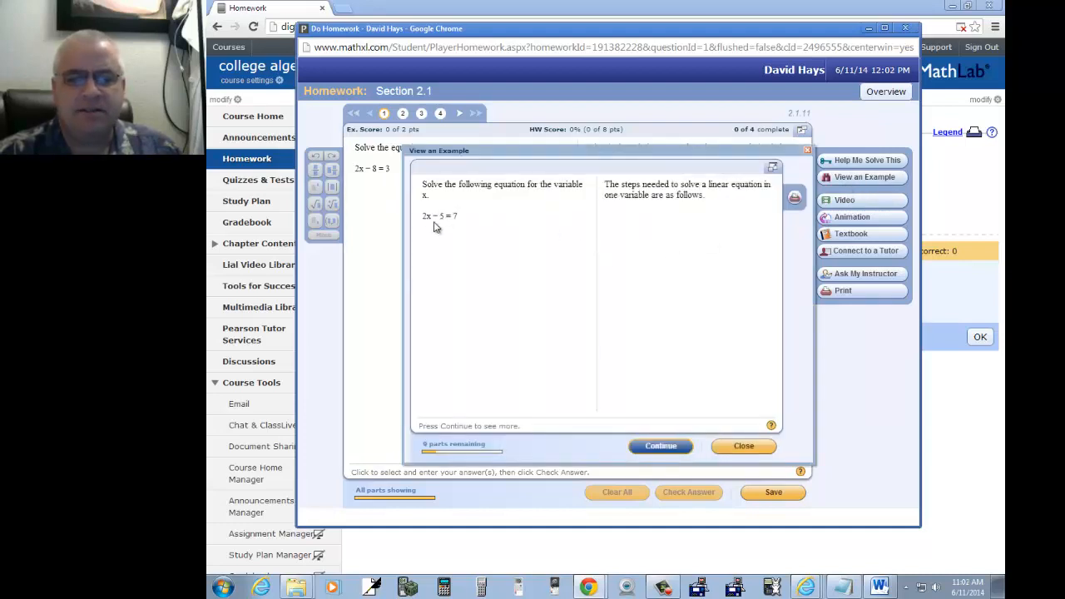
mouse_move(513, 273)
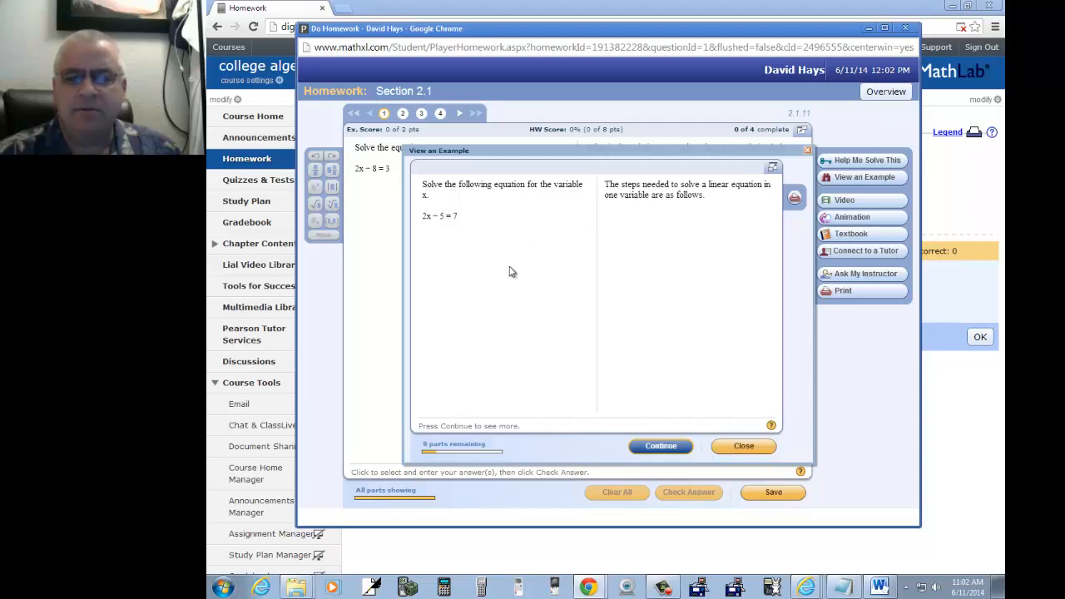
Step through every part of the 2x − 5 = 7 worked example, then close it.
left_click(659, 446)
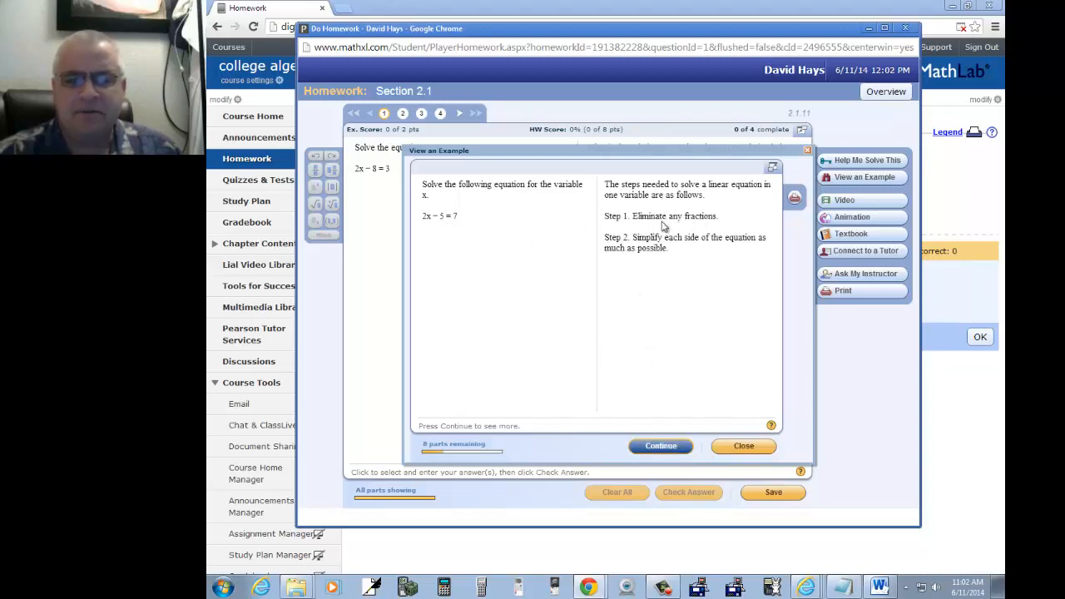
mouse_move(696, 243)
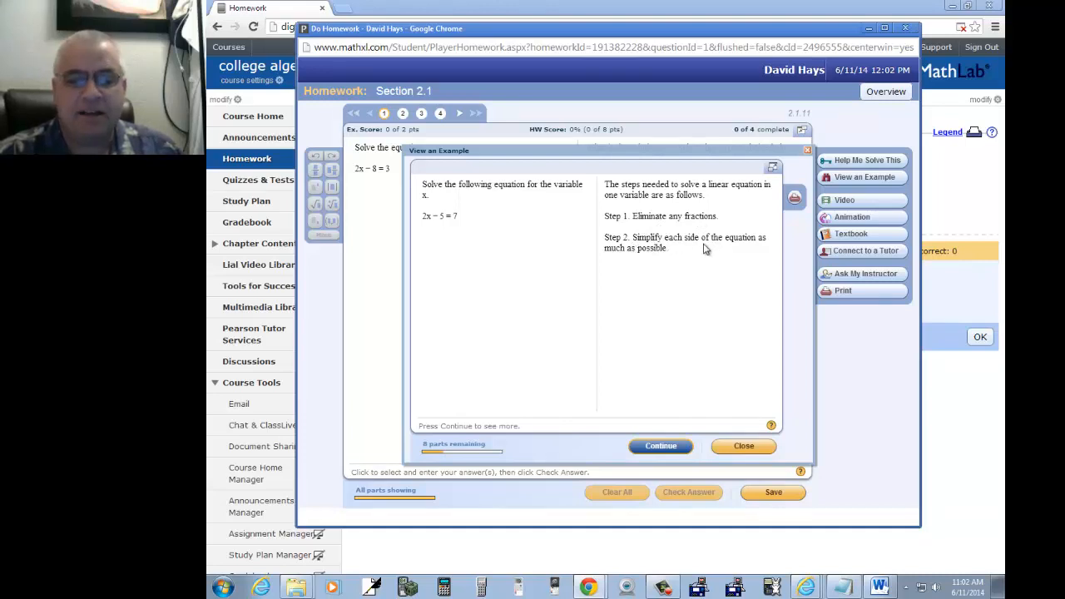
mouse_move(682, 426)
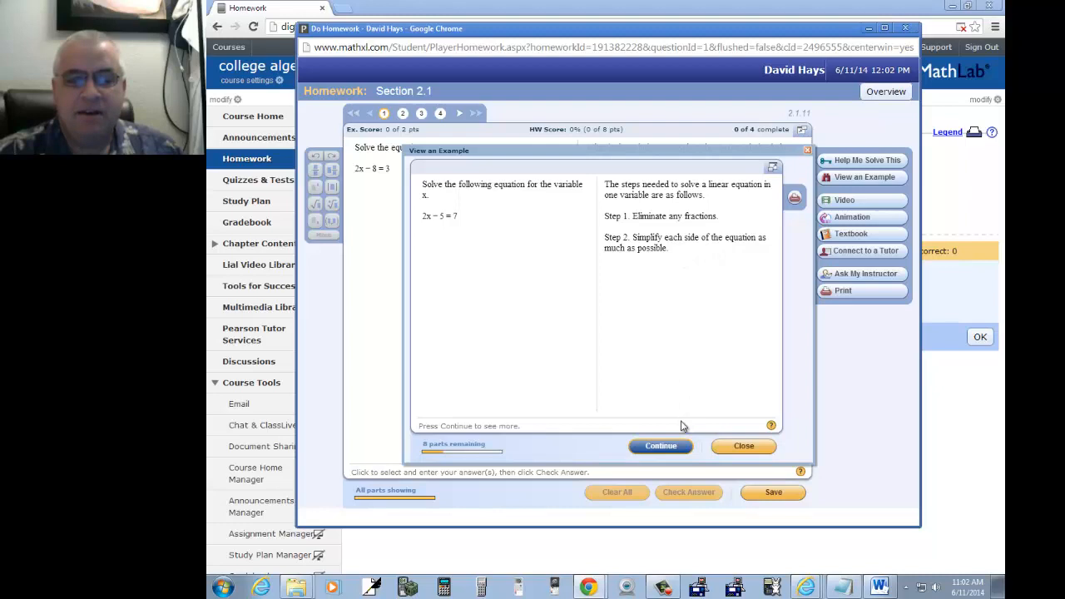
left_click(659, 446)
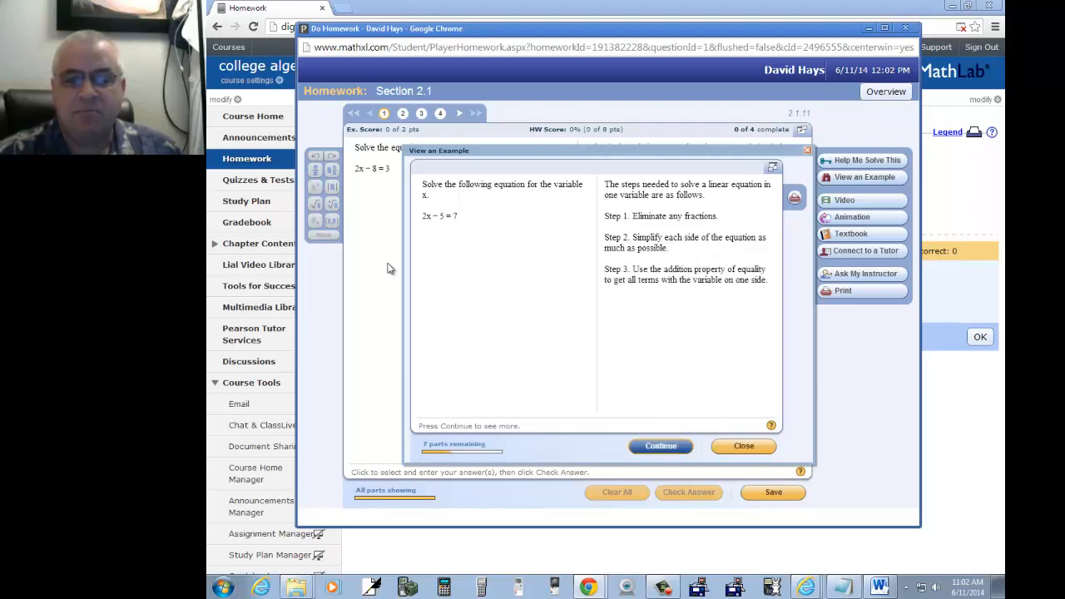
mouse_move(563, 230)
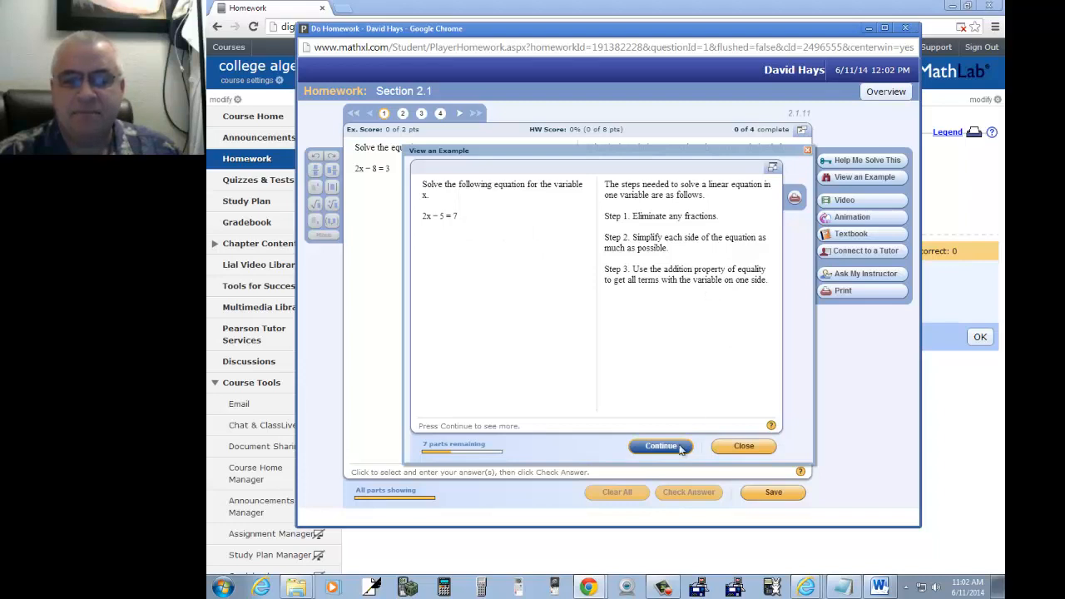
left_click(661, 446)
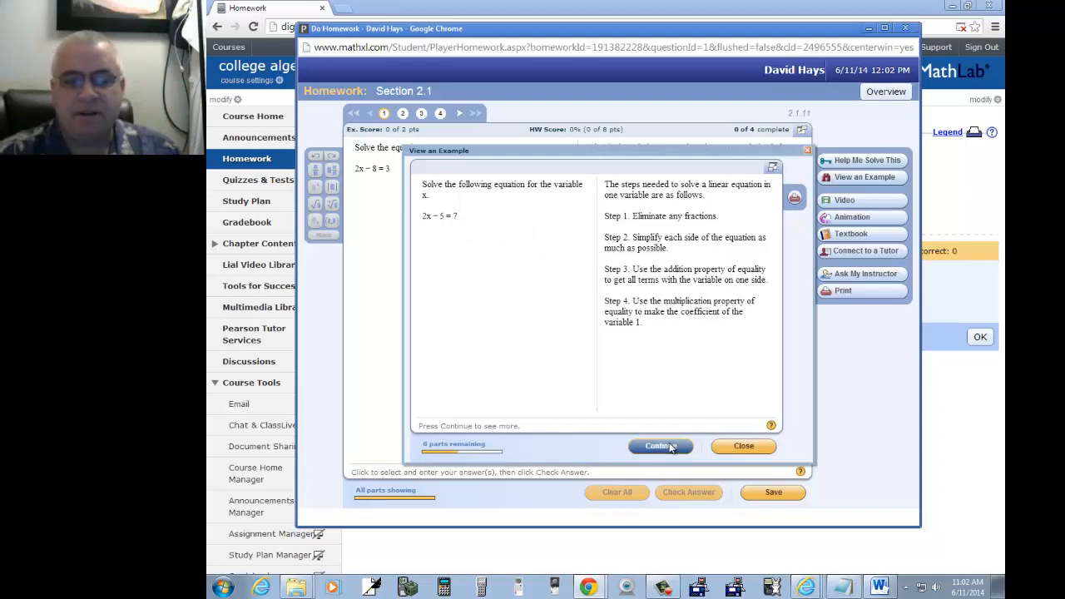
left_click(659, 446)
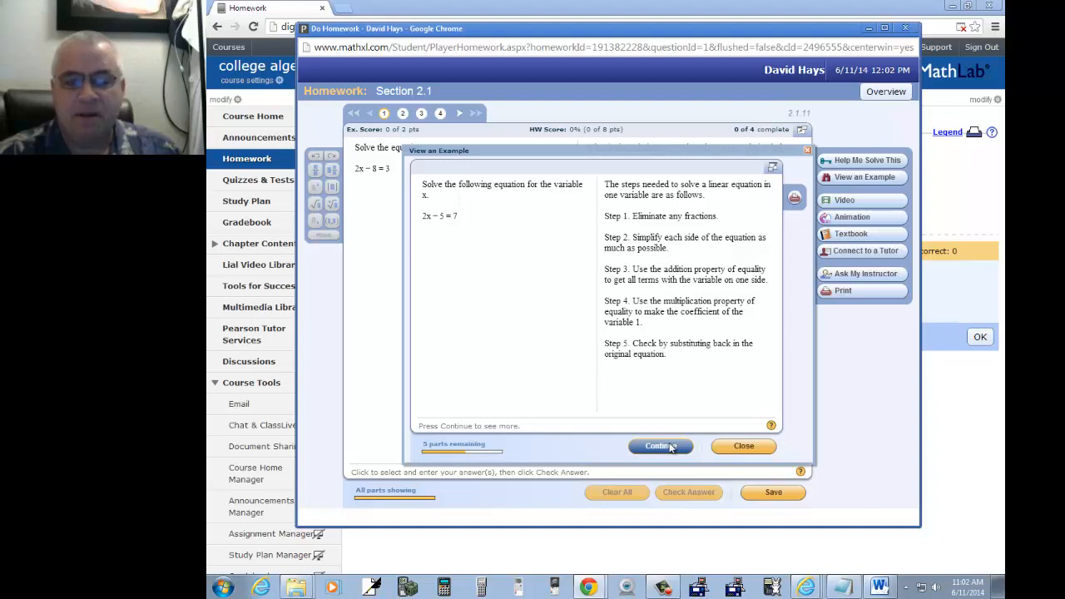
left_click(661, 446)
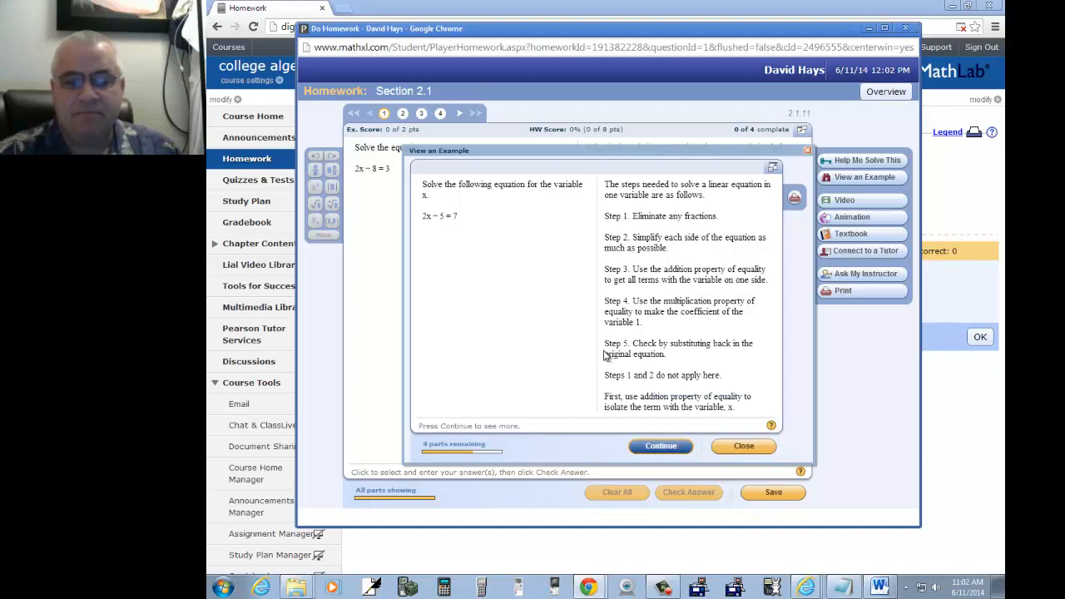
mouse_move(631, 404)
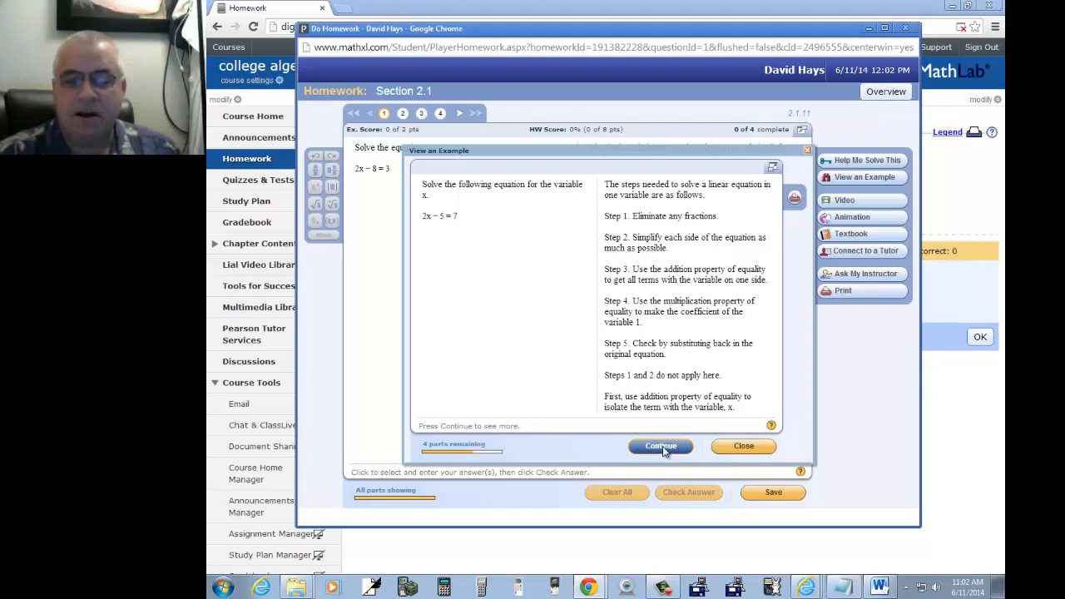
left_click(661, 446)
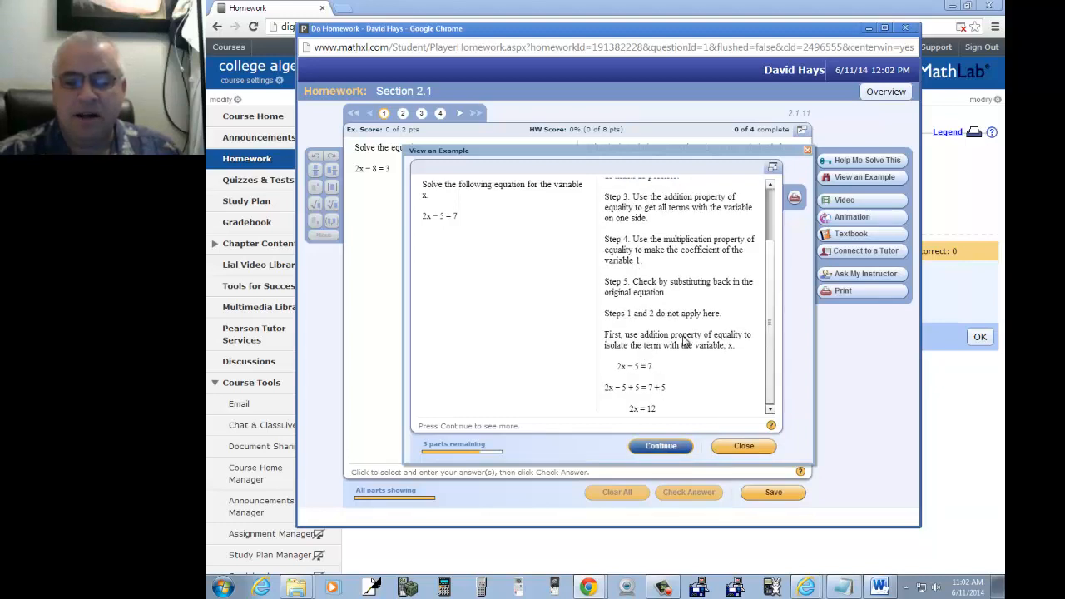
mouse_move(636, 396)
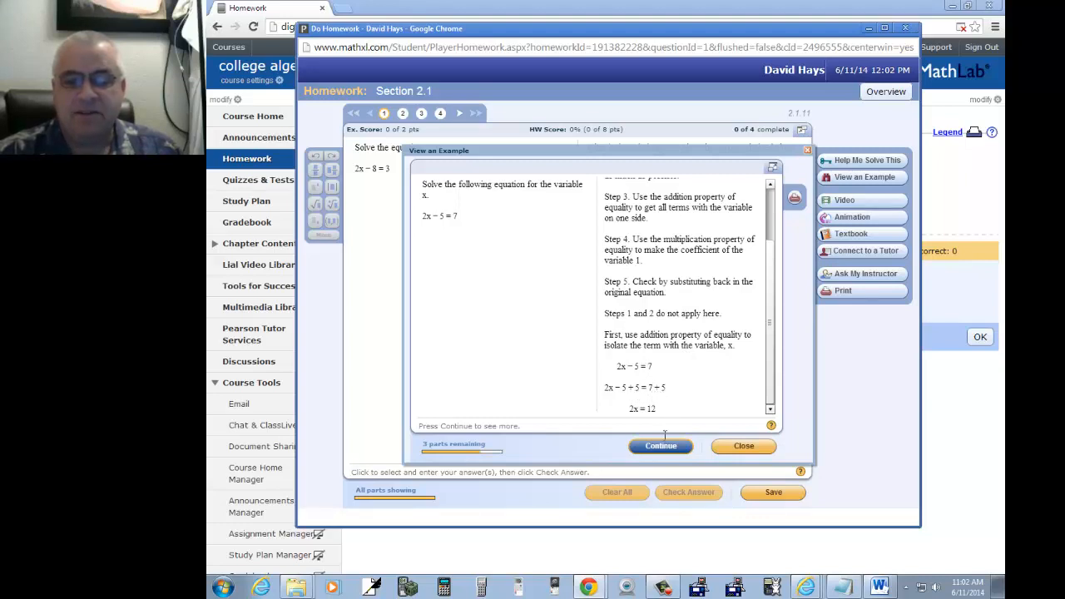
left_click(659, 446)
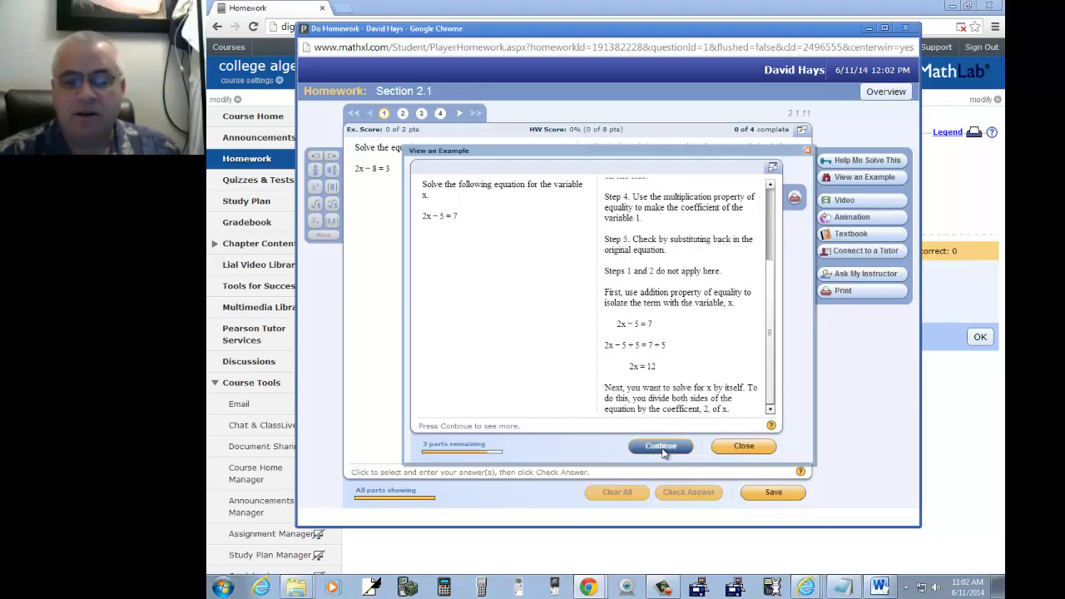
left_click(661, 446)
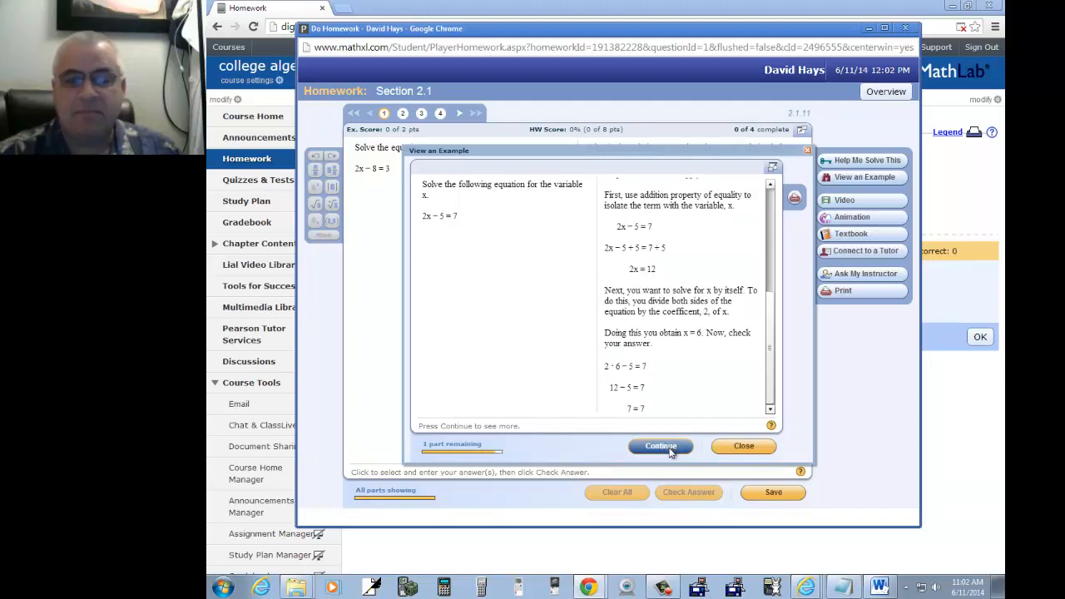
left_click(659, 446)
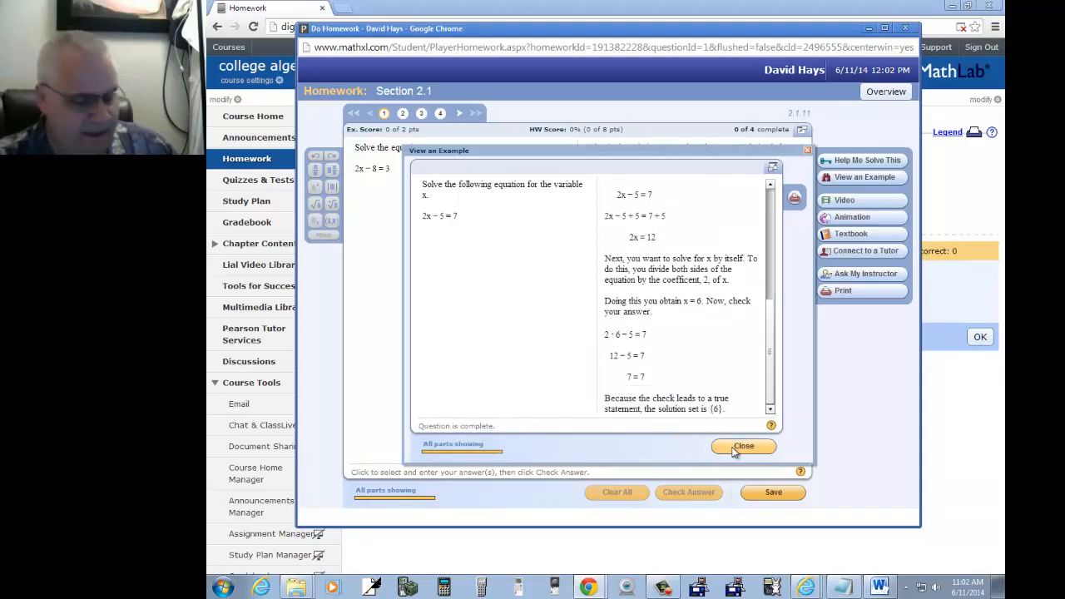
left_click(742, 447)
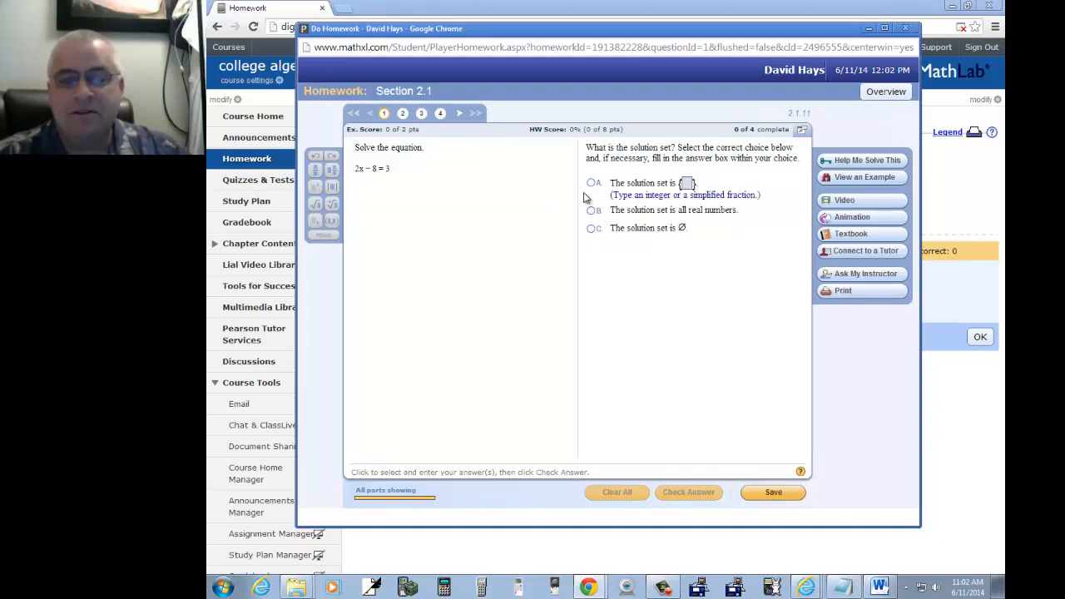
Answer question 1 with option A and the value 4, checking it twice and getting marked incorrect both times.
left_click(591, 182)
type("3")
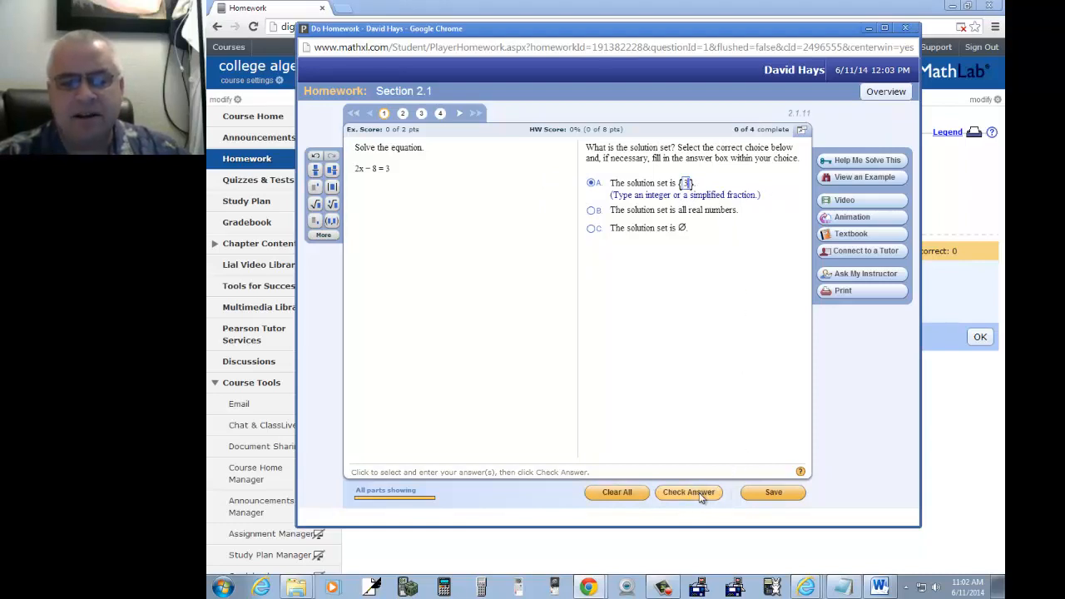
left_click(689, 493)
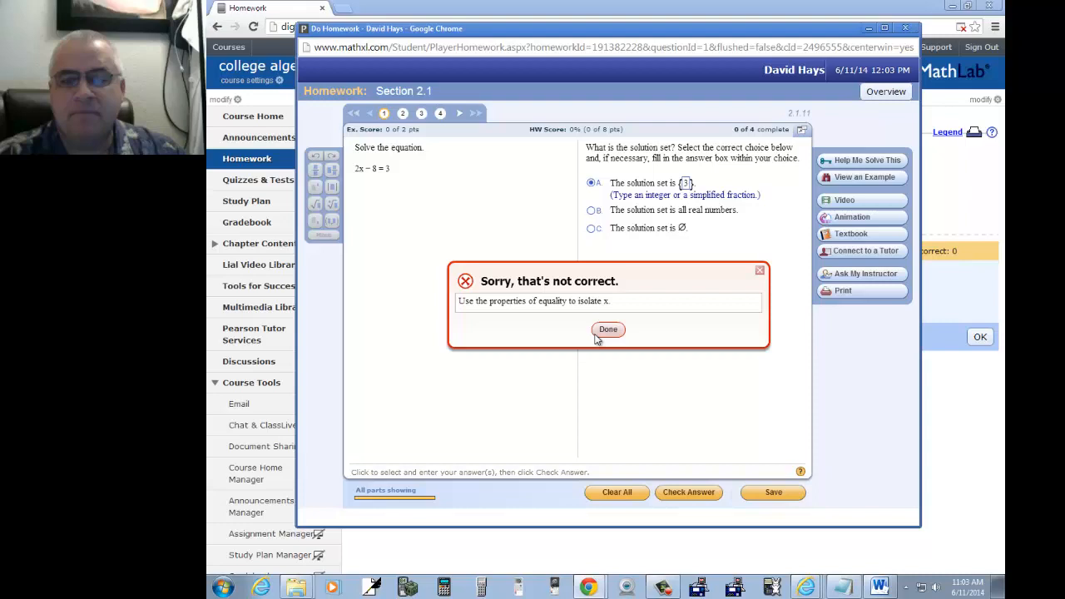
left_click(609, 329)
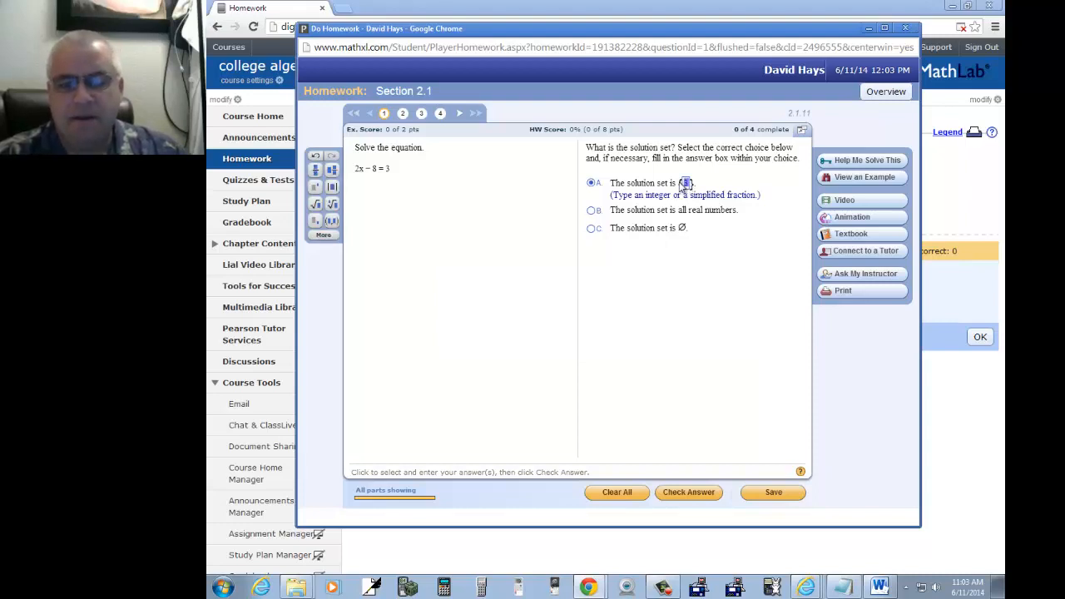
type("4")
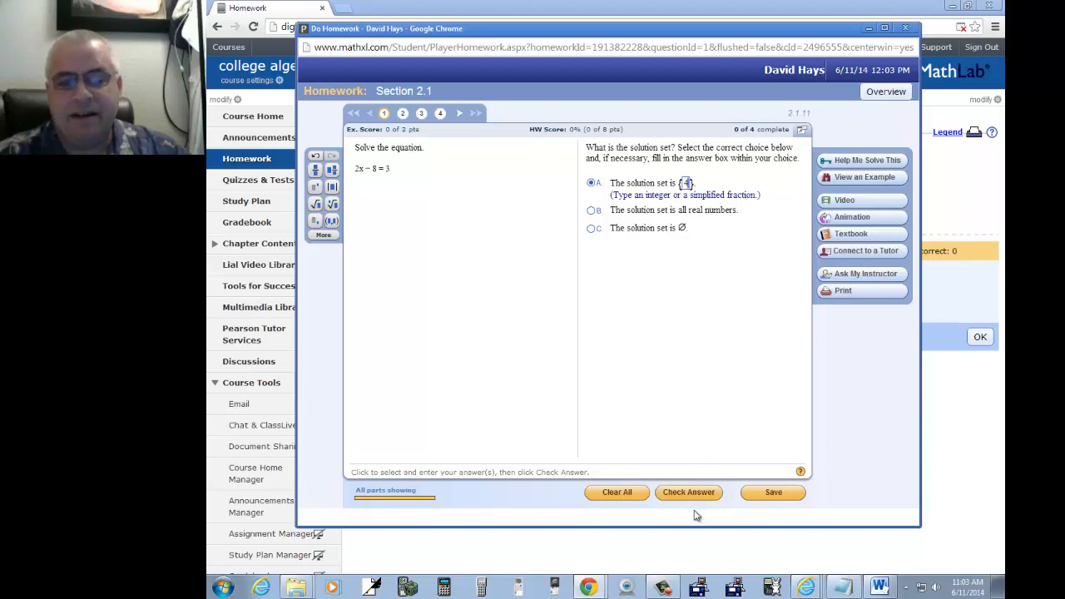
left_click(689, 492)
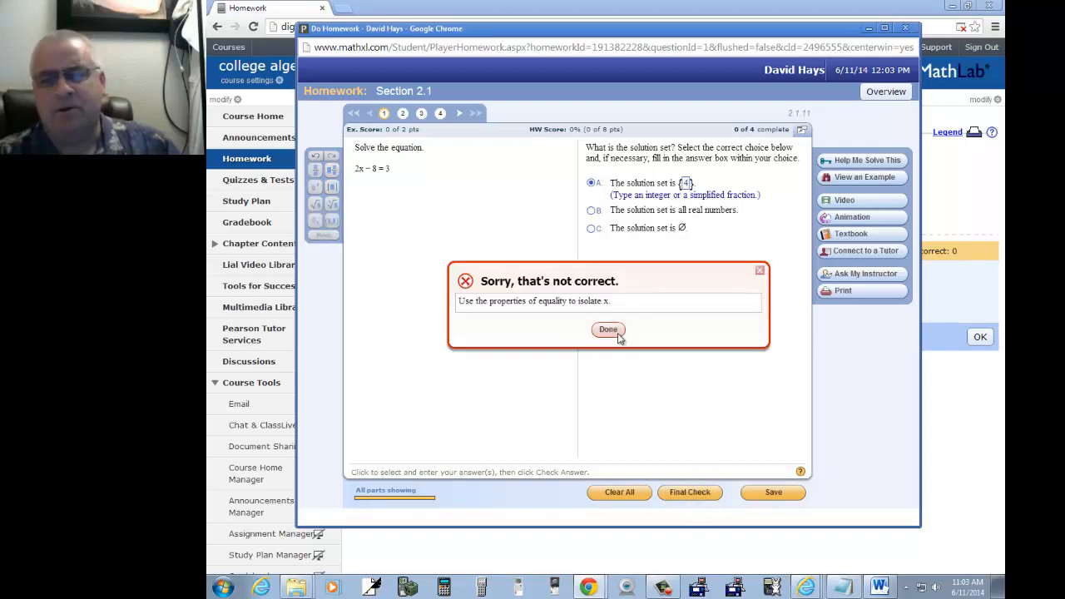
left_click(609, 329)
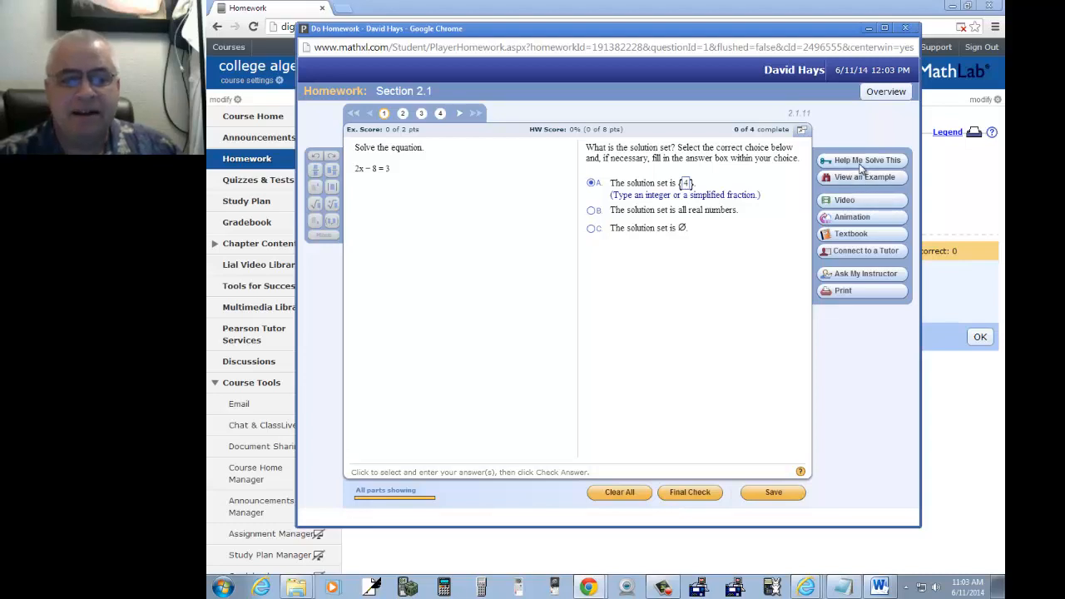
Start Help Me Solve This for 2x − 8 = 3 and confirm the step 2x = 11.
left_click(865, 160)
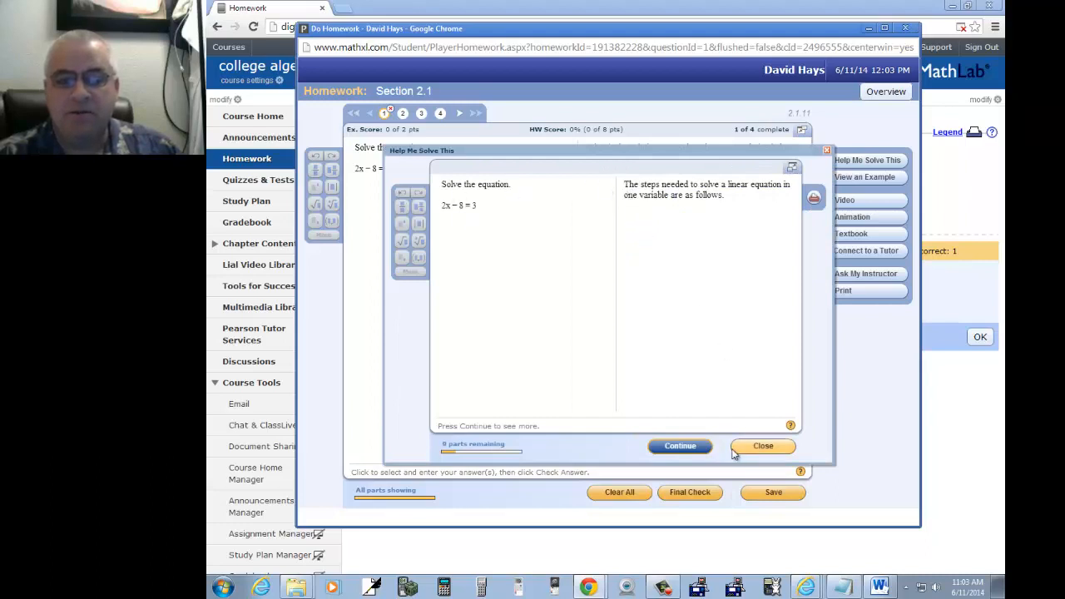
left_click(679, 446)
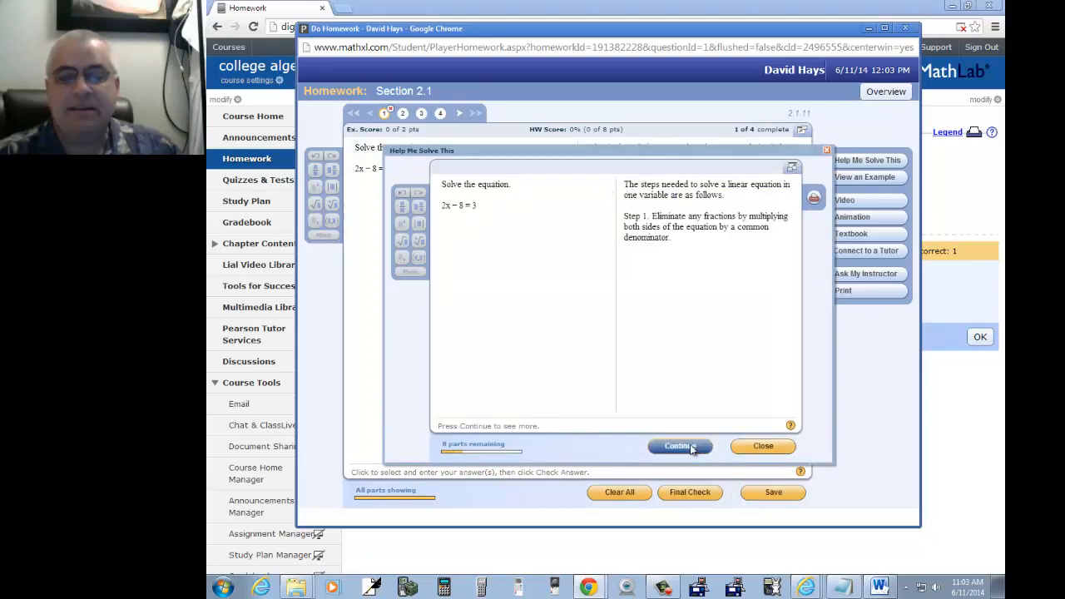
left_click(678, 447)
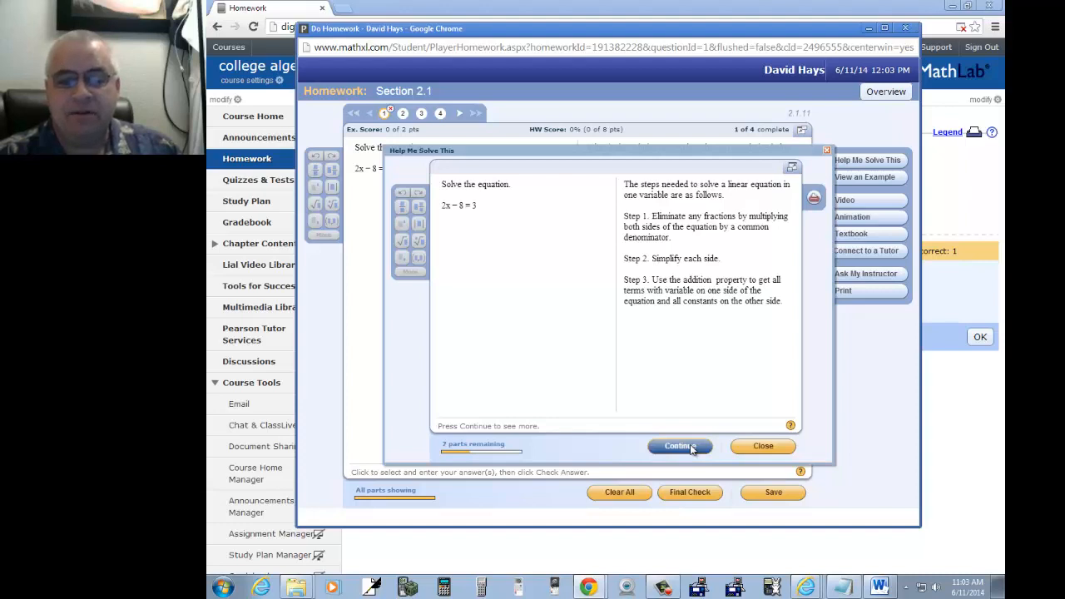
left_click(677, 446)
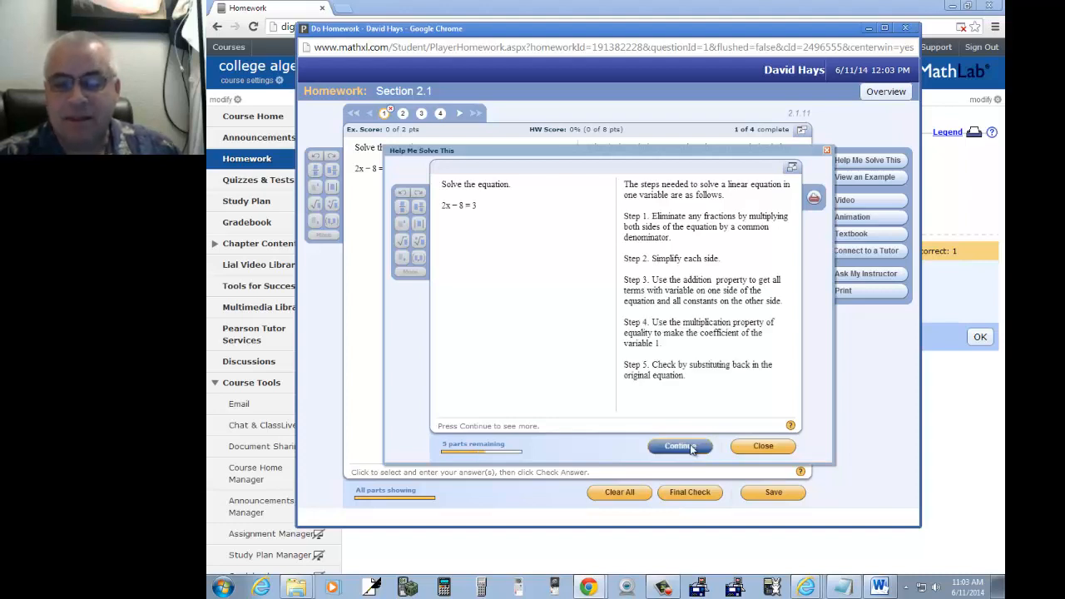
left_click(678, 446)
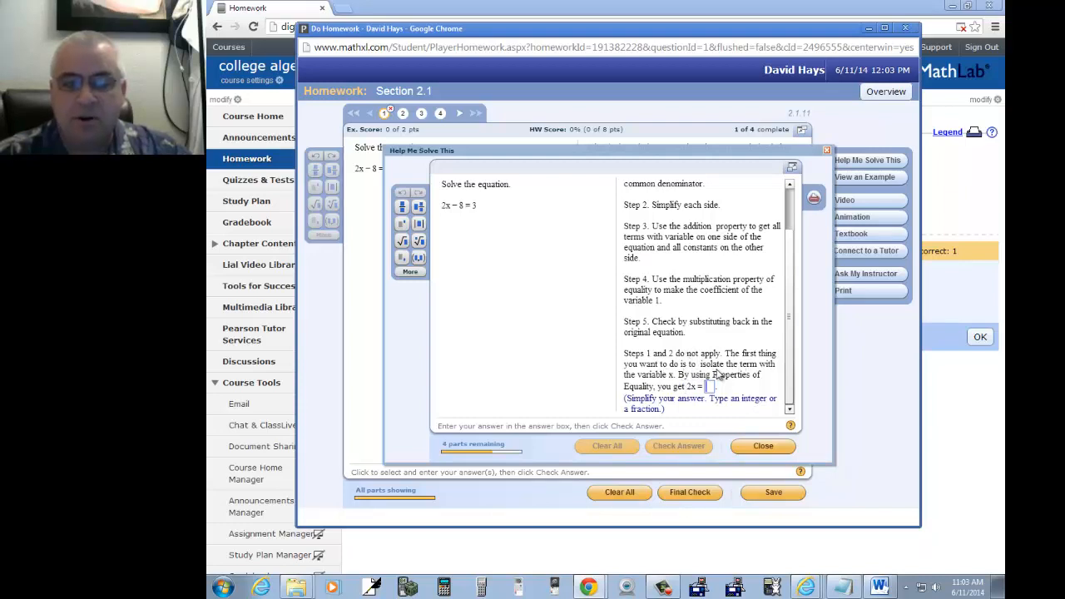
mouse_move(686, 407)
type("11")
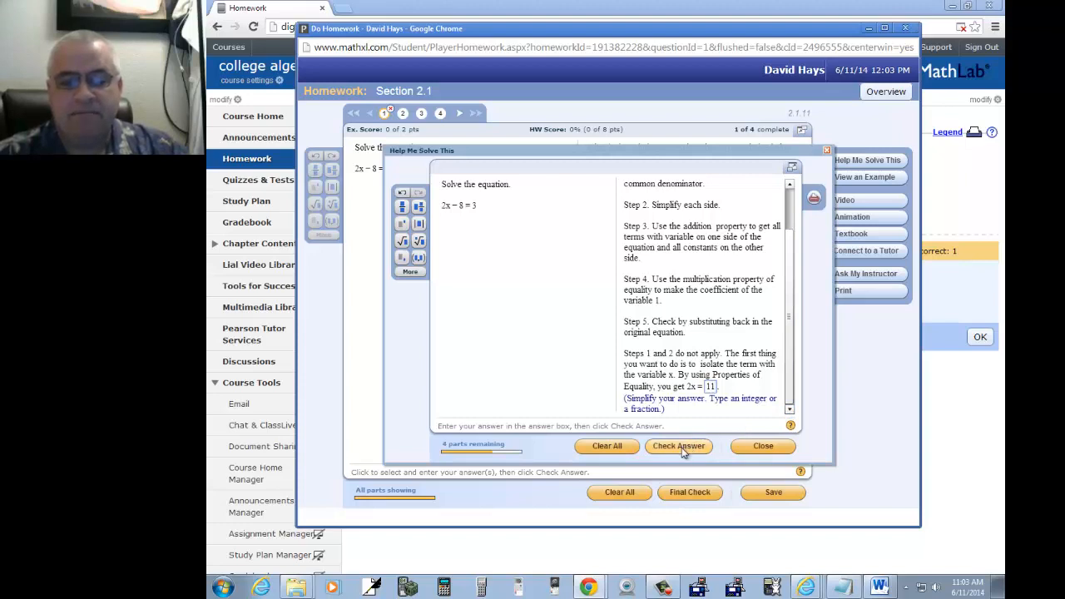
left_click(679, 446)
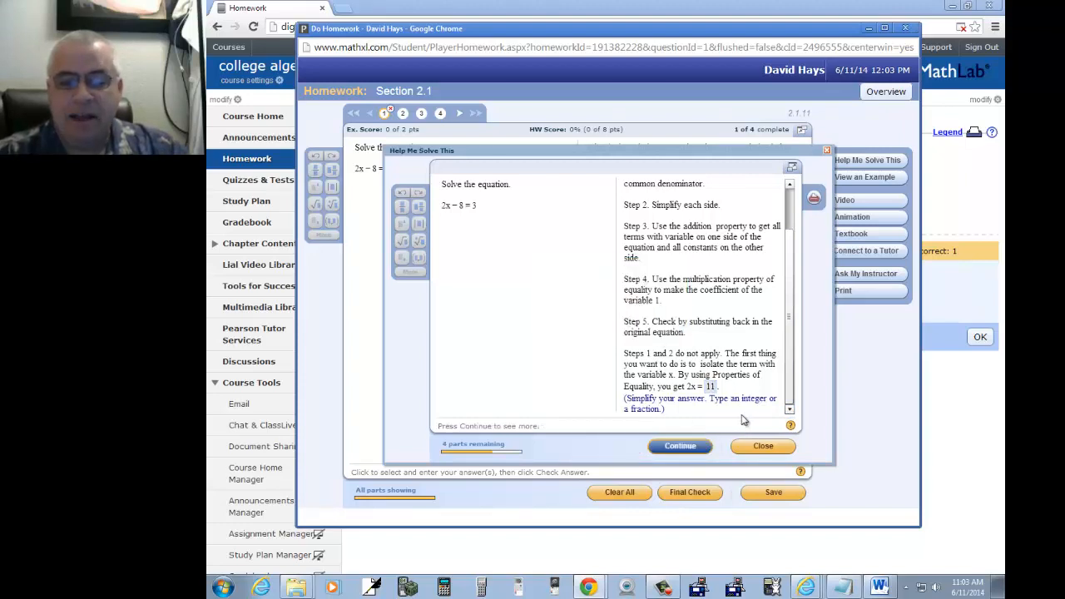
left_click(679, 446)
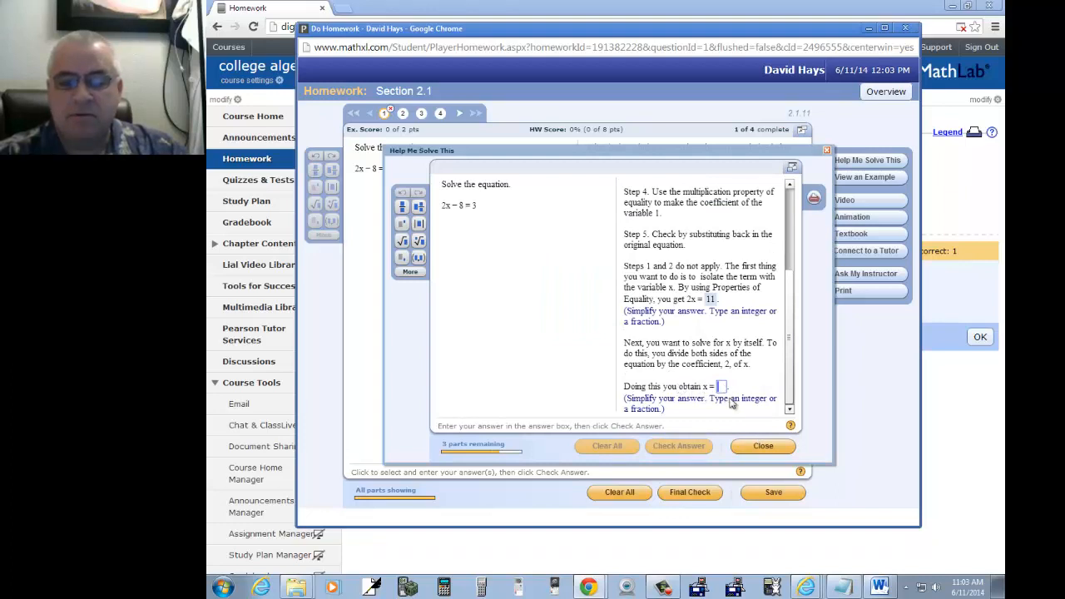
mouse_move(769, 416)
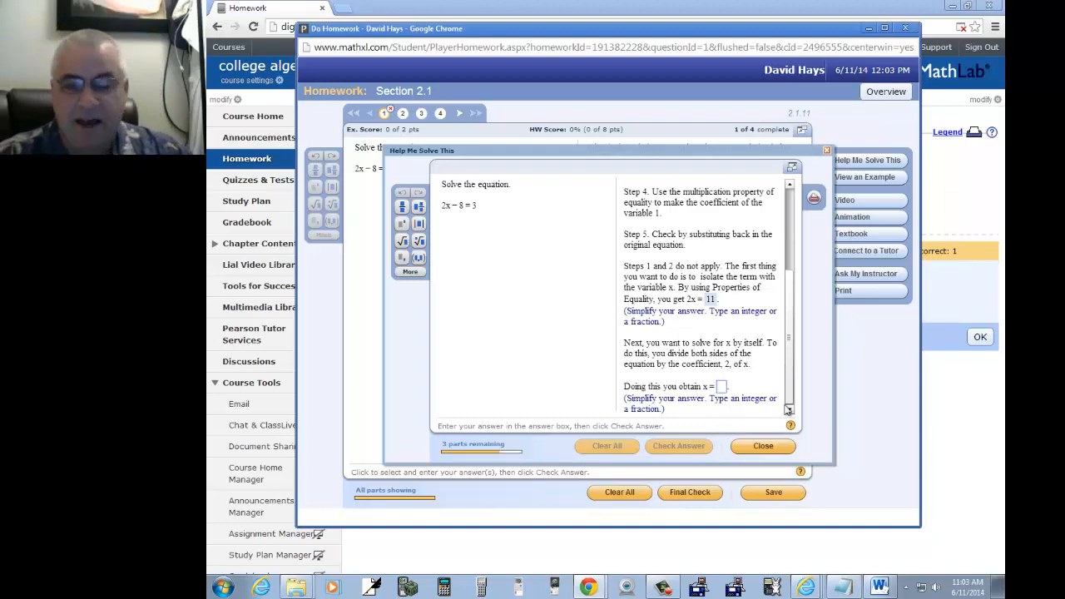
Confirm x = 11/2, review the solution check, and close the guided help.
scroll("down", 3)
type("11/2")
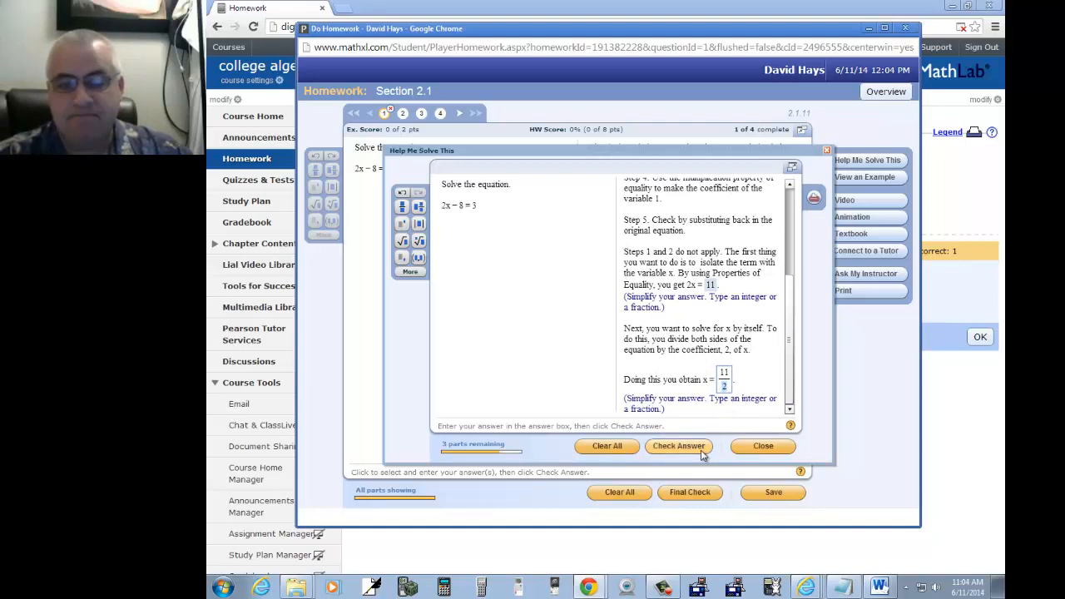
left_click(679, 446)
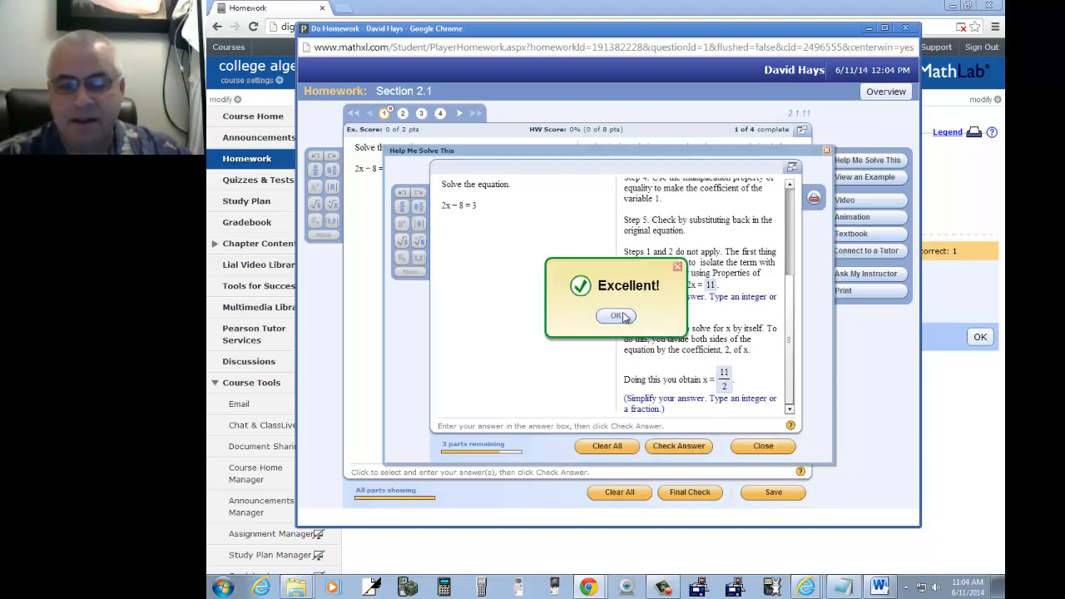
left_click(616, 316)
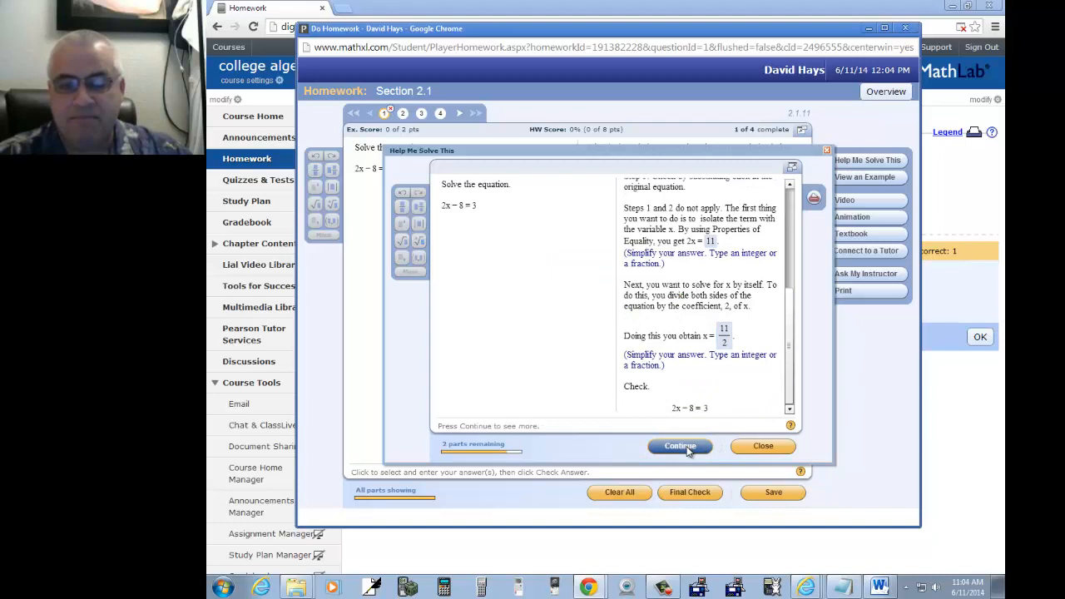
left_click(679, 446)
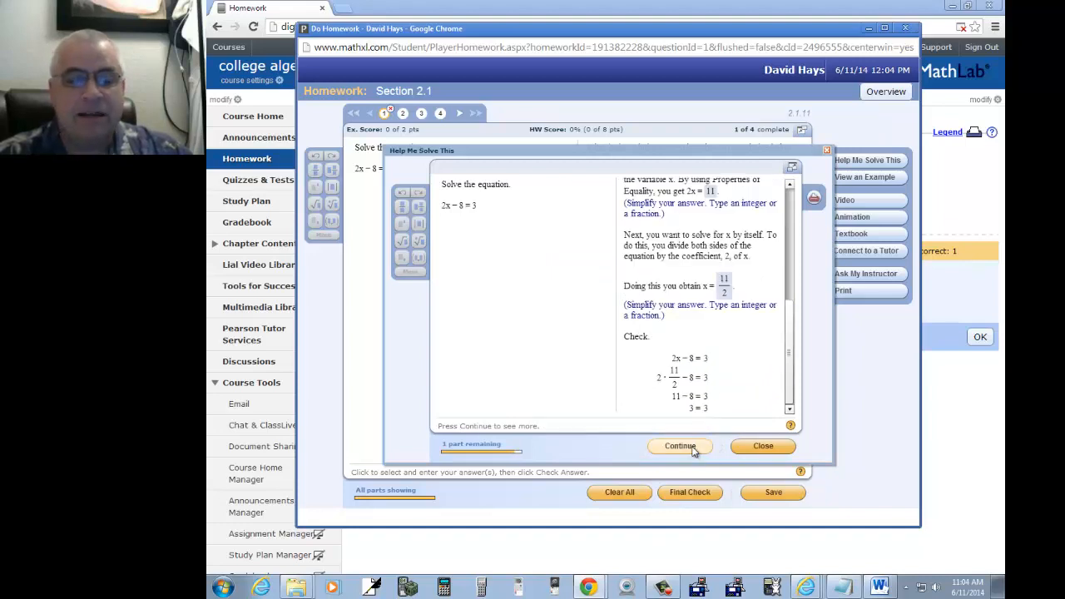
left_click(679, 446)
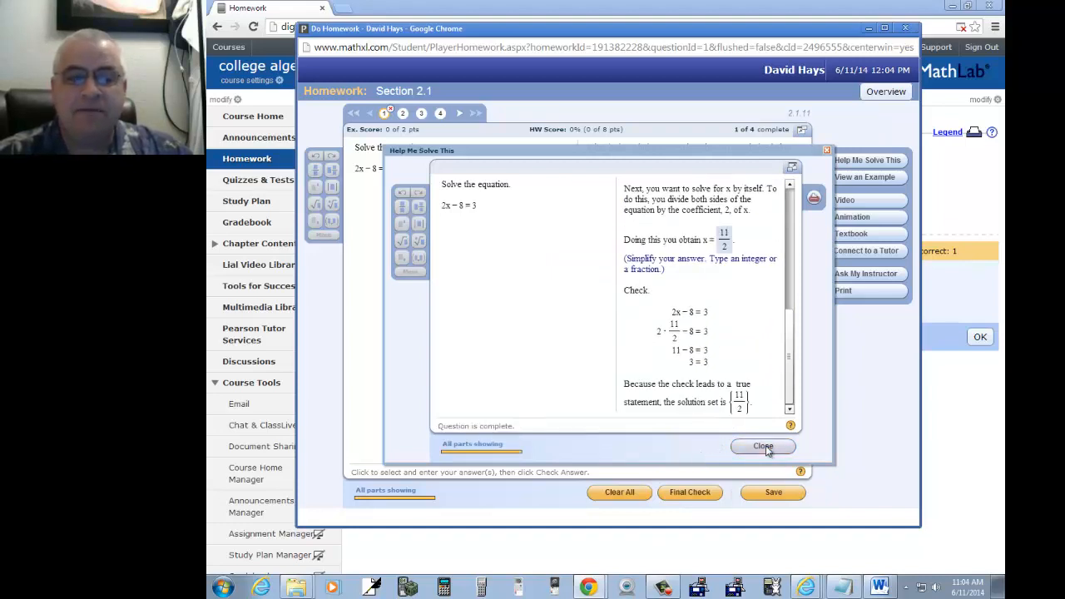
left_click(762, 446)
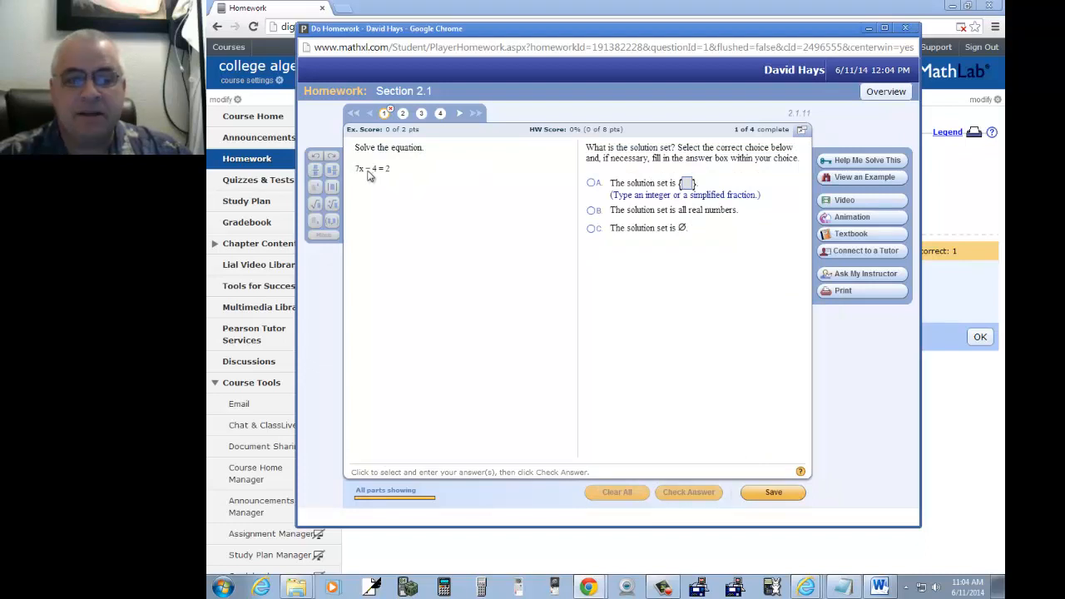
mouse_move(386, 180)
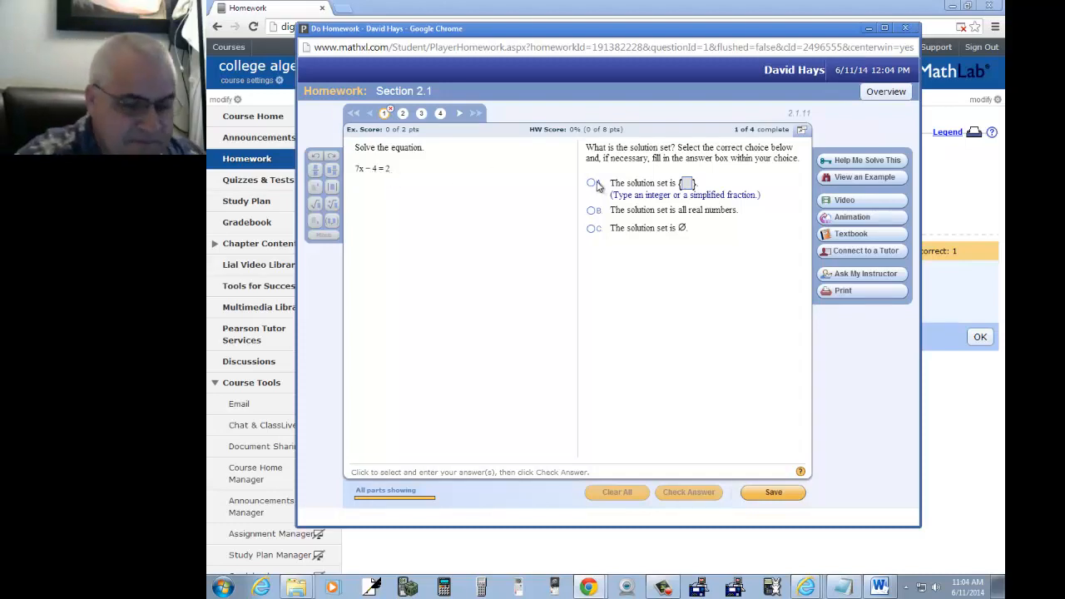
Answer 7x + 4 = 2 with choice A and solution set 6/7, then move to question 3.
left_click(593, 183)
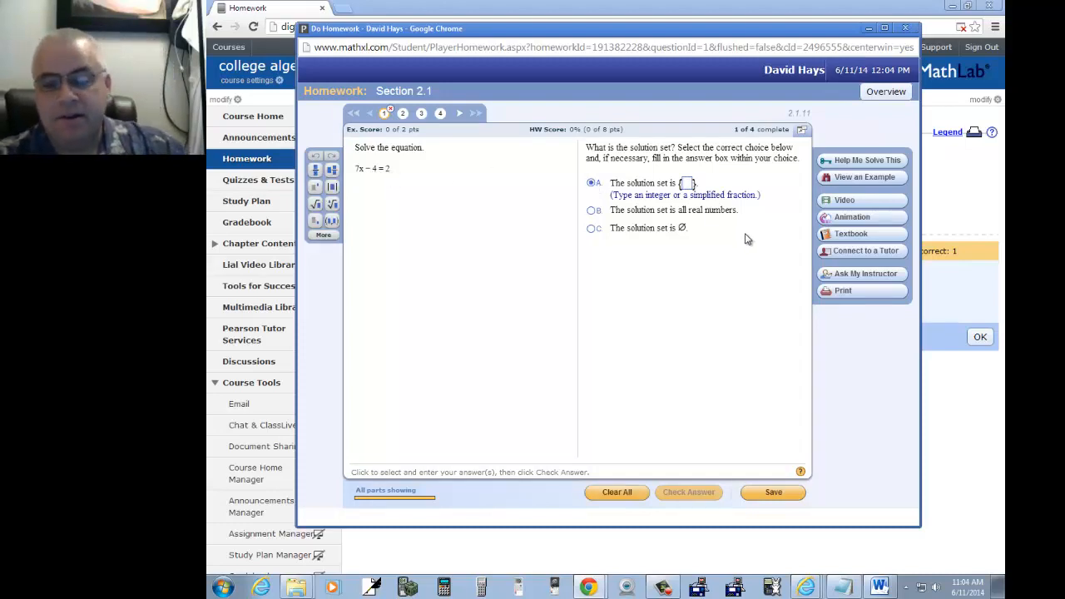
type("6/7")
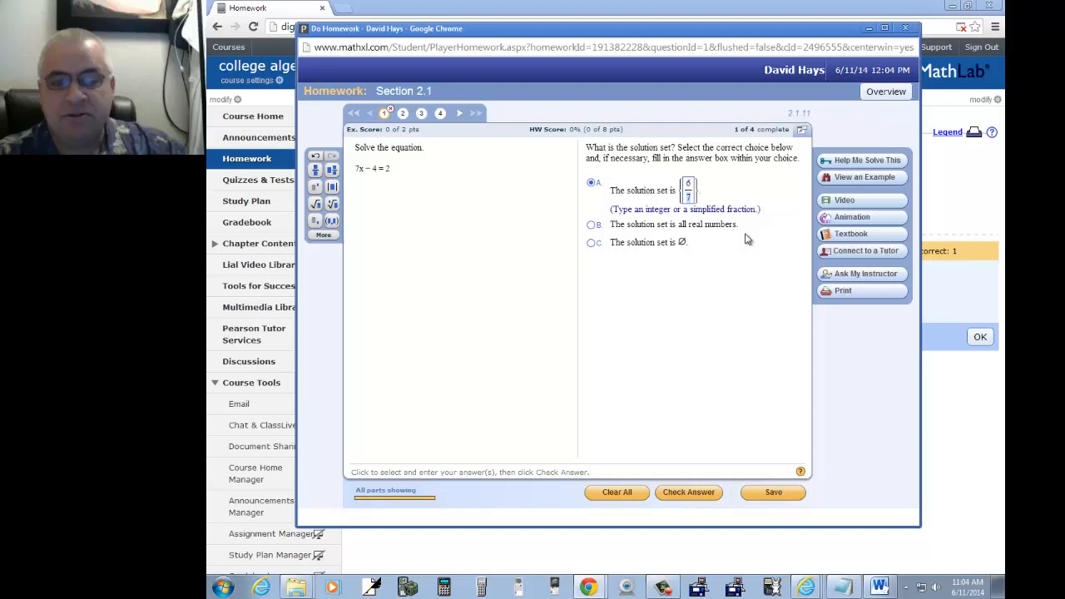
mouse_move(689, 493)
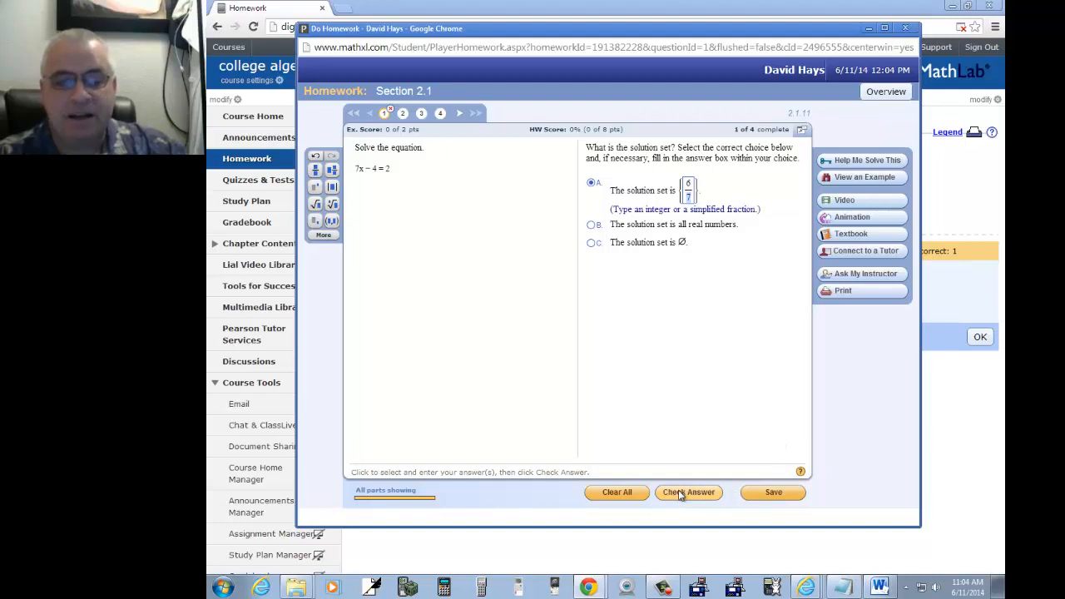
left_click(689, 493)
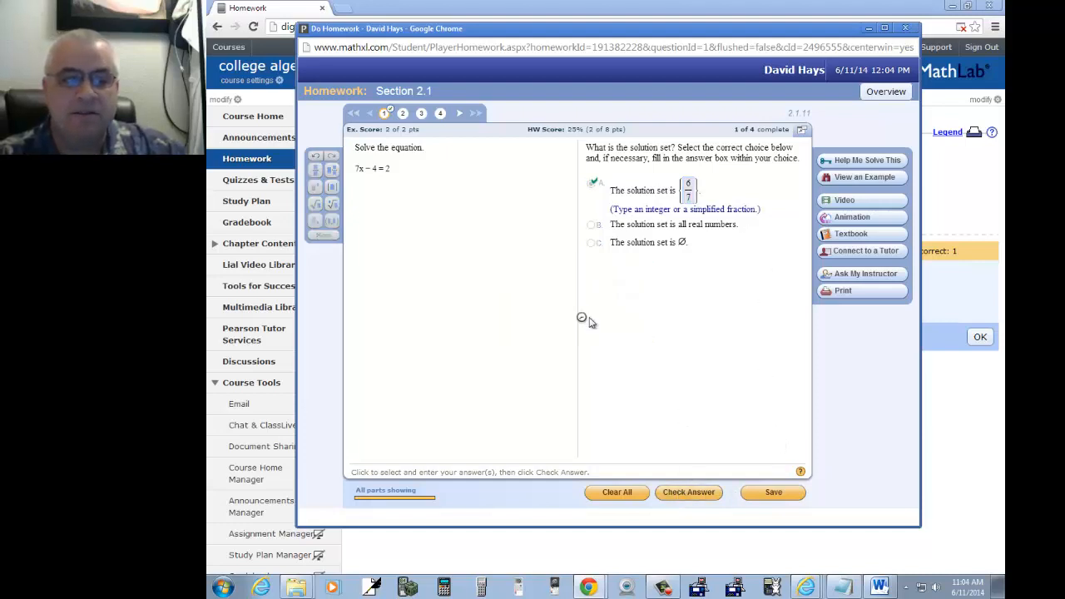
left_click(689, 493)
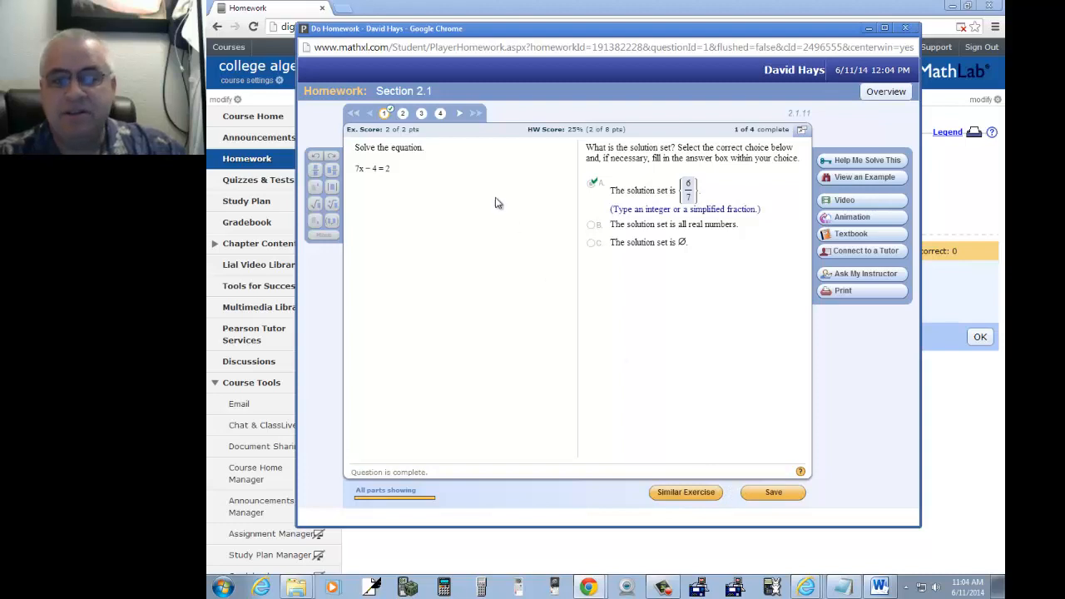
left_click(422, 113)
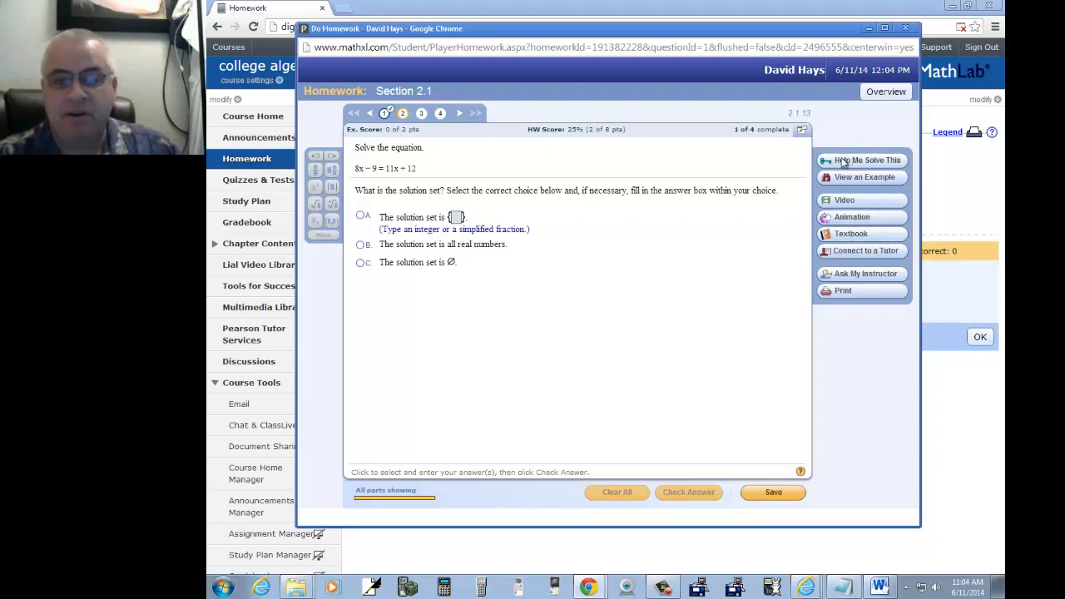
mouse_move(844, 203)
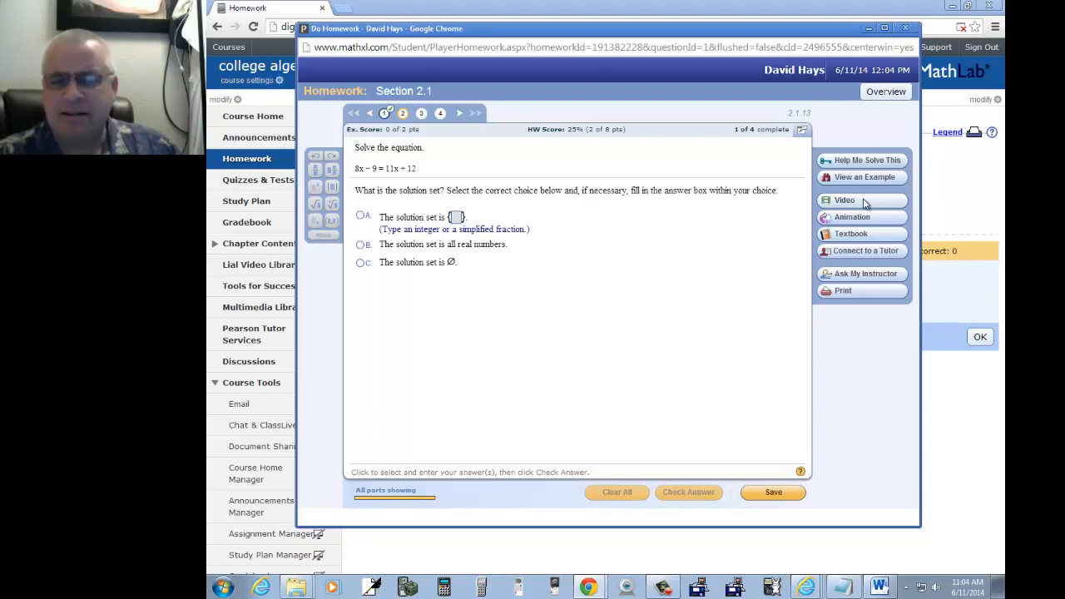
mouse_move(866, 220)
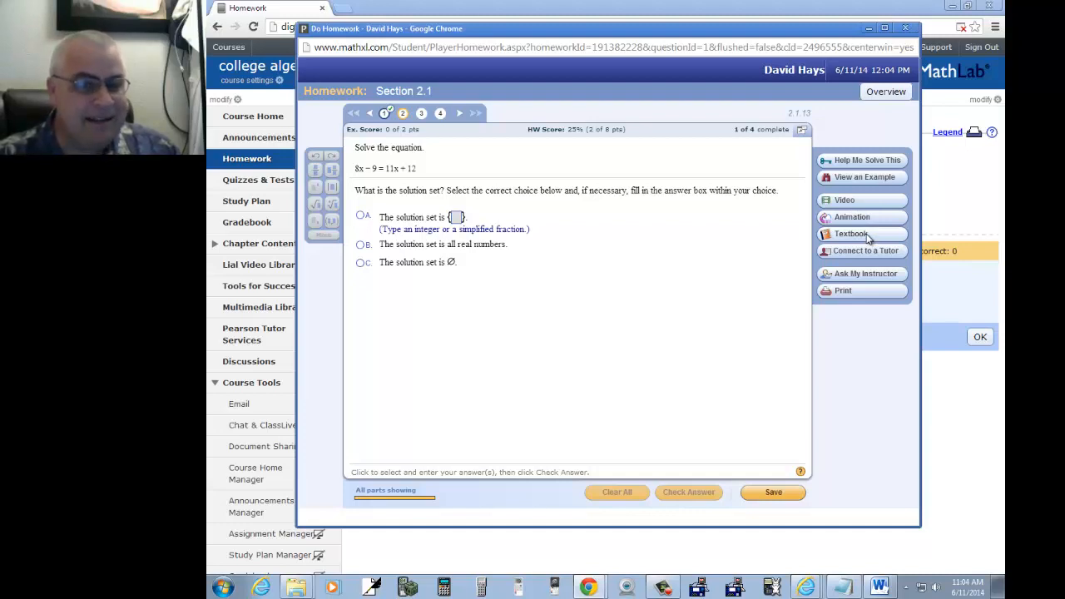
mouse_move(863, 250)
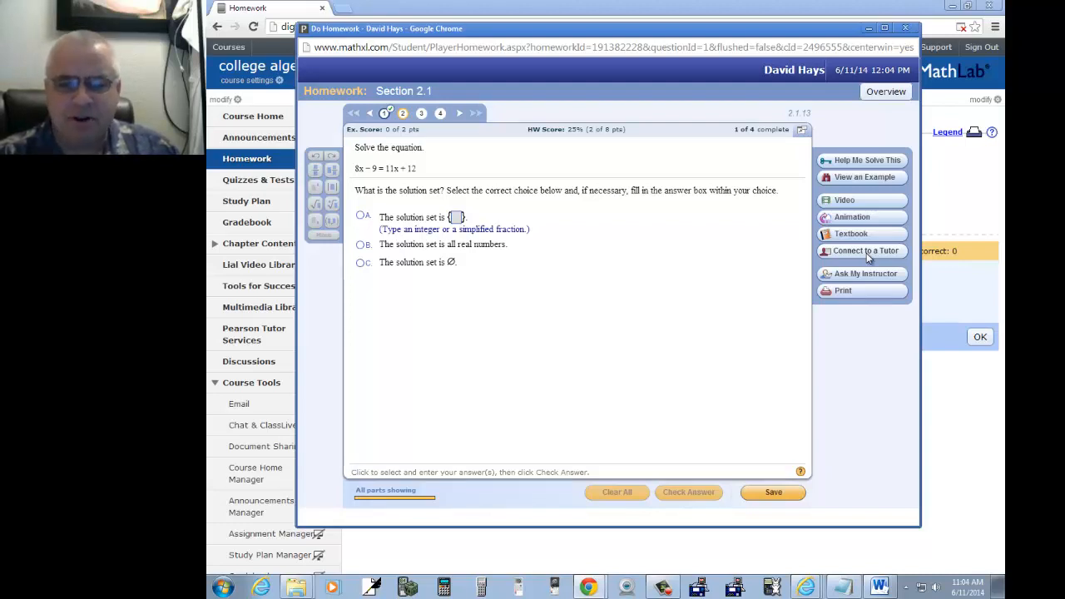
mouse_move(869, 296)
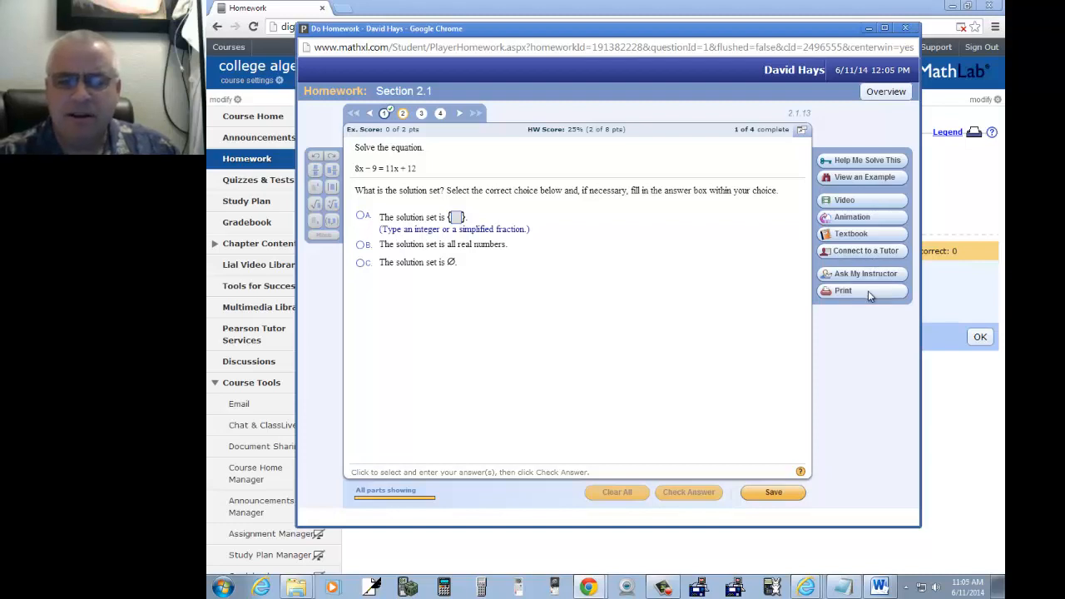
mouse_move(865, 273)
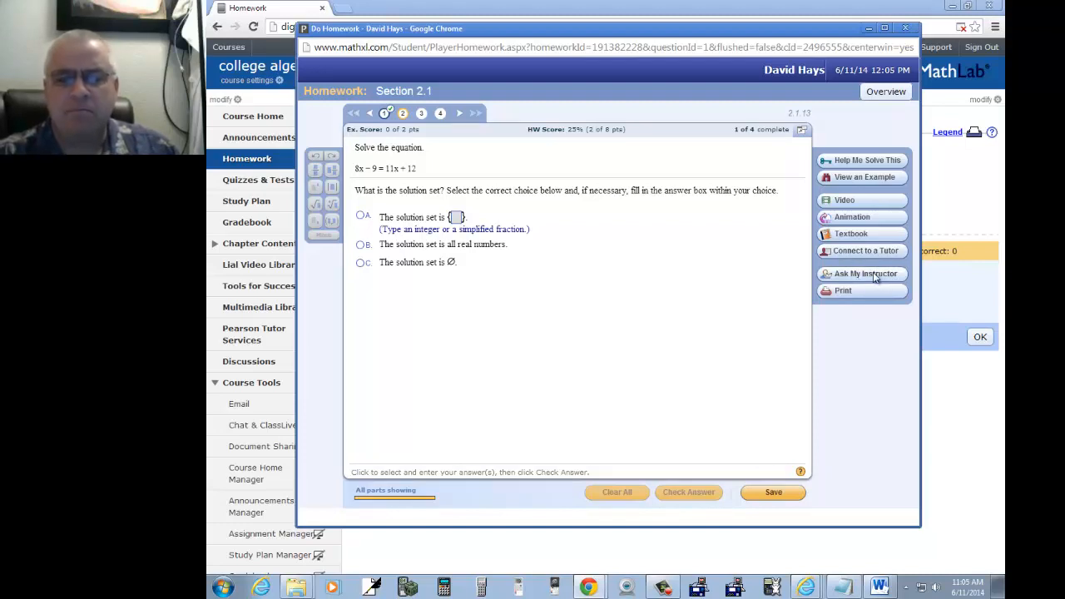
mouse_move(341, 184)
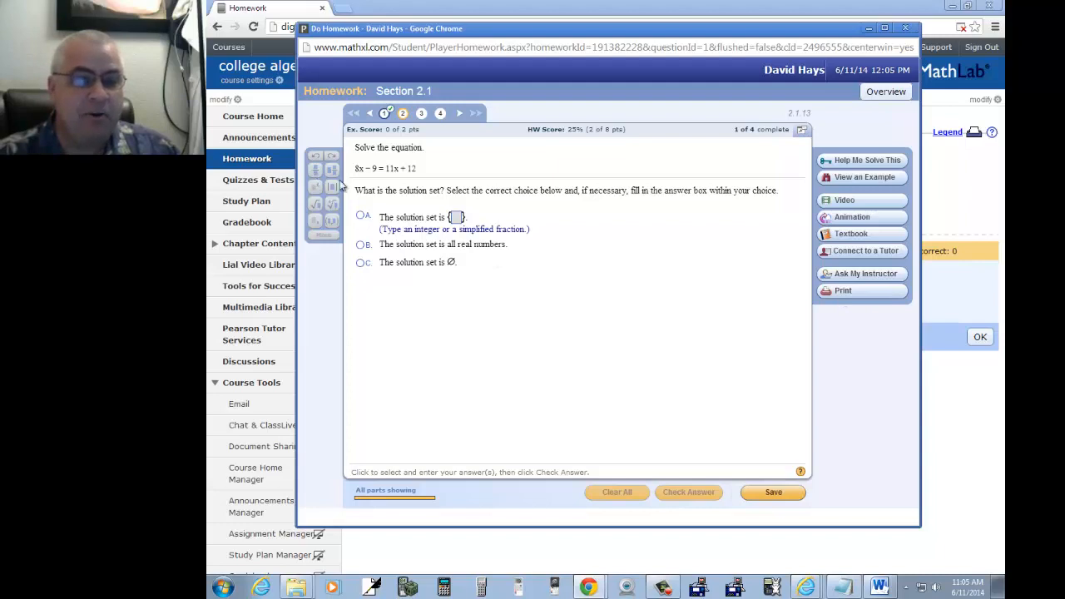
mouse_move(626, 221)
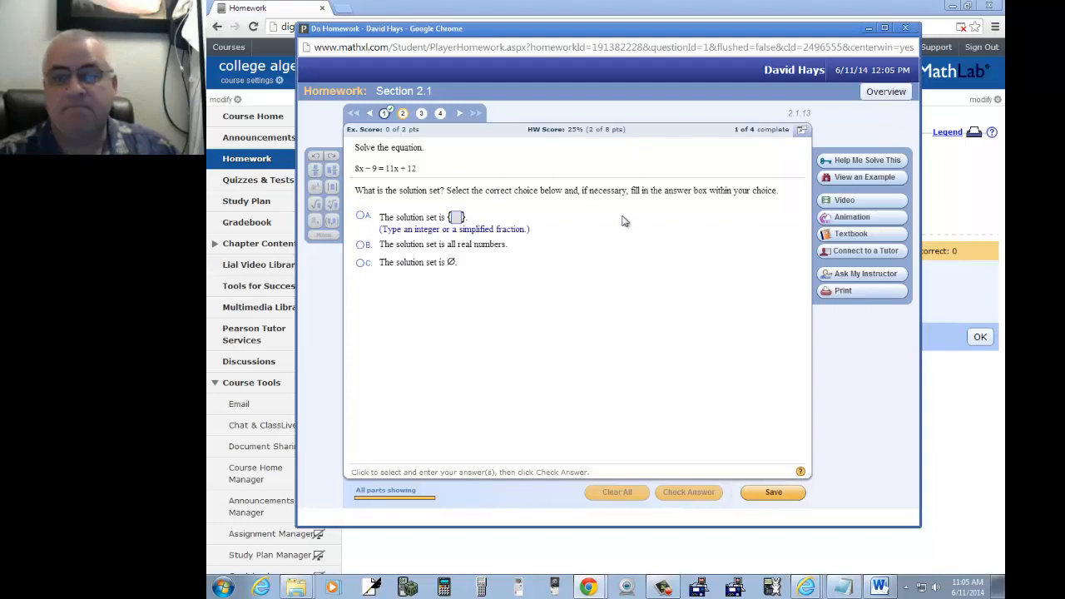
mouse_move(619, 230)
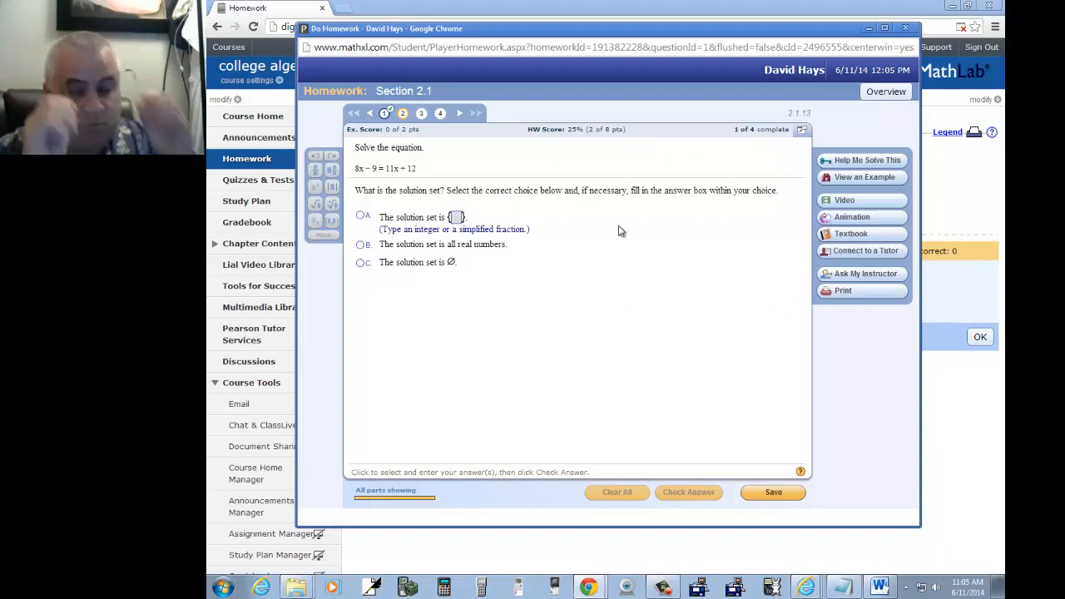